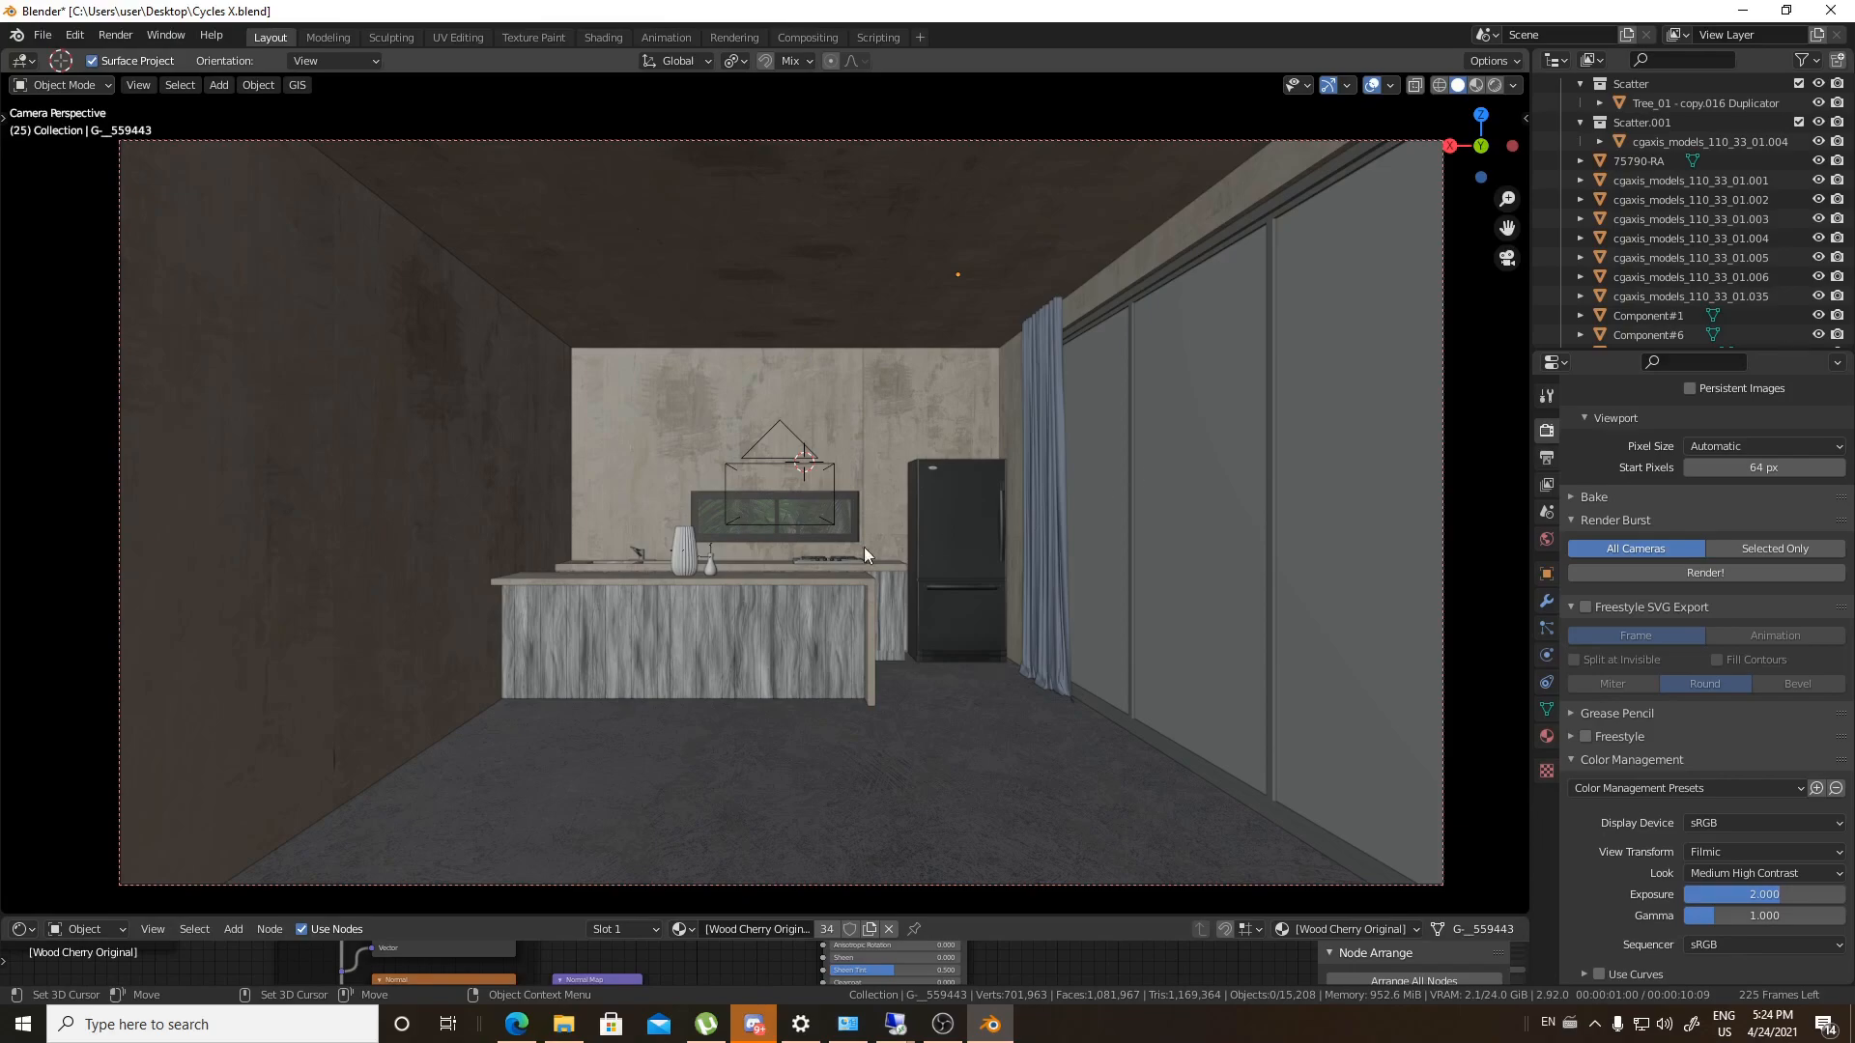
mouse_move(955, 604)
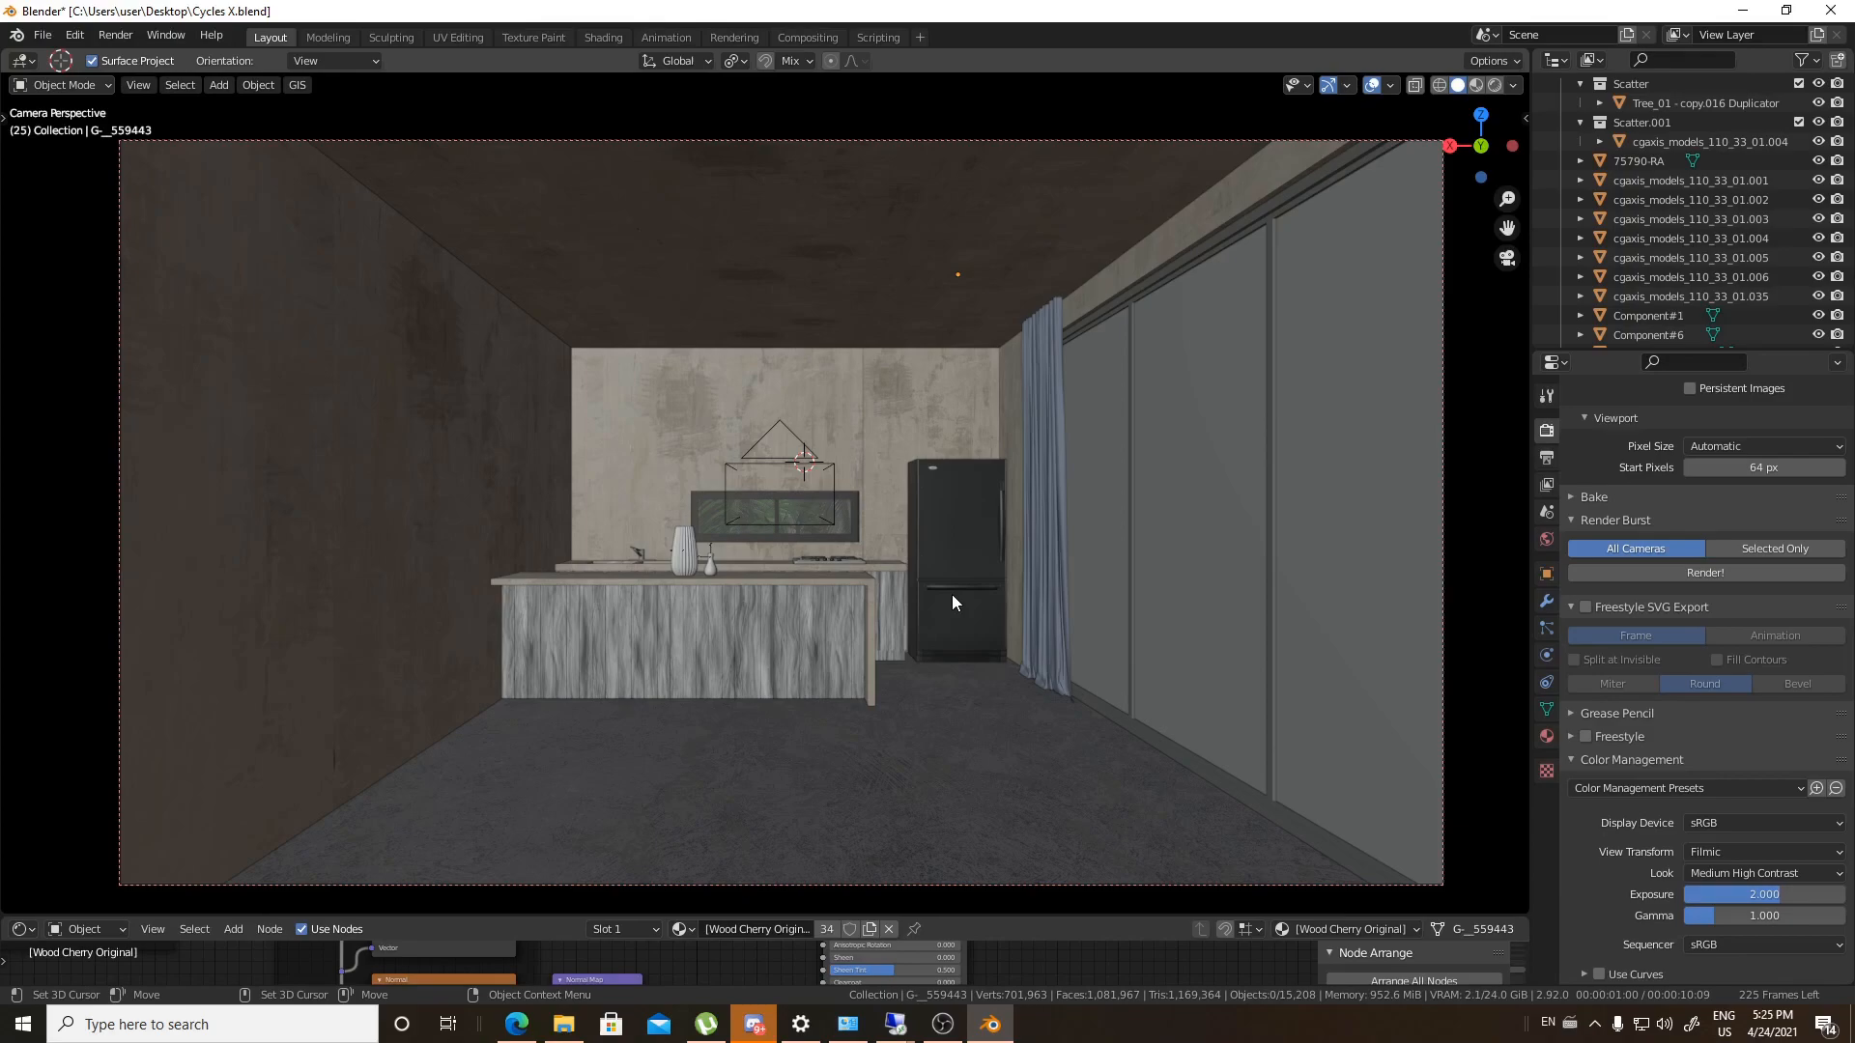
mouse_move(165, 124)
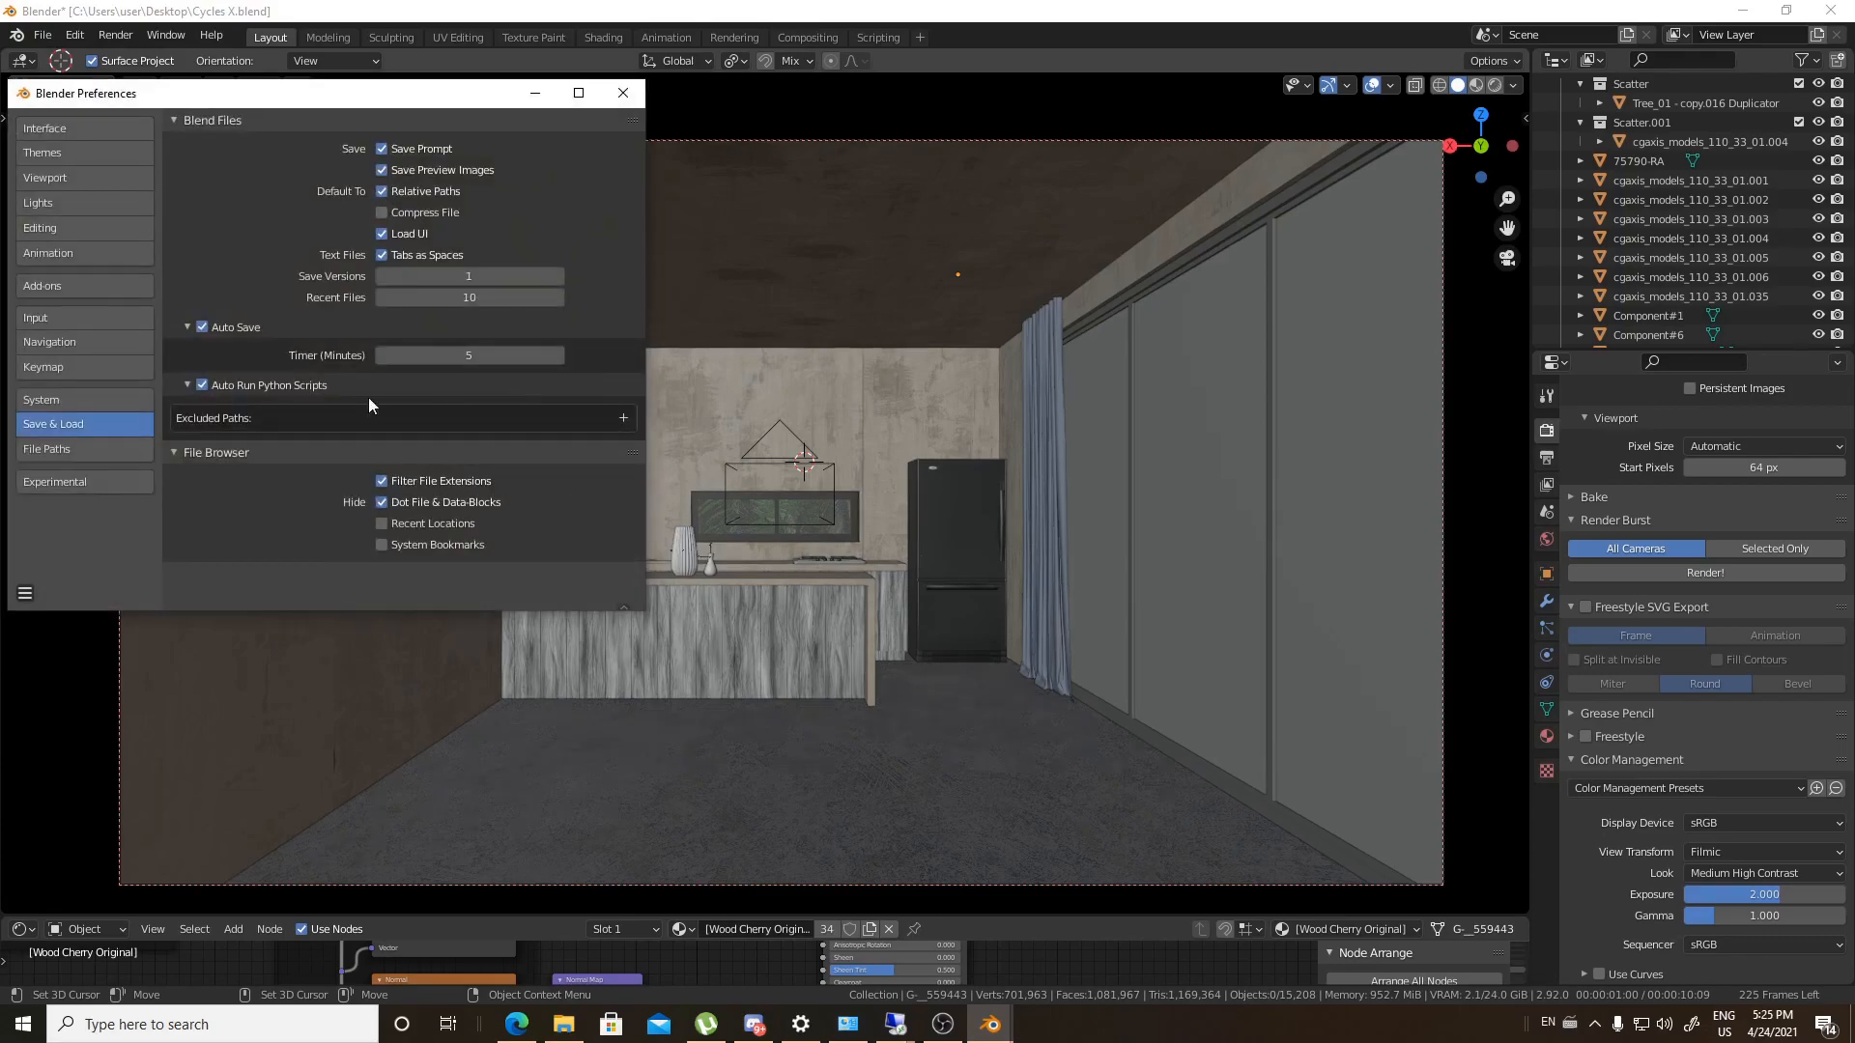
Confirm in System preferences that OptiX uses the RTX 3090 and Threadripper, then close
click(42, 399)
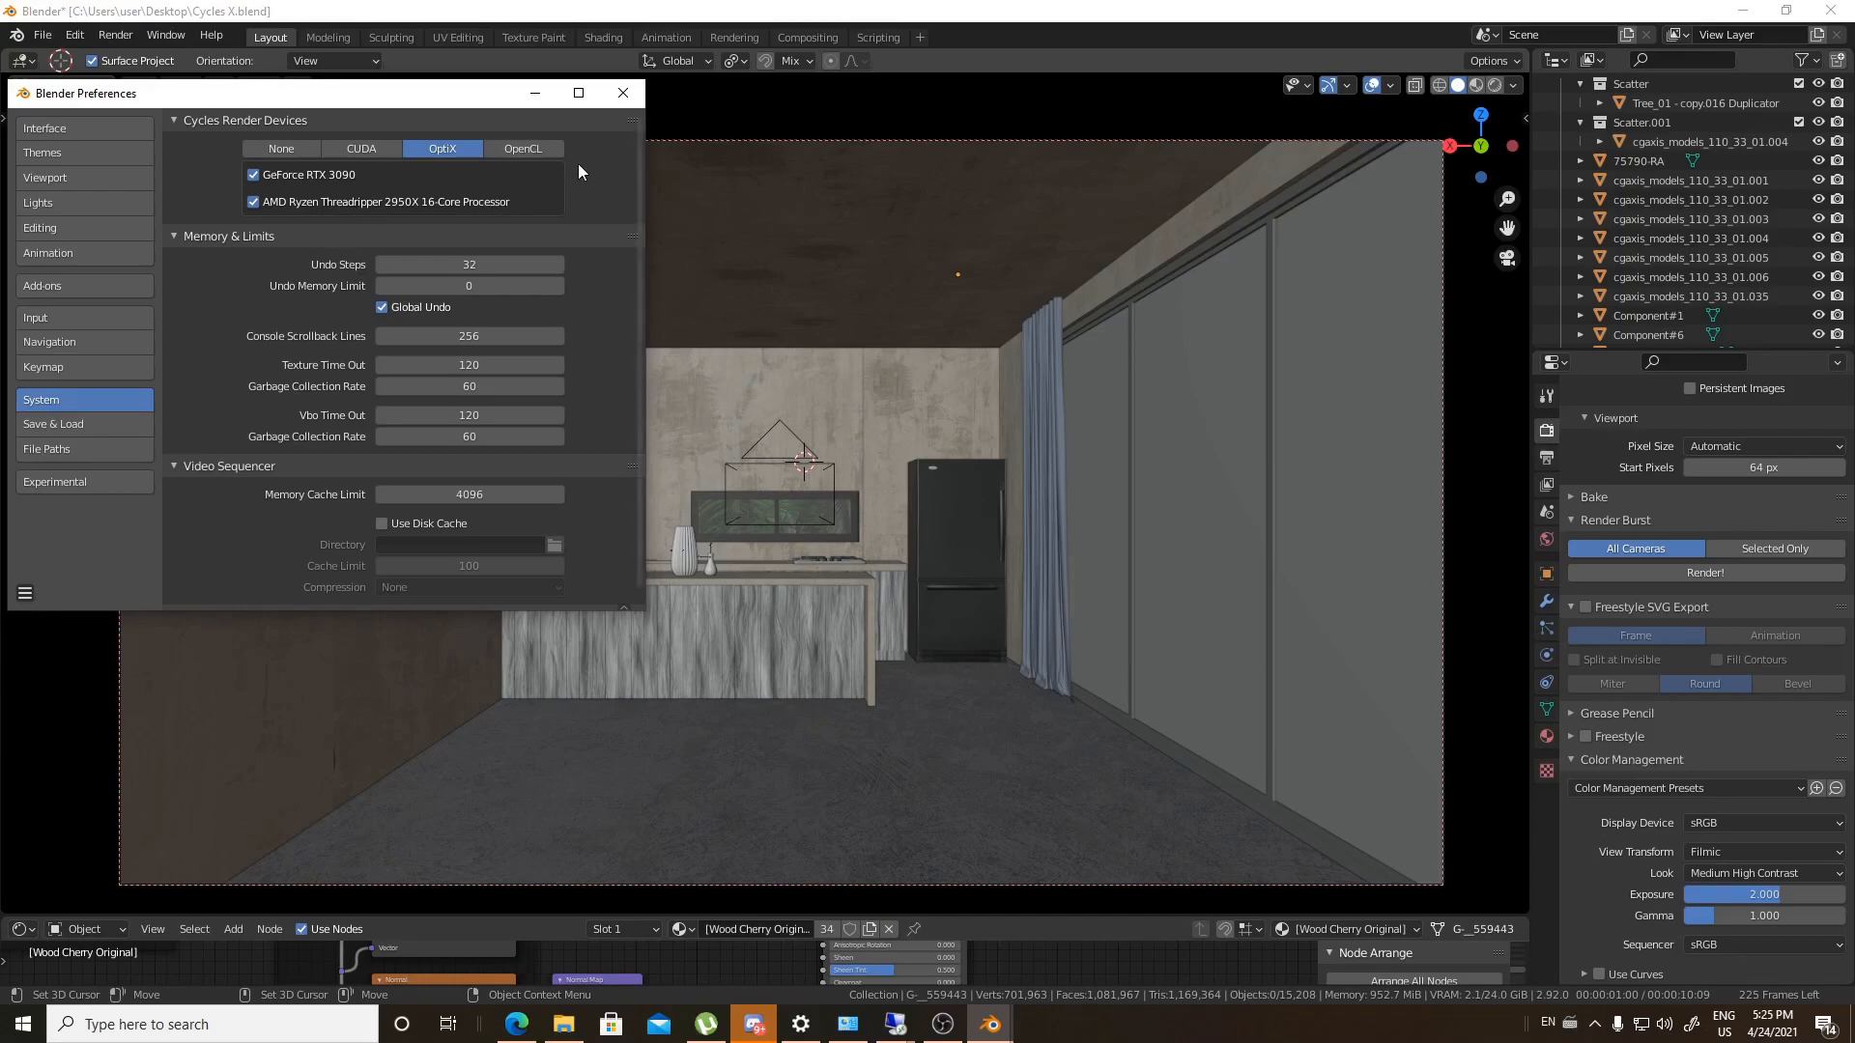
click(622, 93)
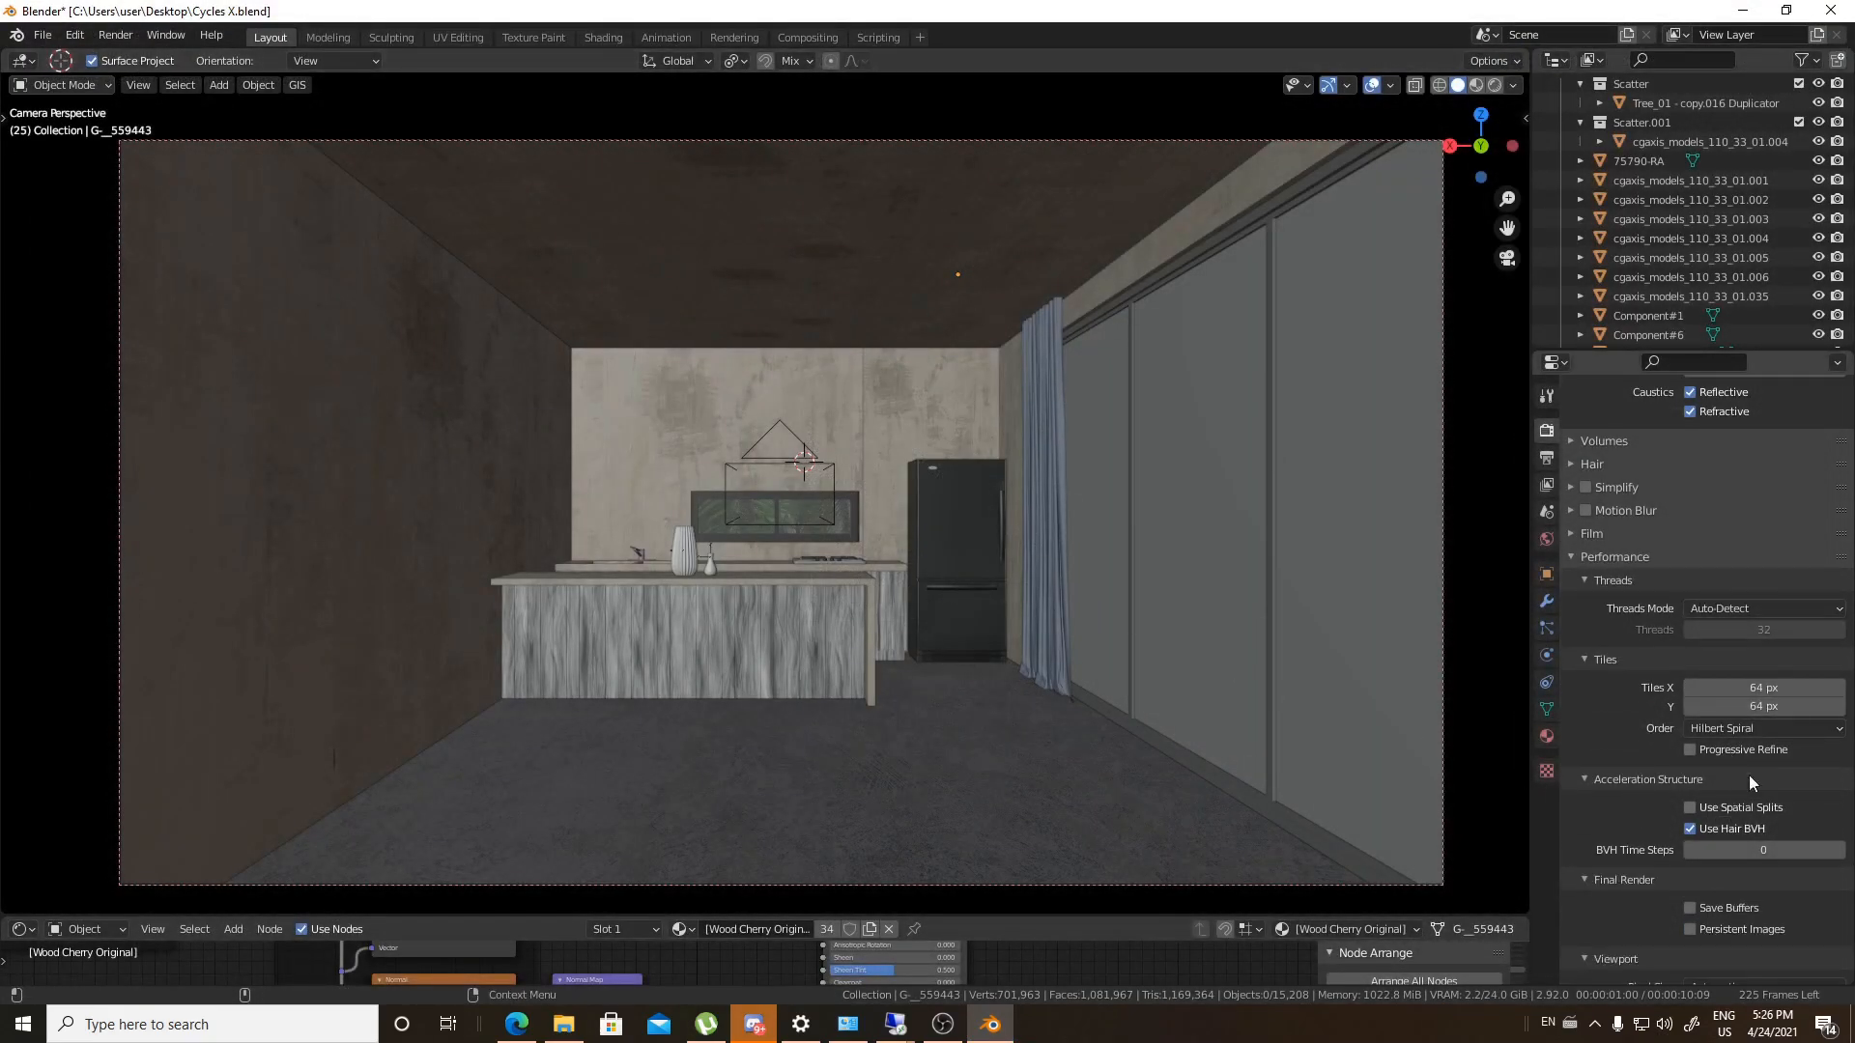
Enter the tile size, correcting a mistyped 262 to 256 pixels
text(262)
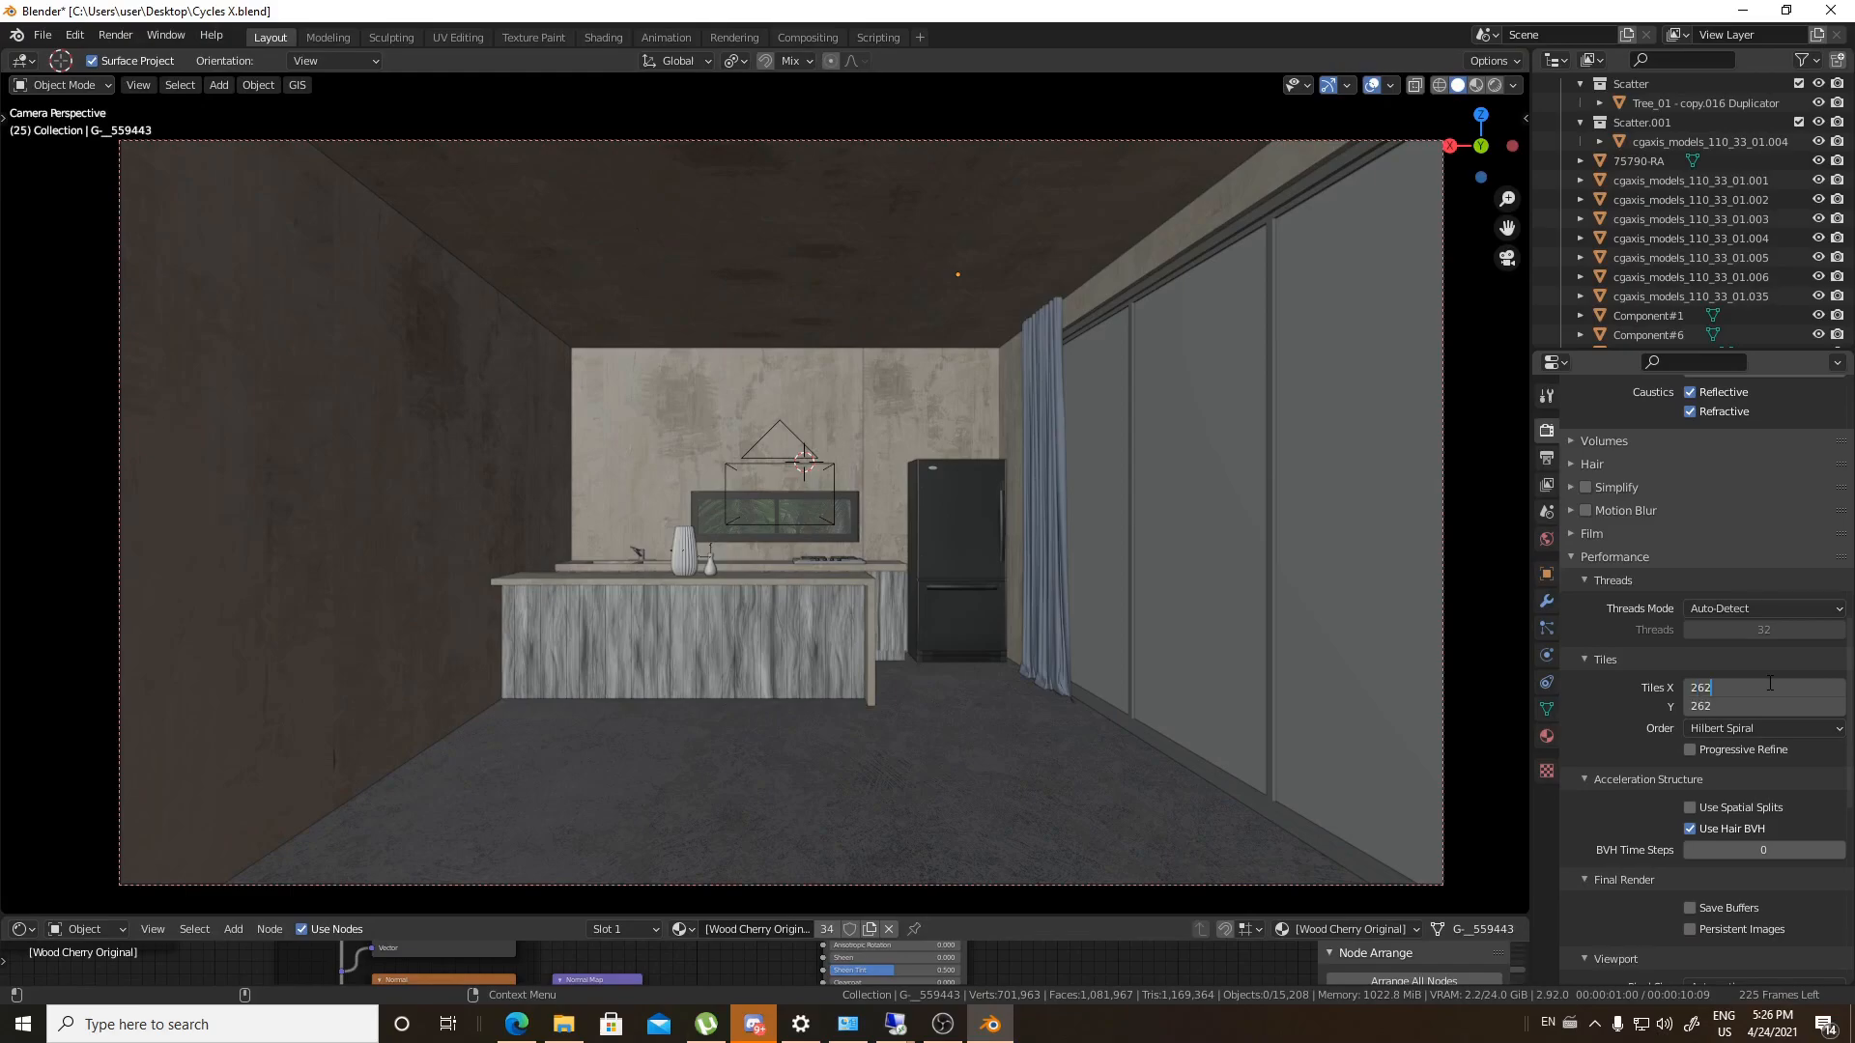
text(256)
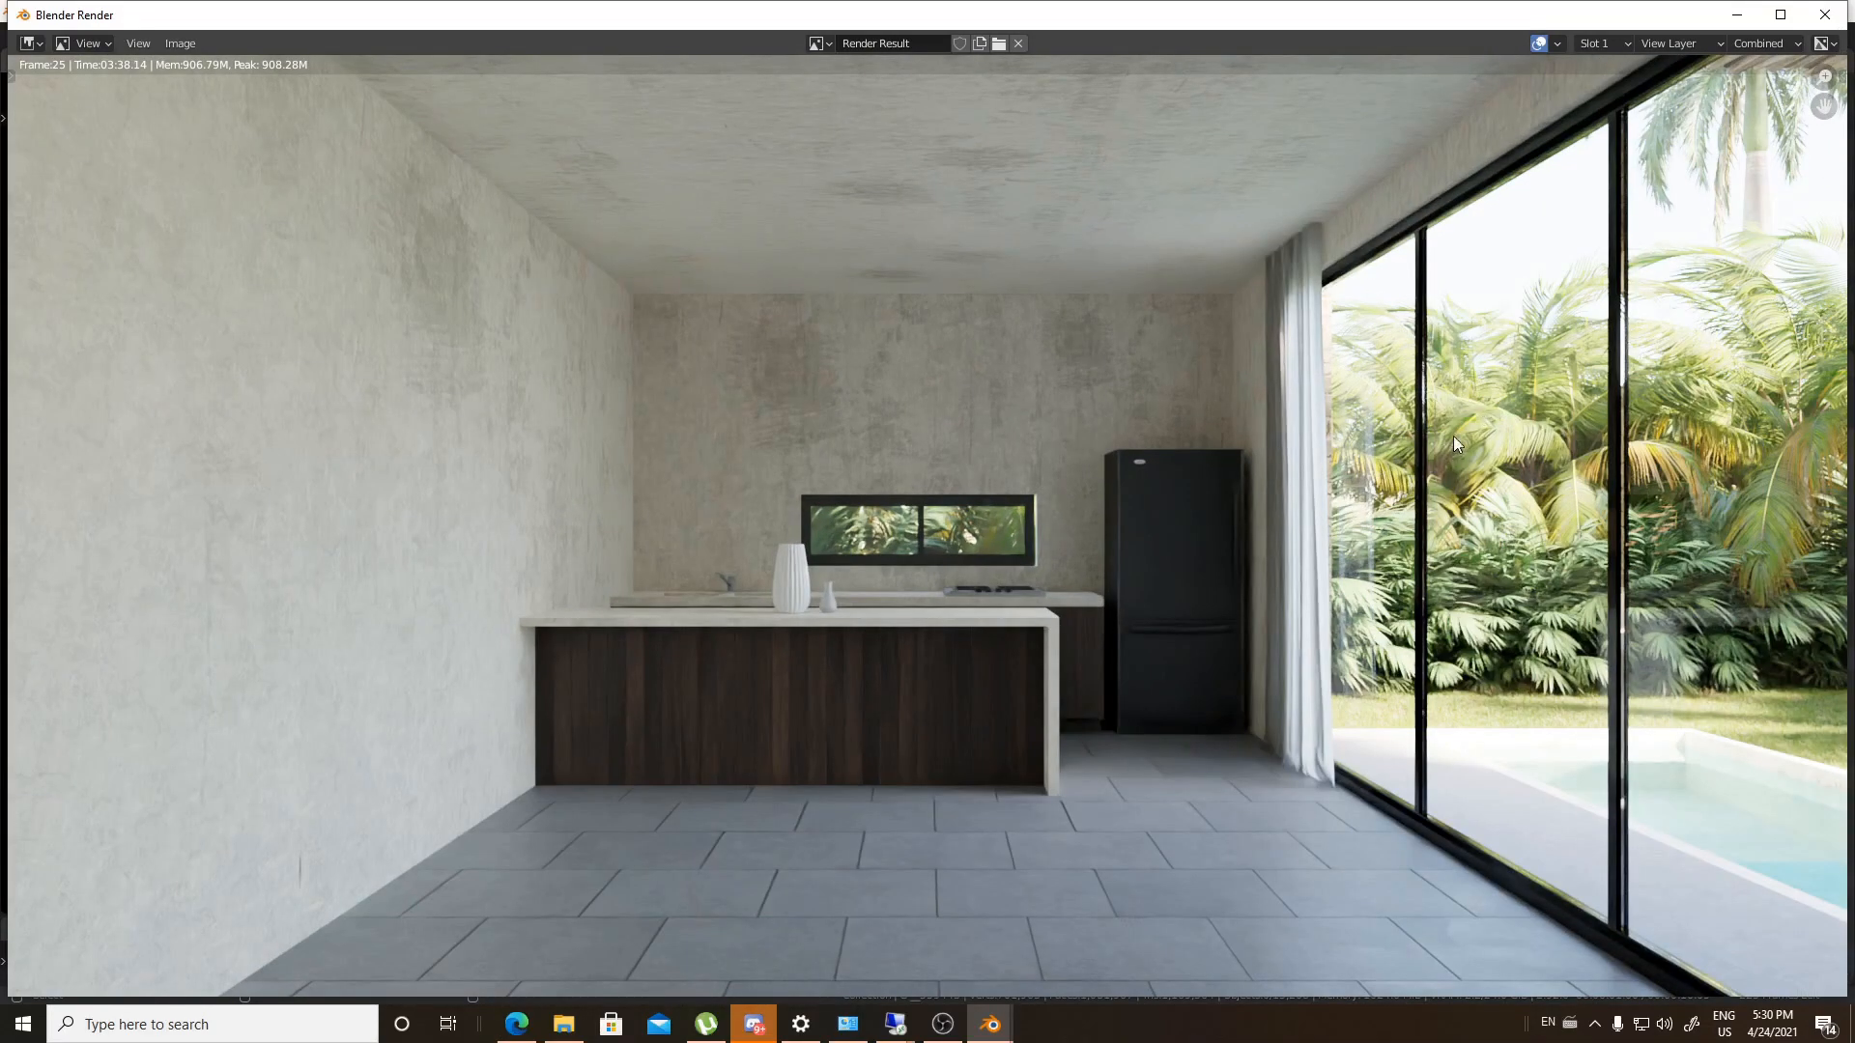
mouse_move(1404, 481)
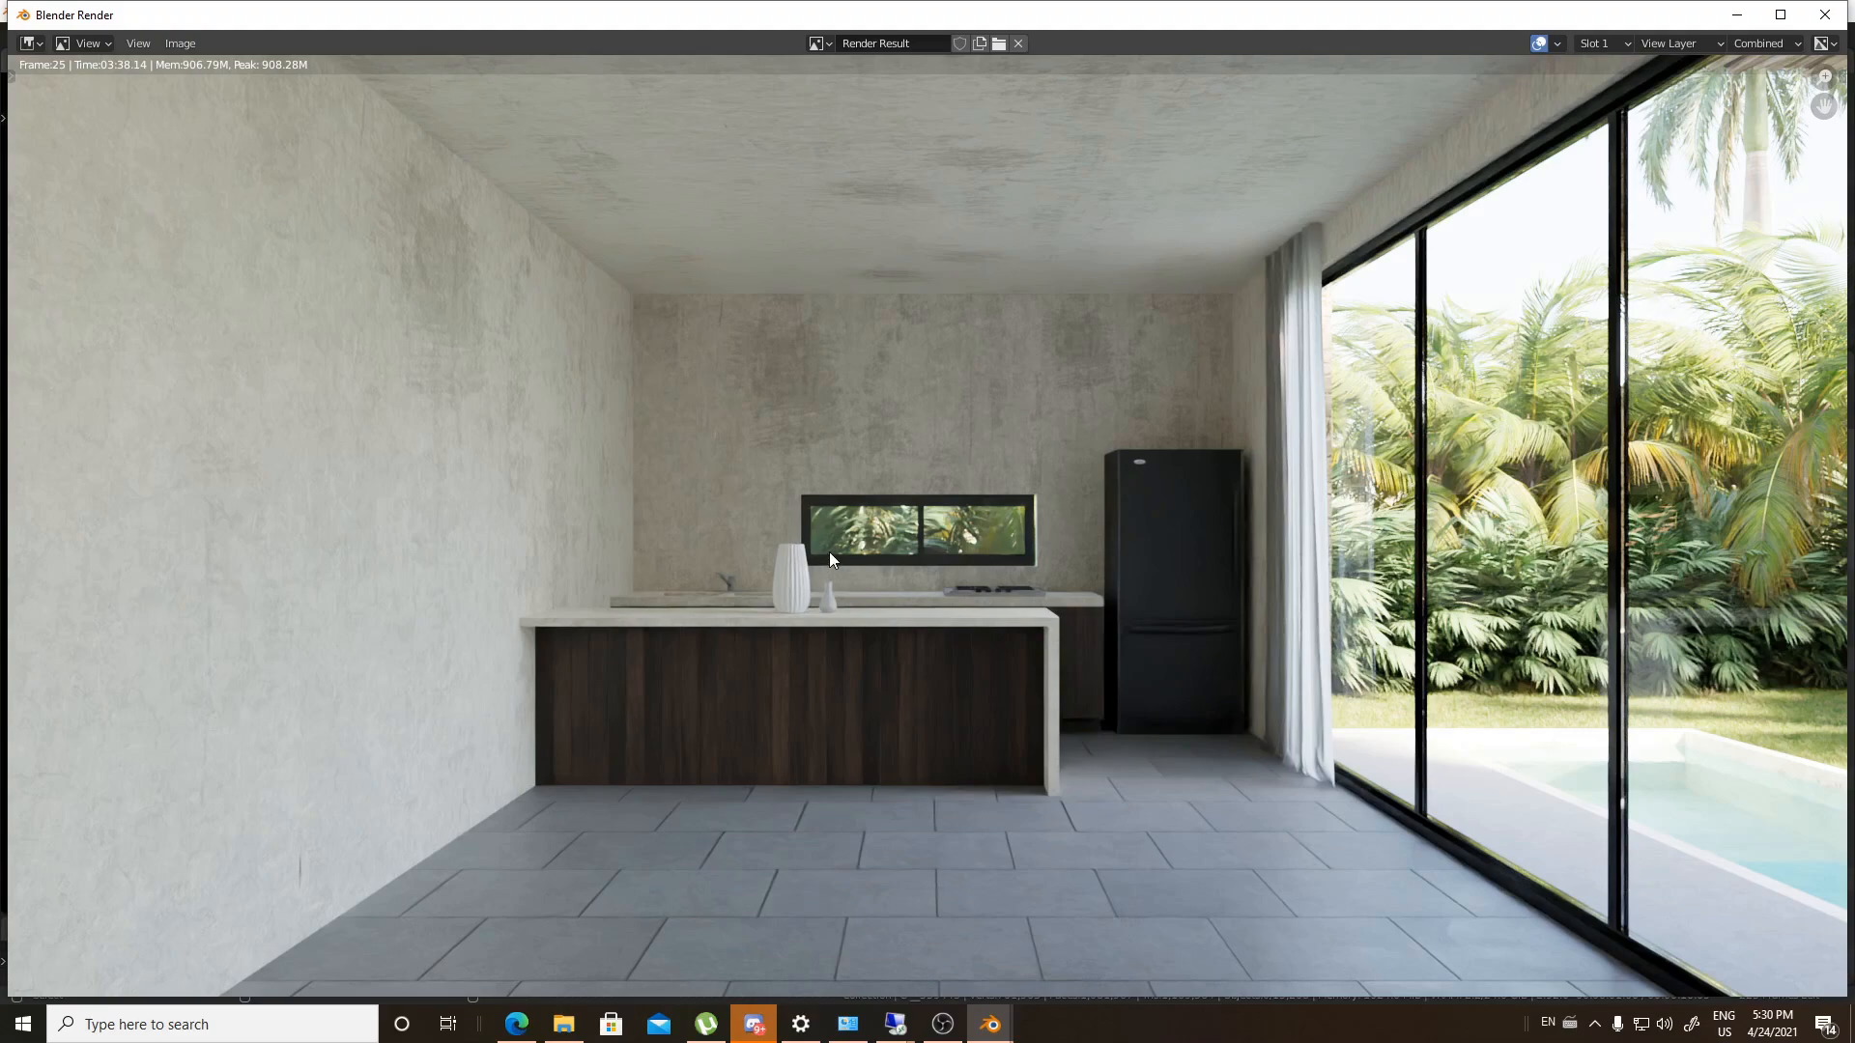
mouse_move(837, 551)
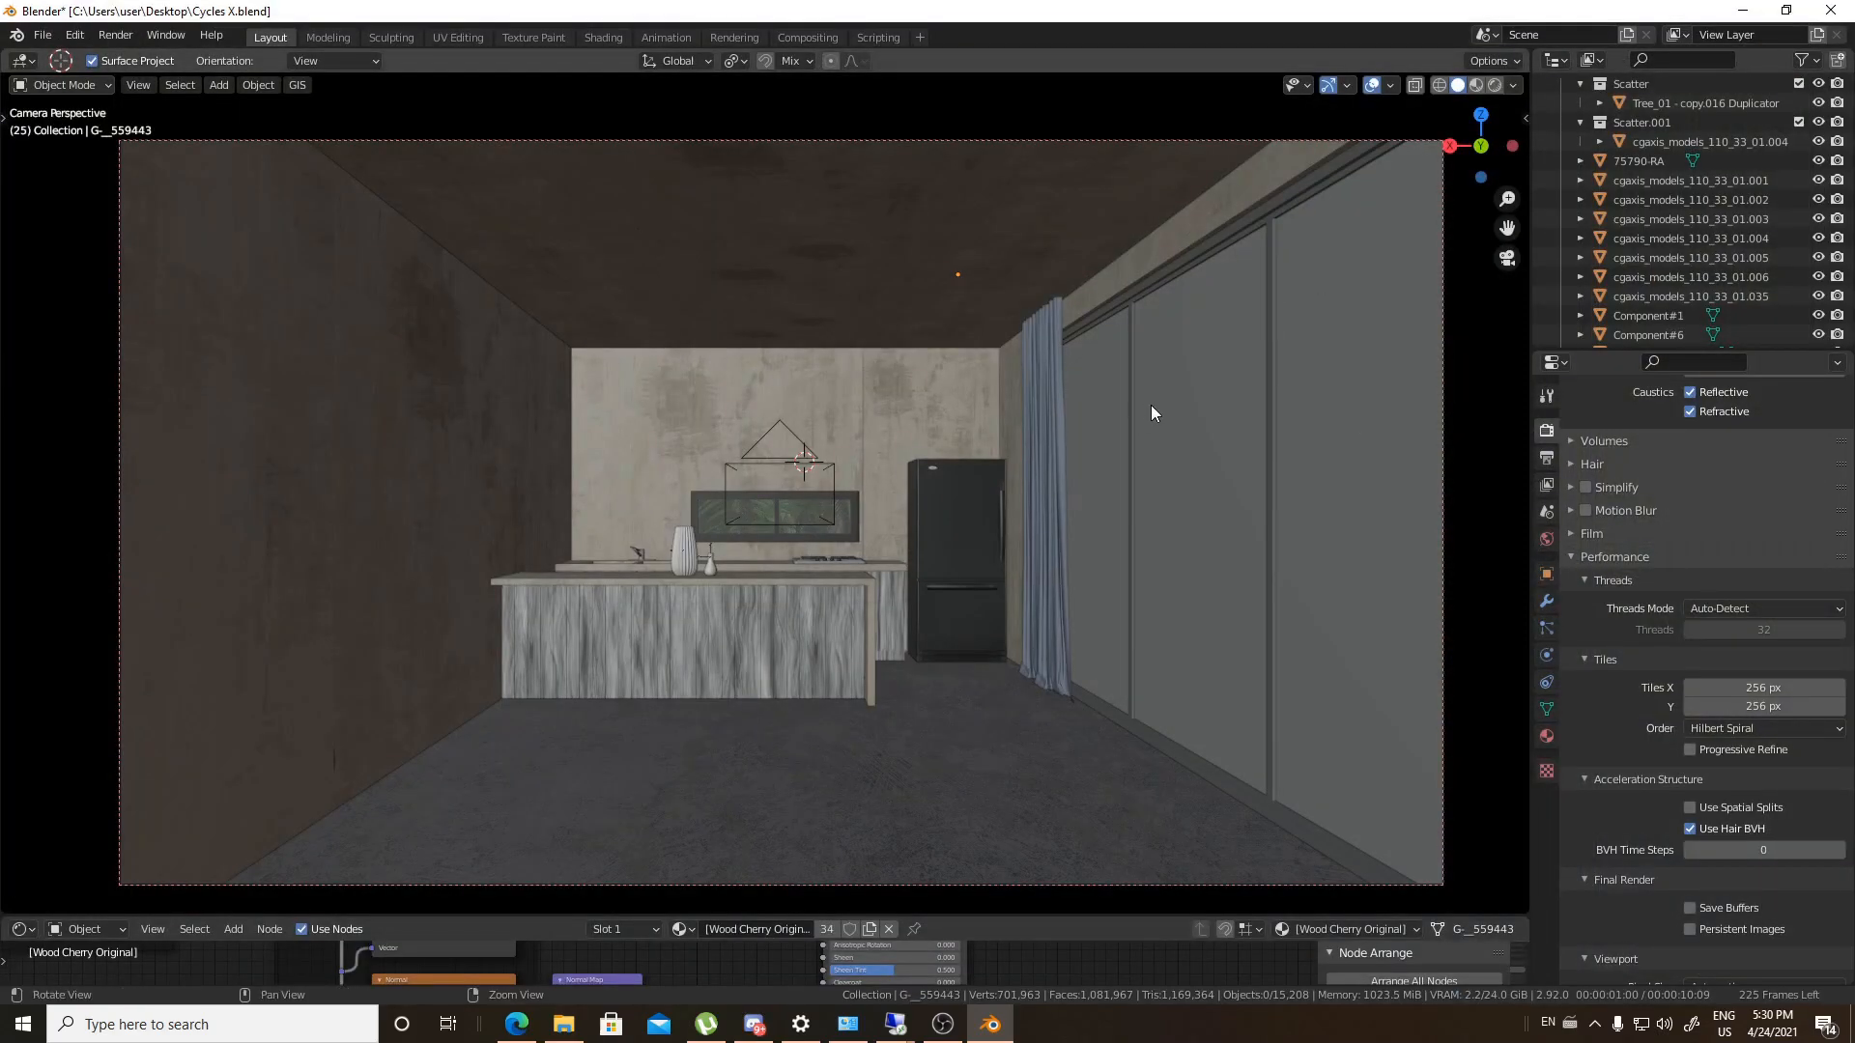
mouse_move(1313, 416)
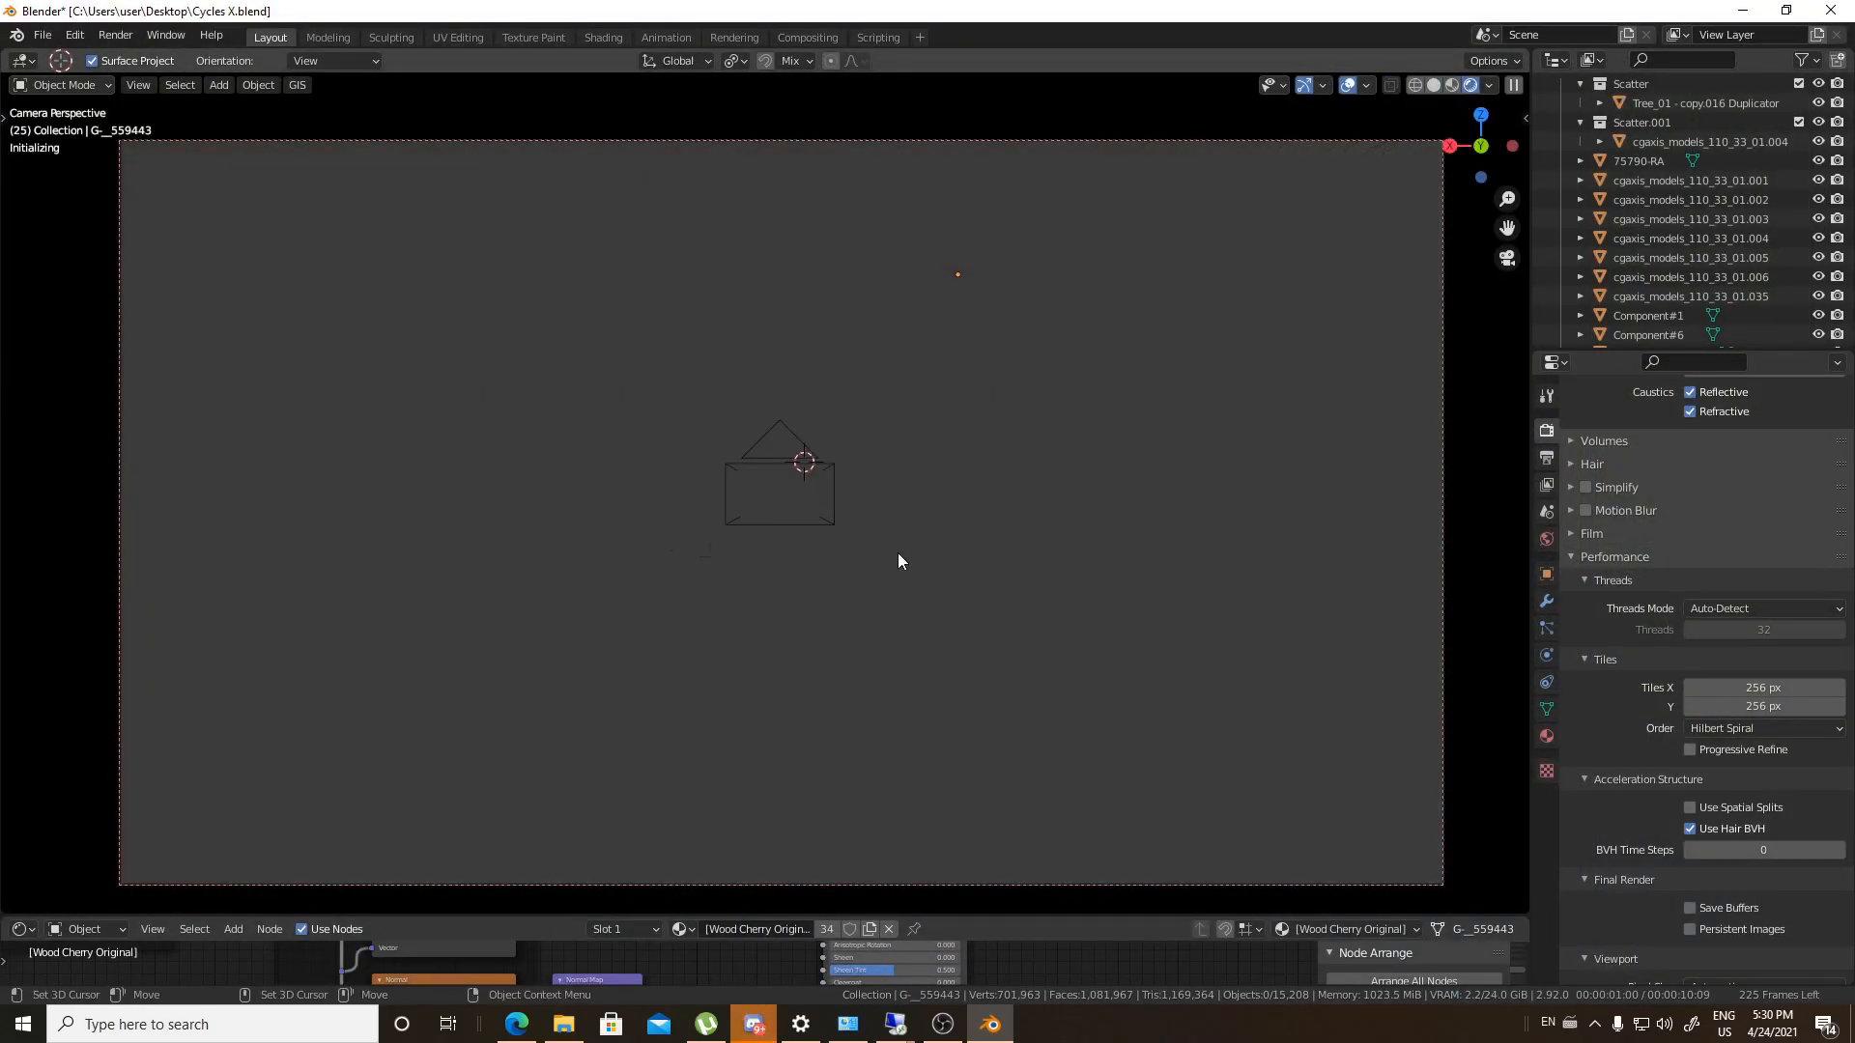
mouse_move(1196, 345)
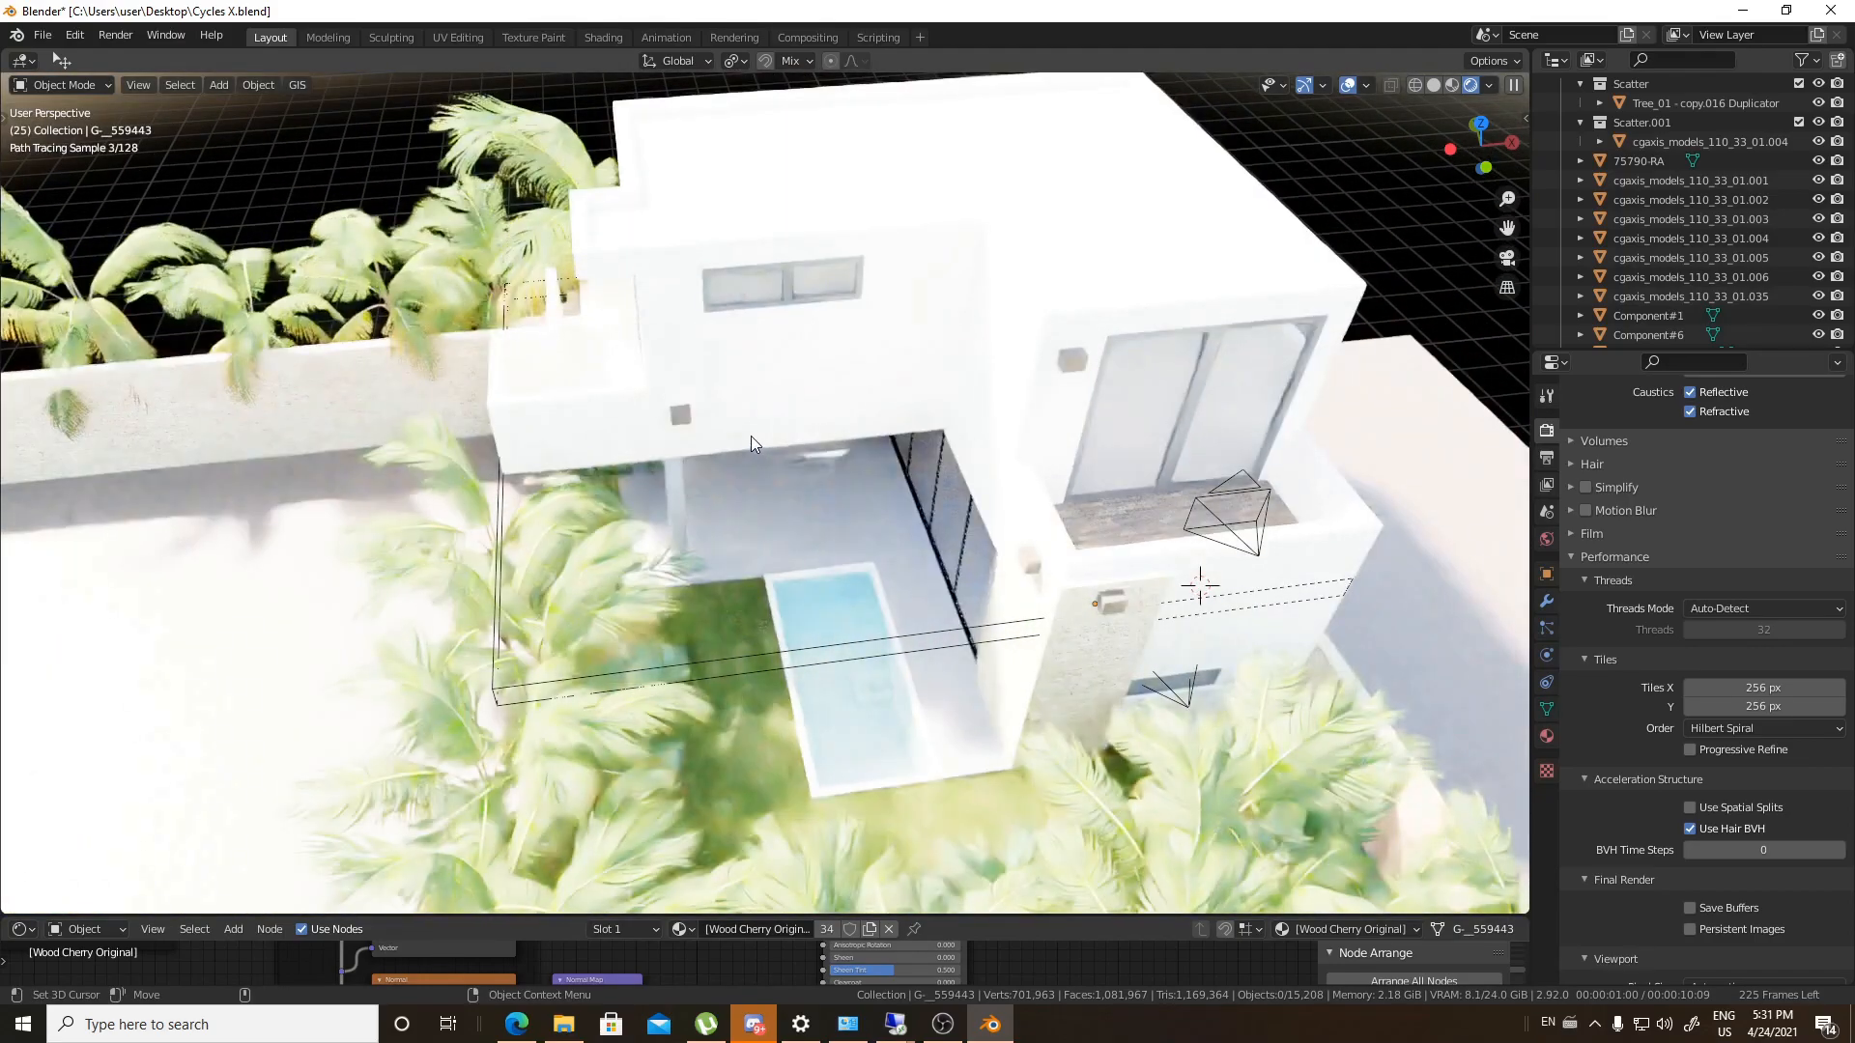
Snap the viewport back to the camera view
key(KP_0)
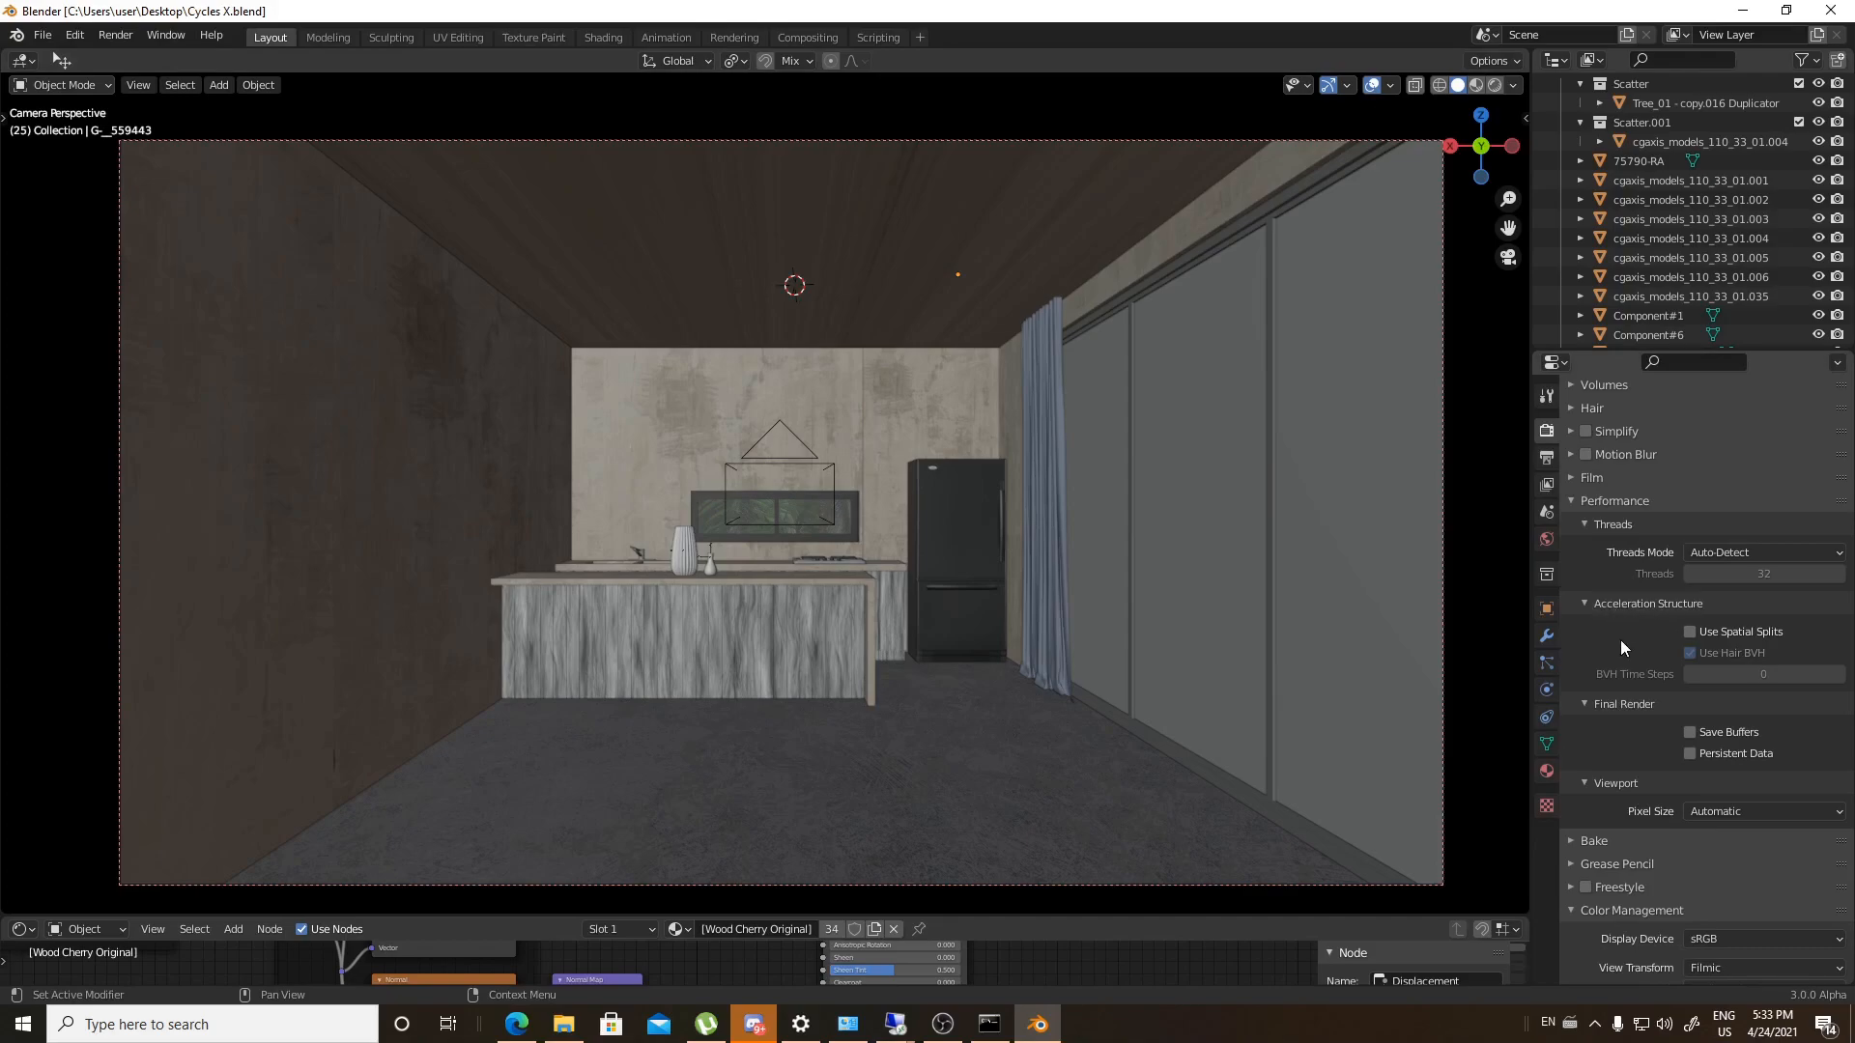
mouse_move(1613, 599)
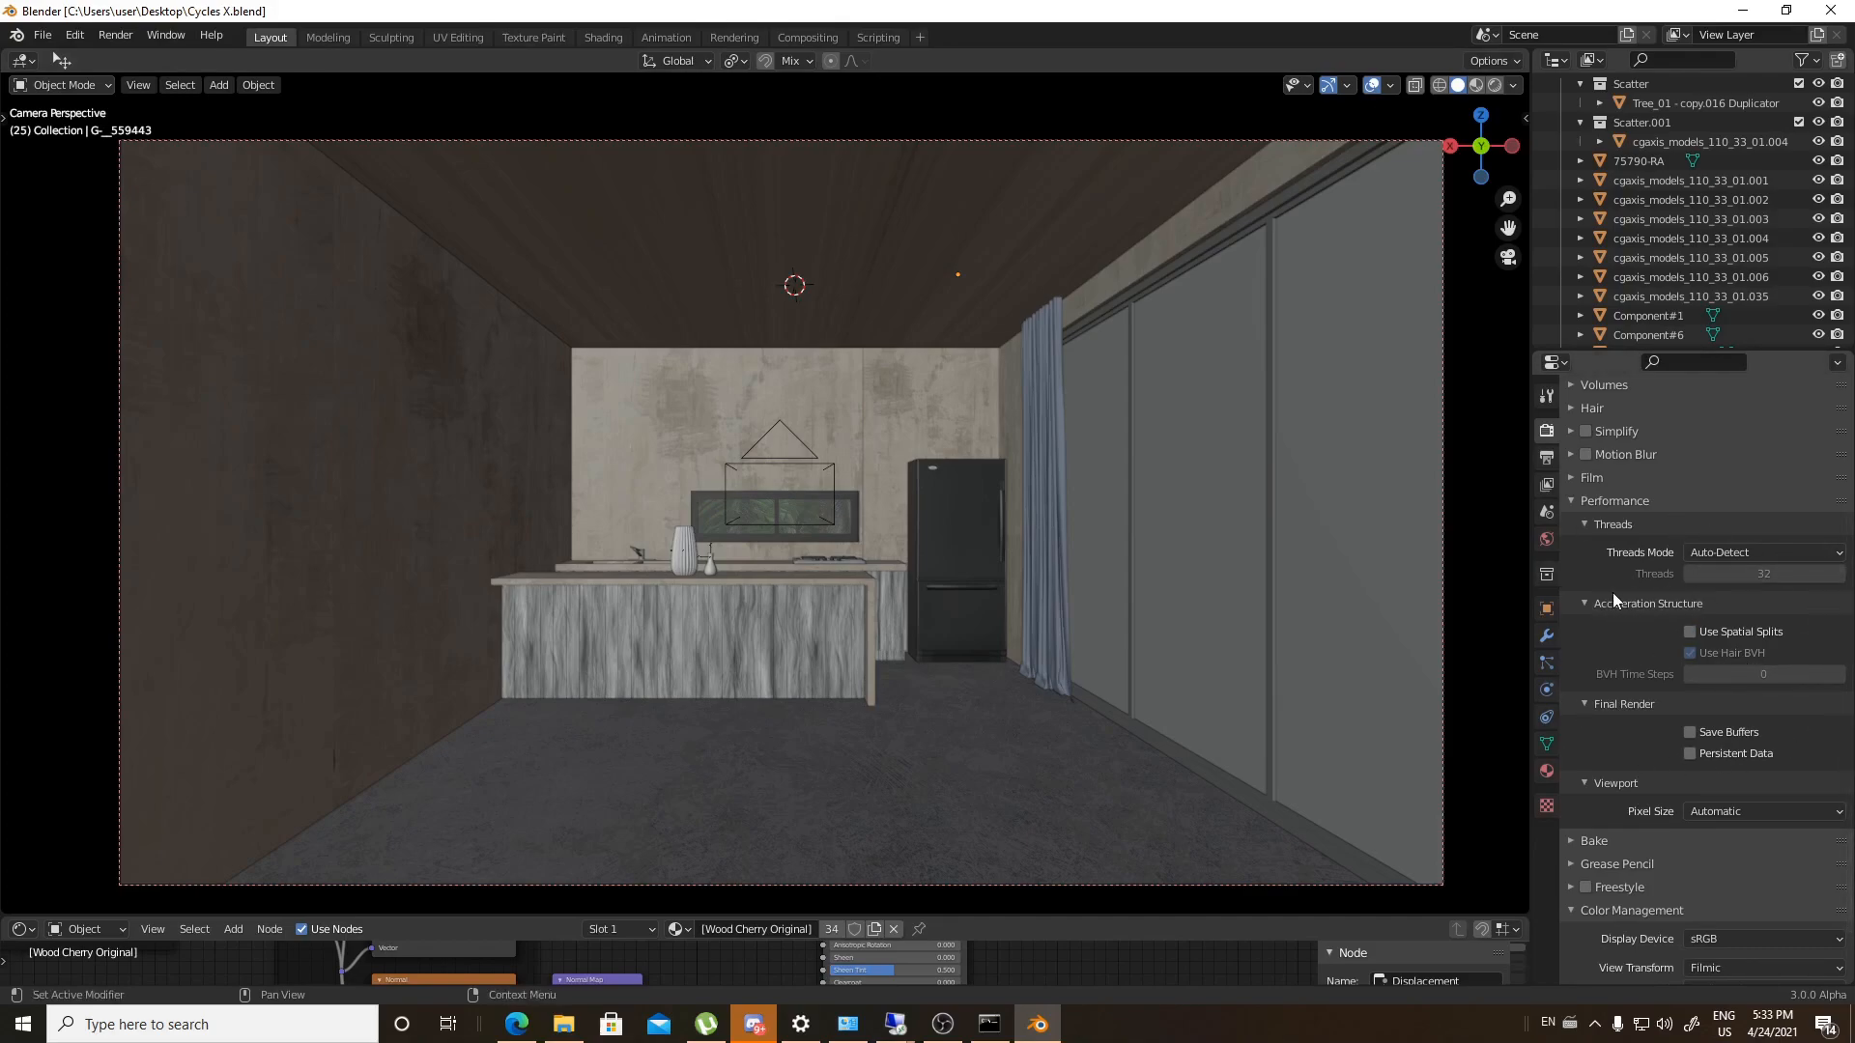
mouse_move(1779, 616)
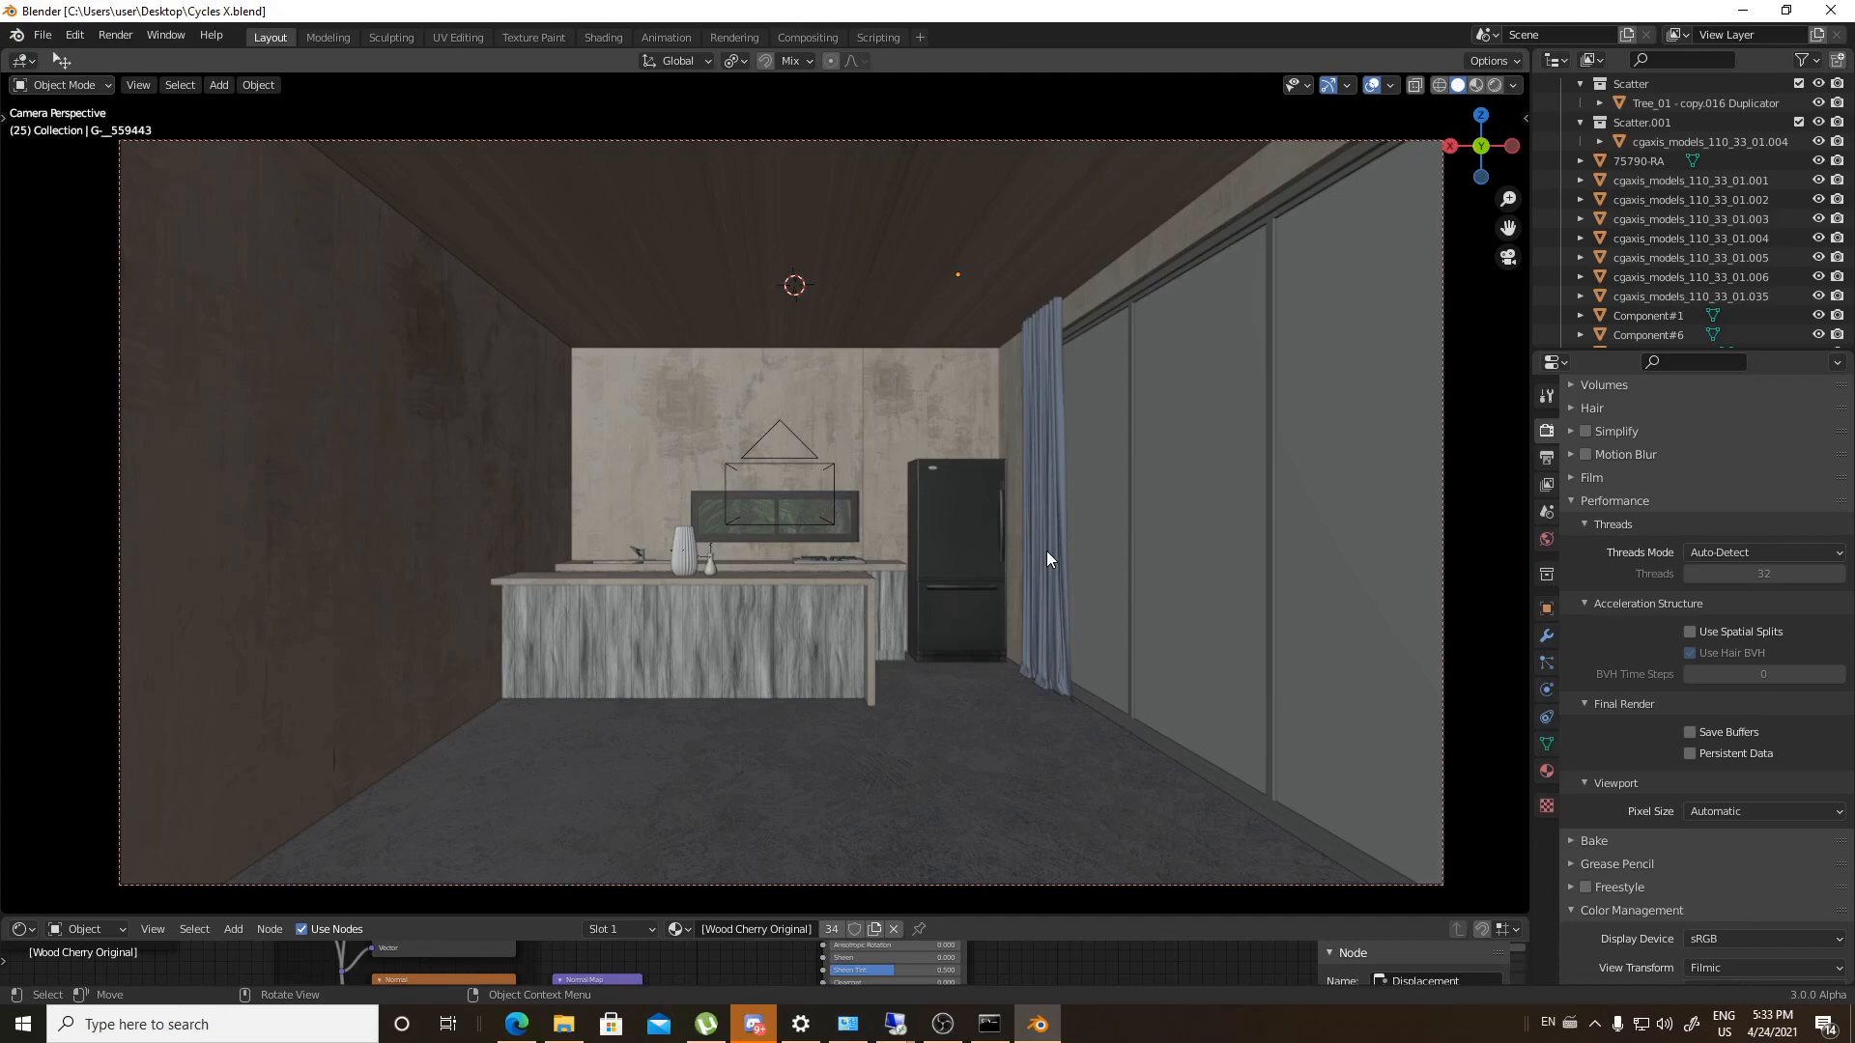
key(F12)
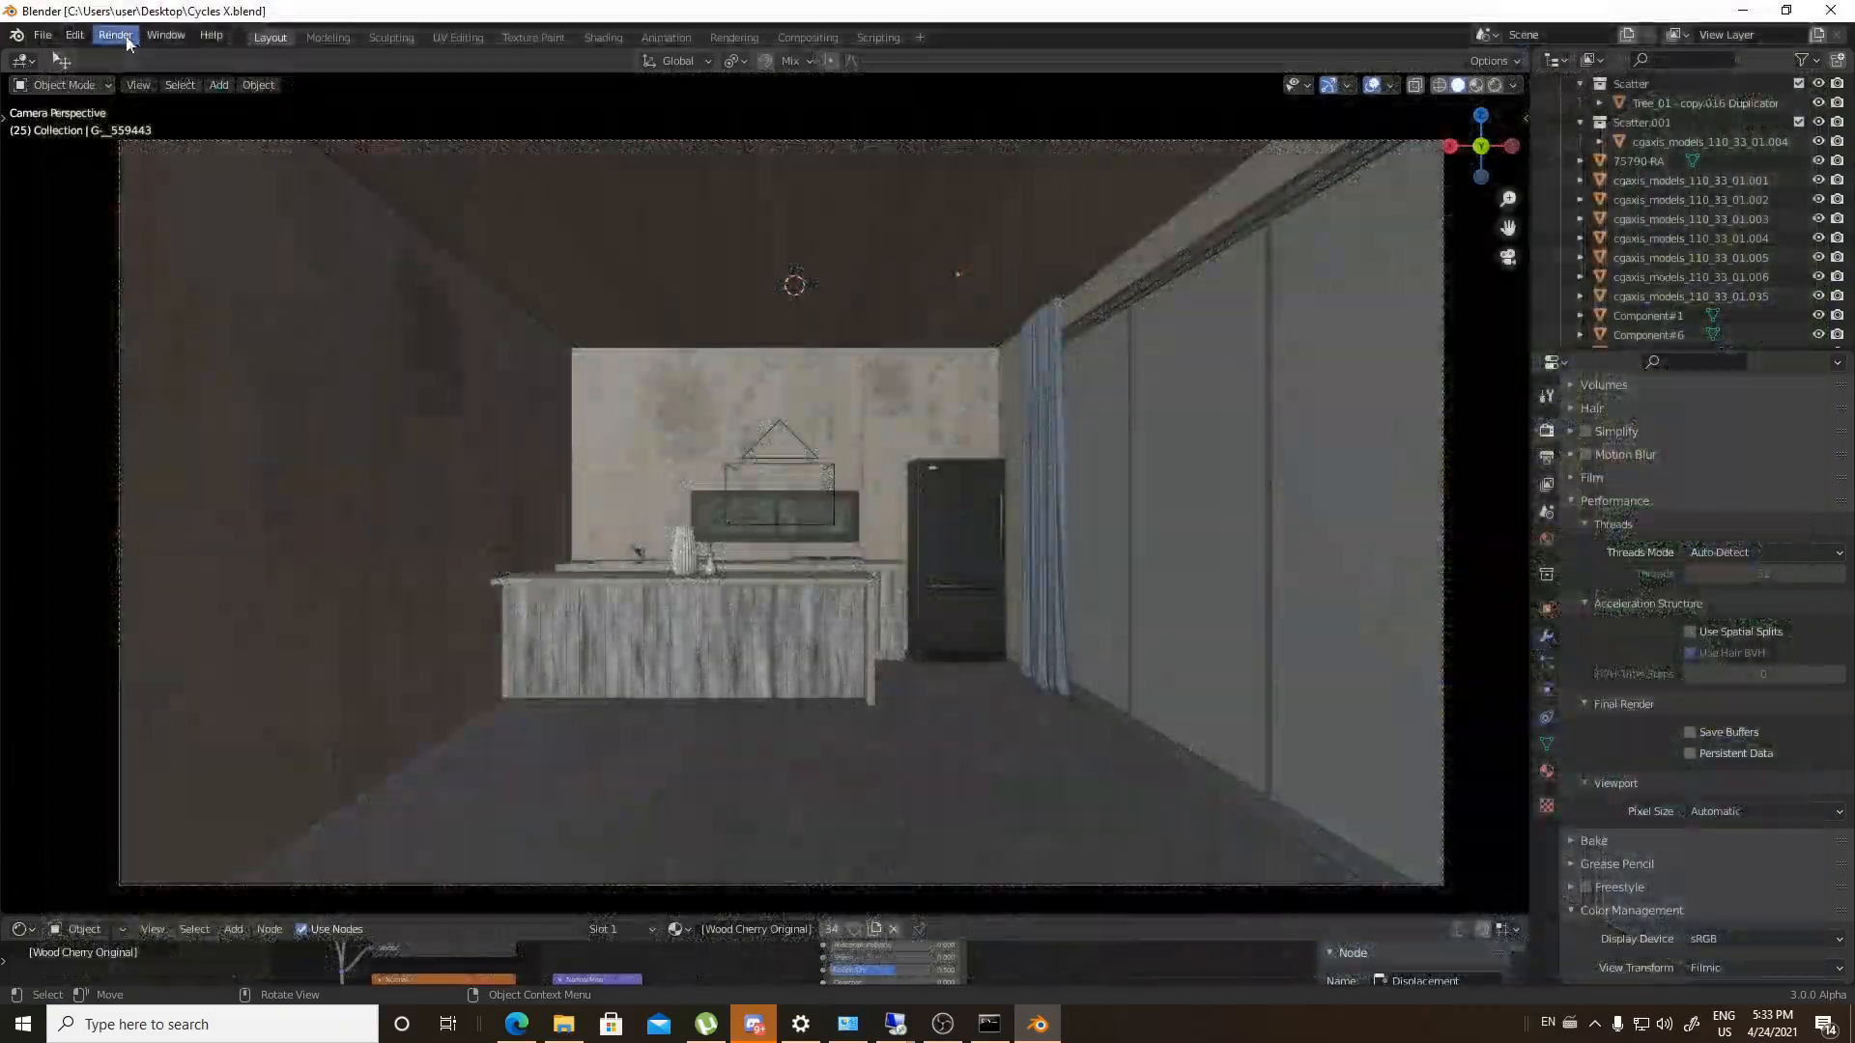
Select OptiX in System preferences, add the Threadripper CPU alongside the RTX 3090, and close
click(74, 36)
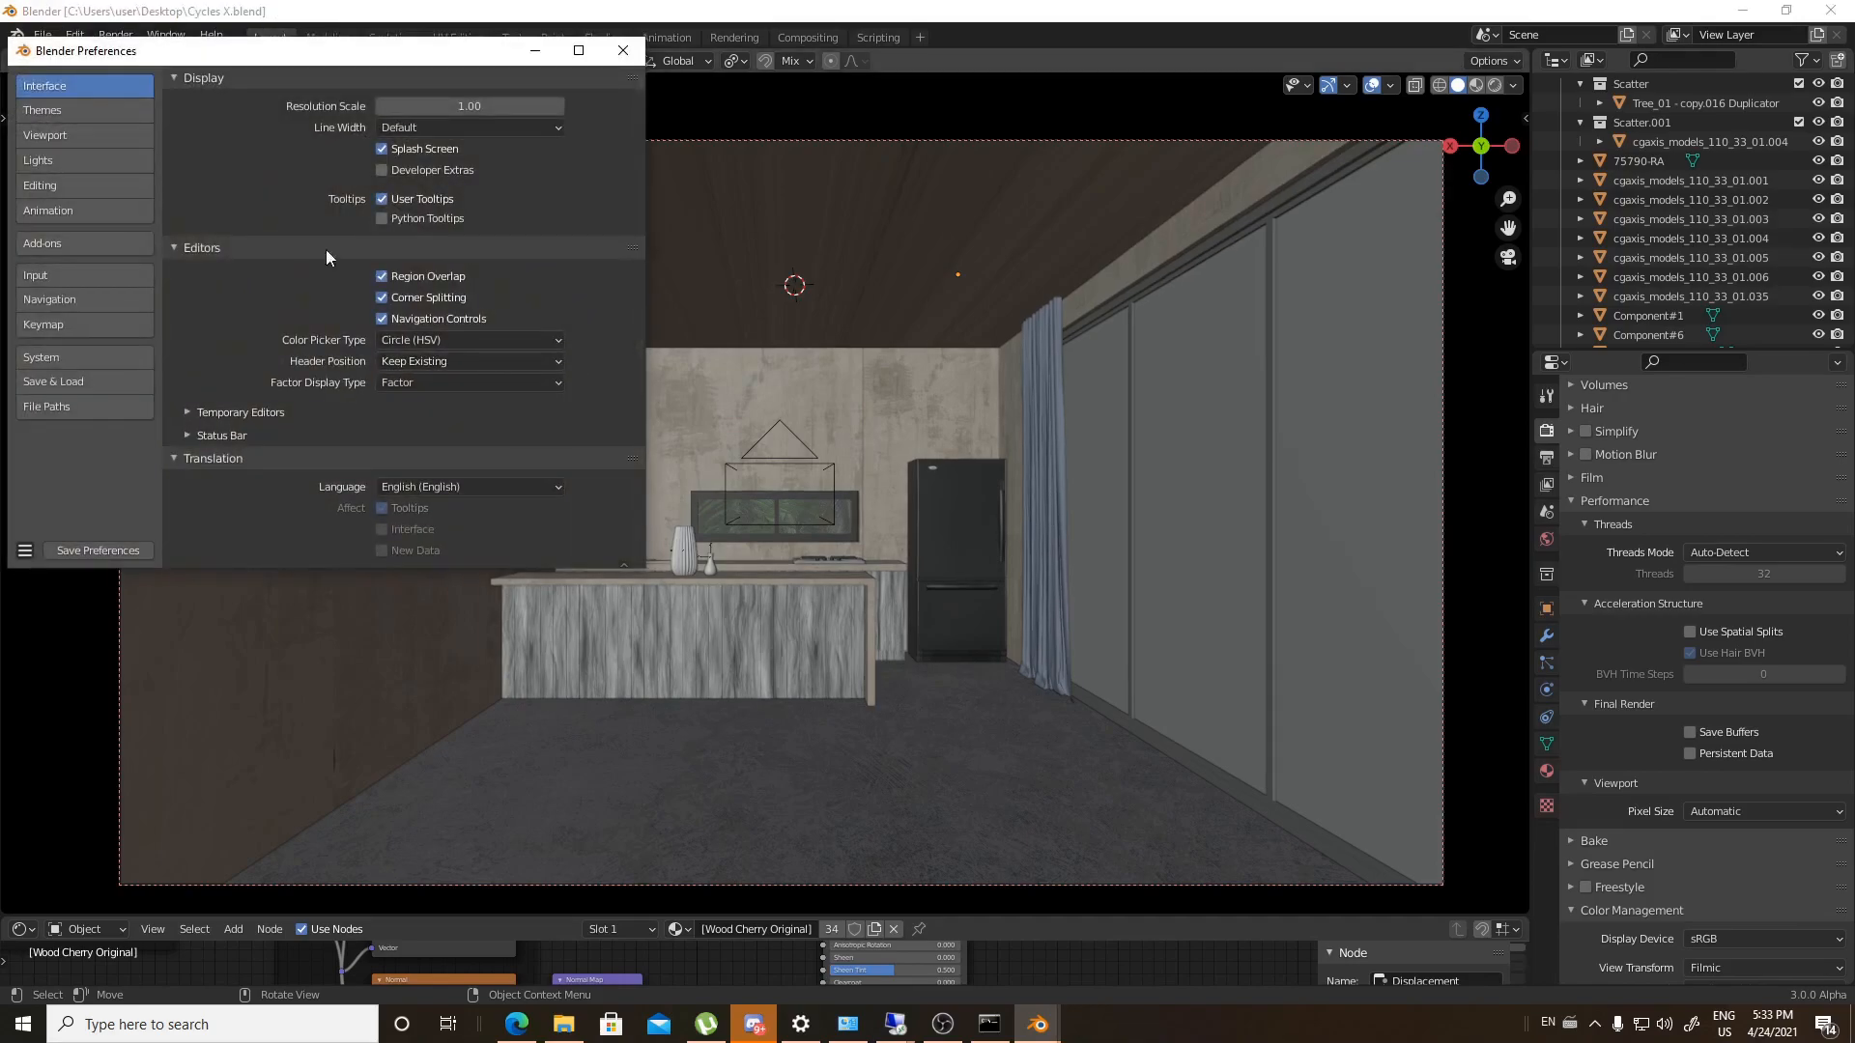
click(41, 357)
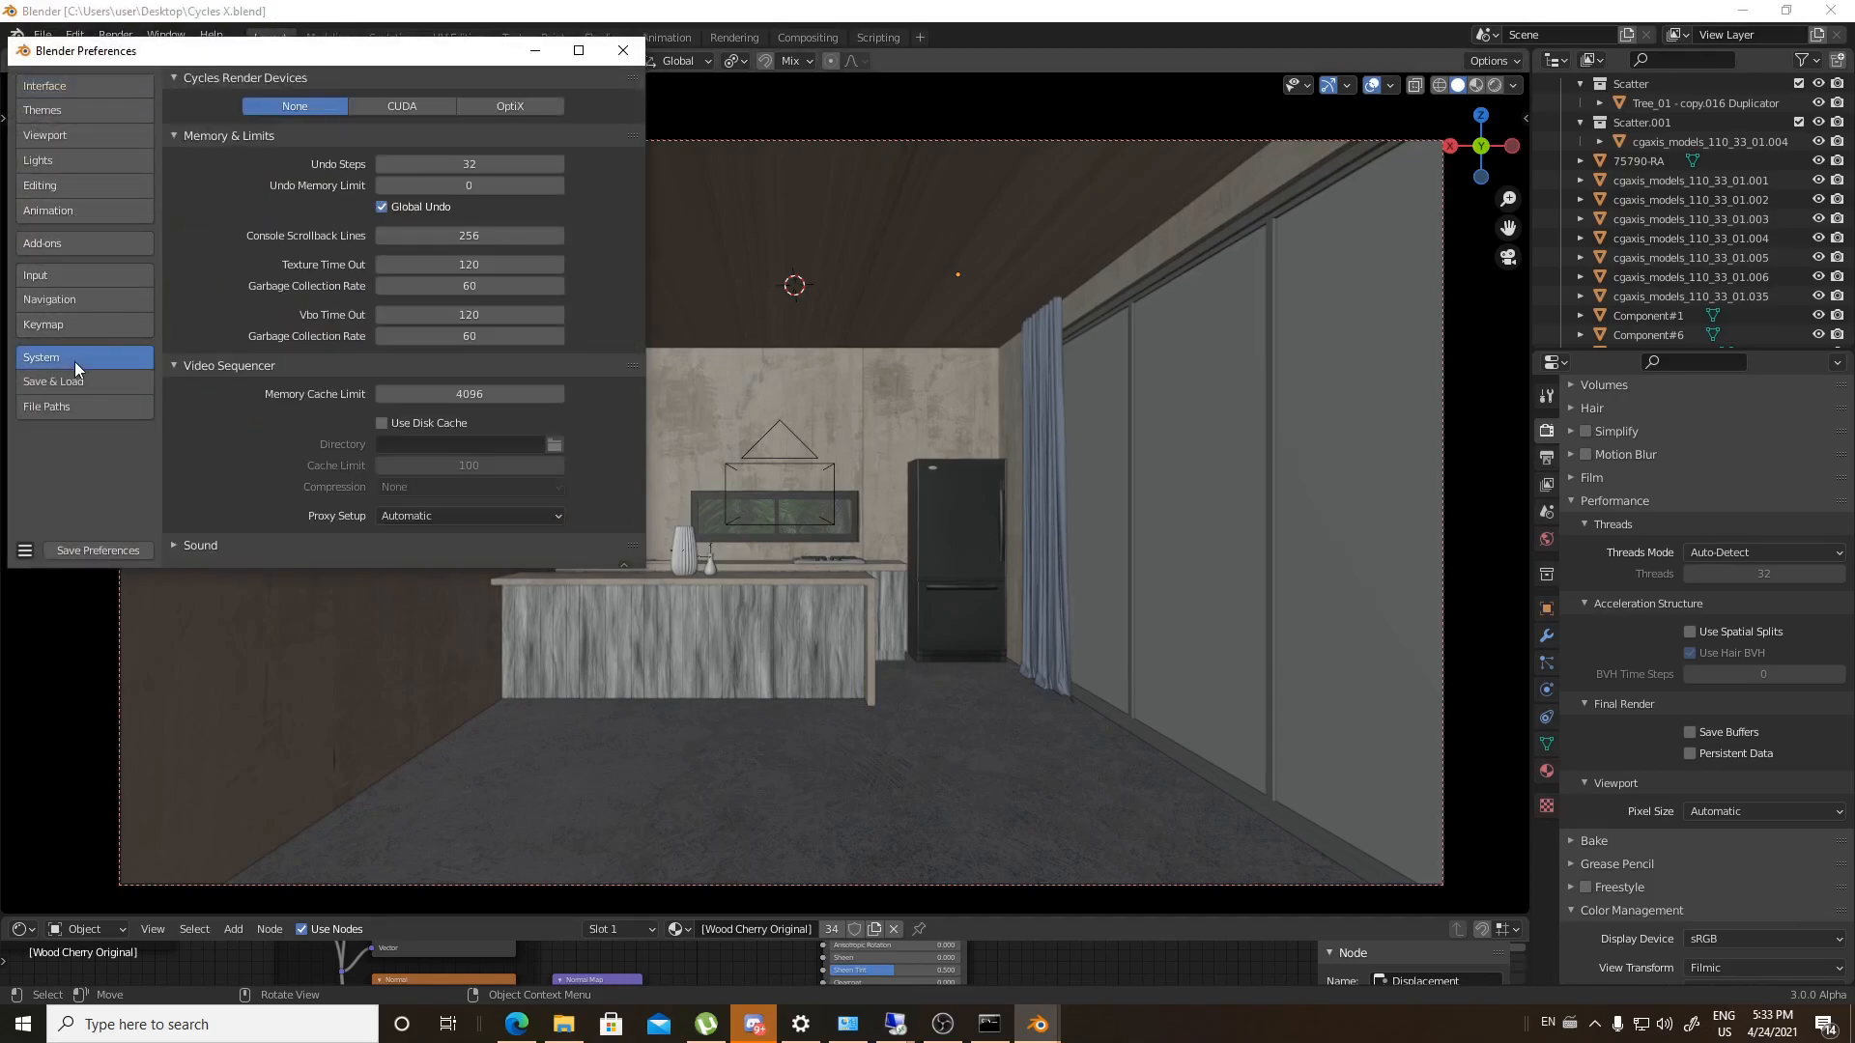
mouse_move(627, 230)
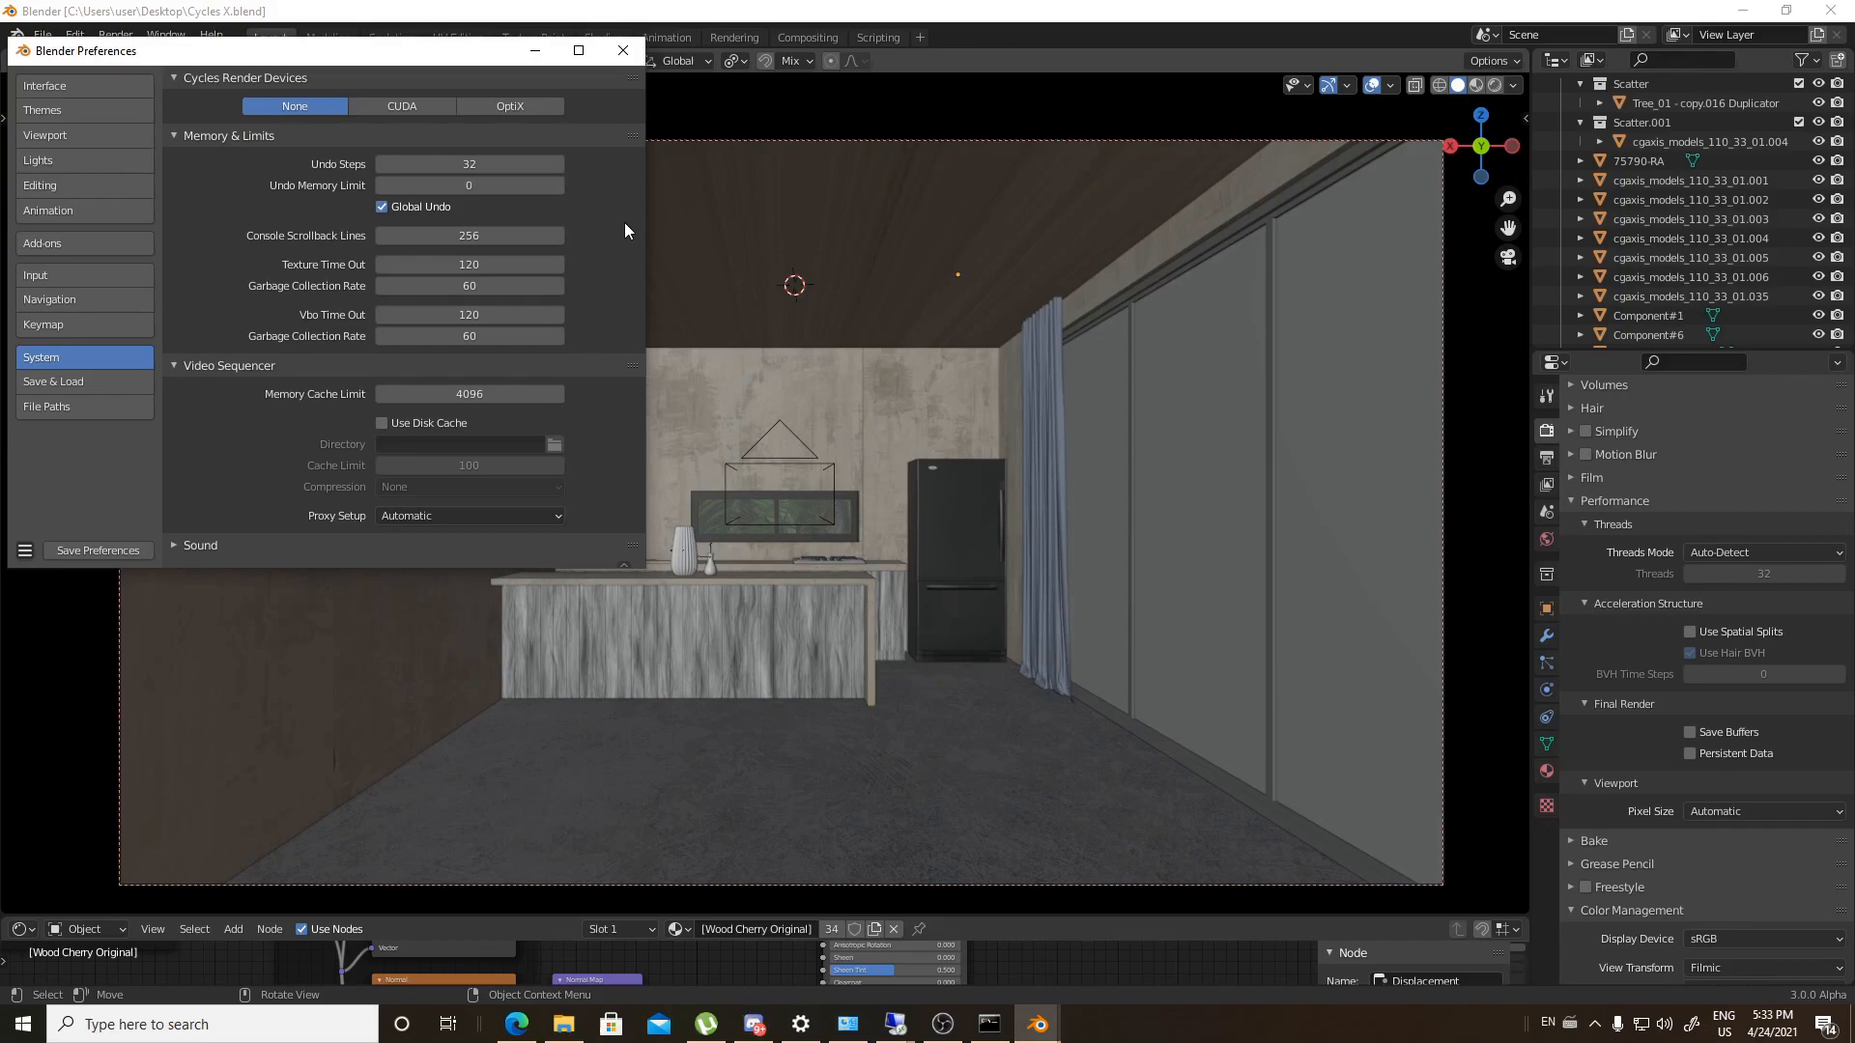
click(510, 106)
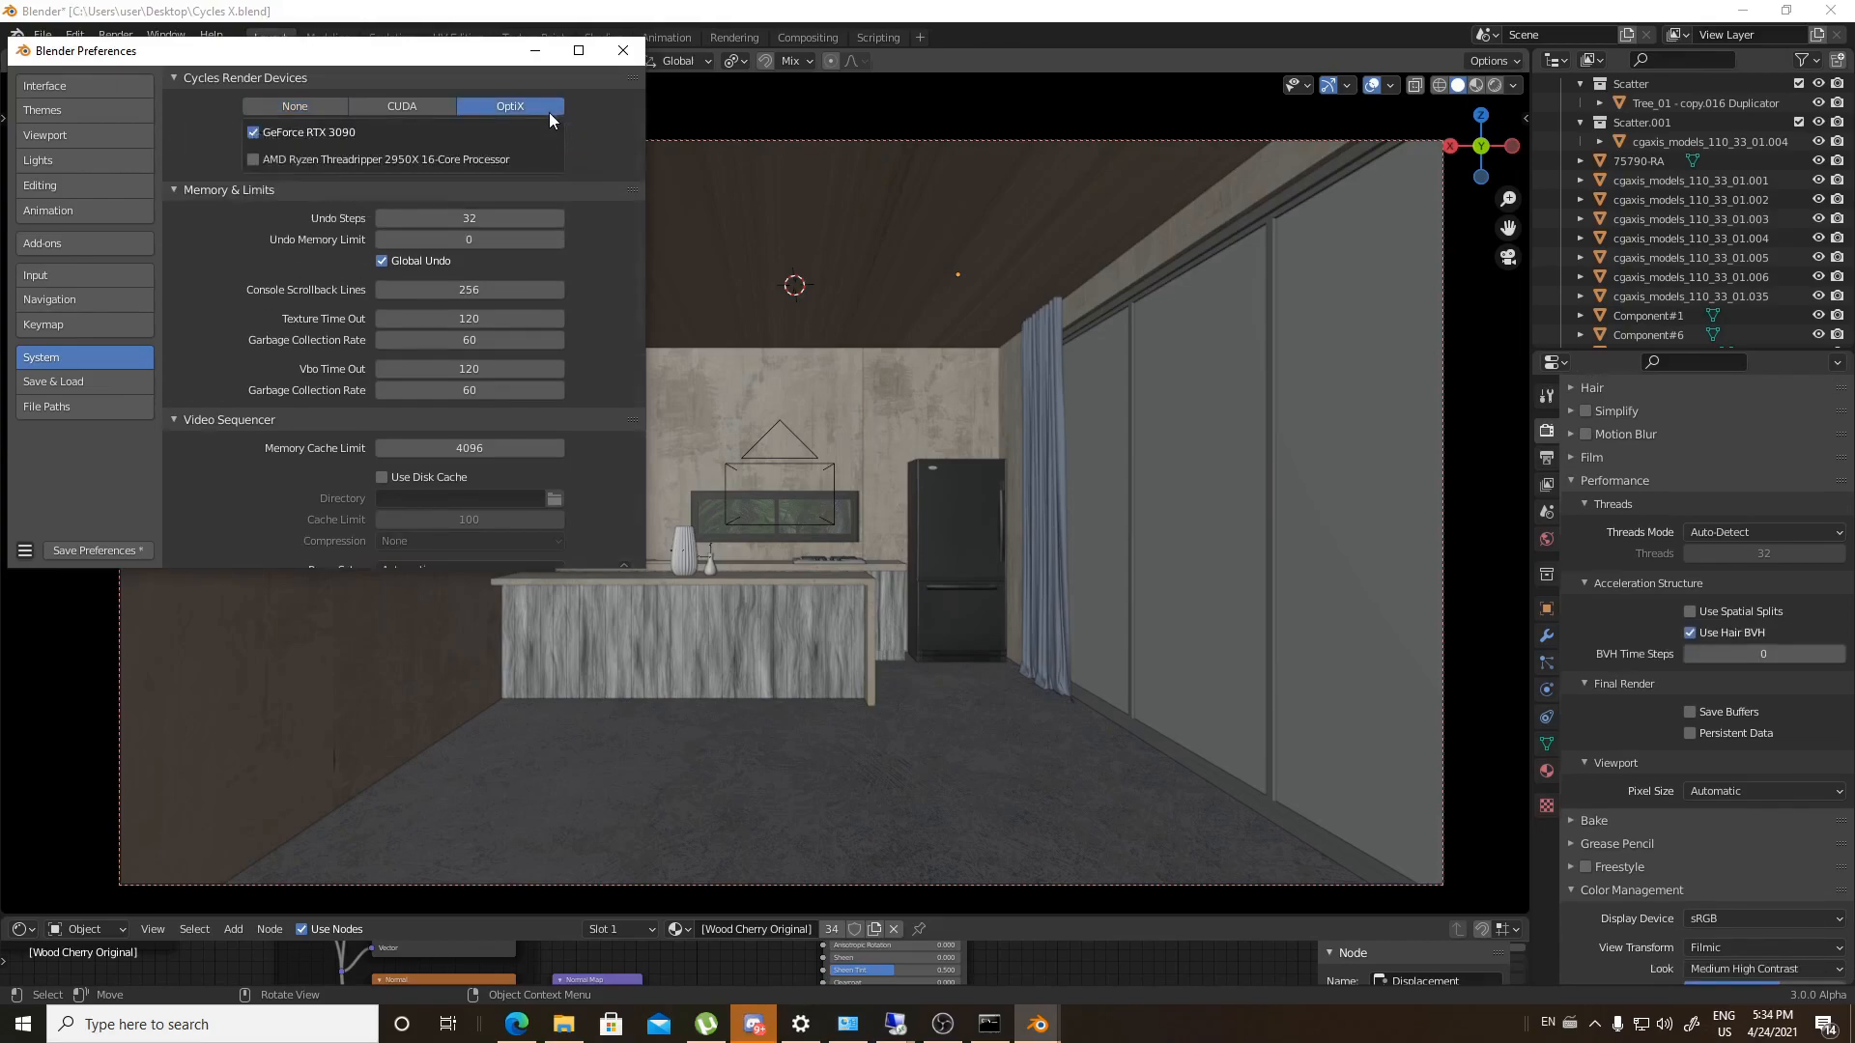
click(254, 160)
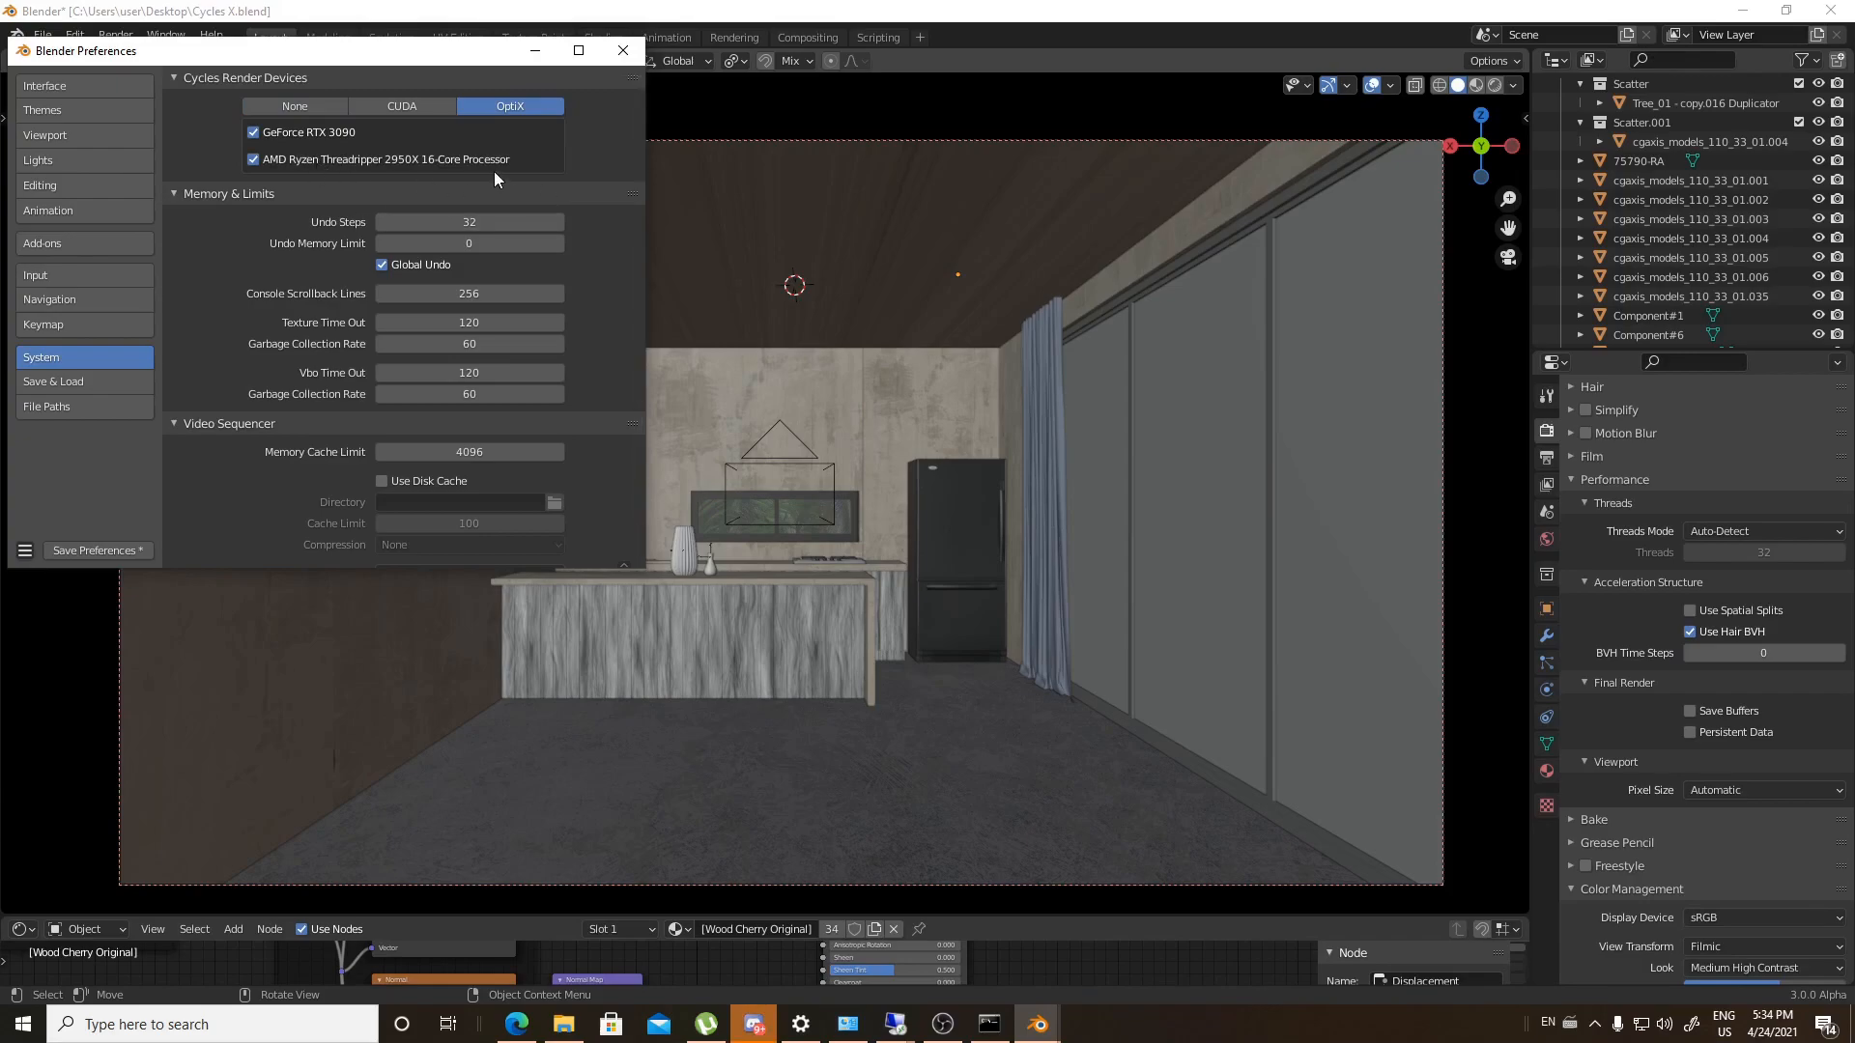
click(622, 49)
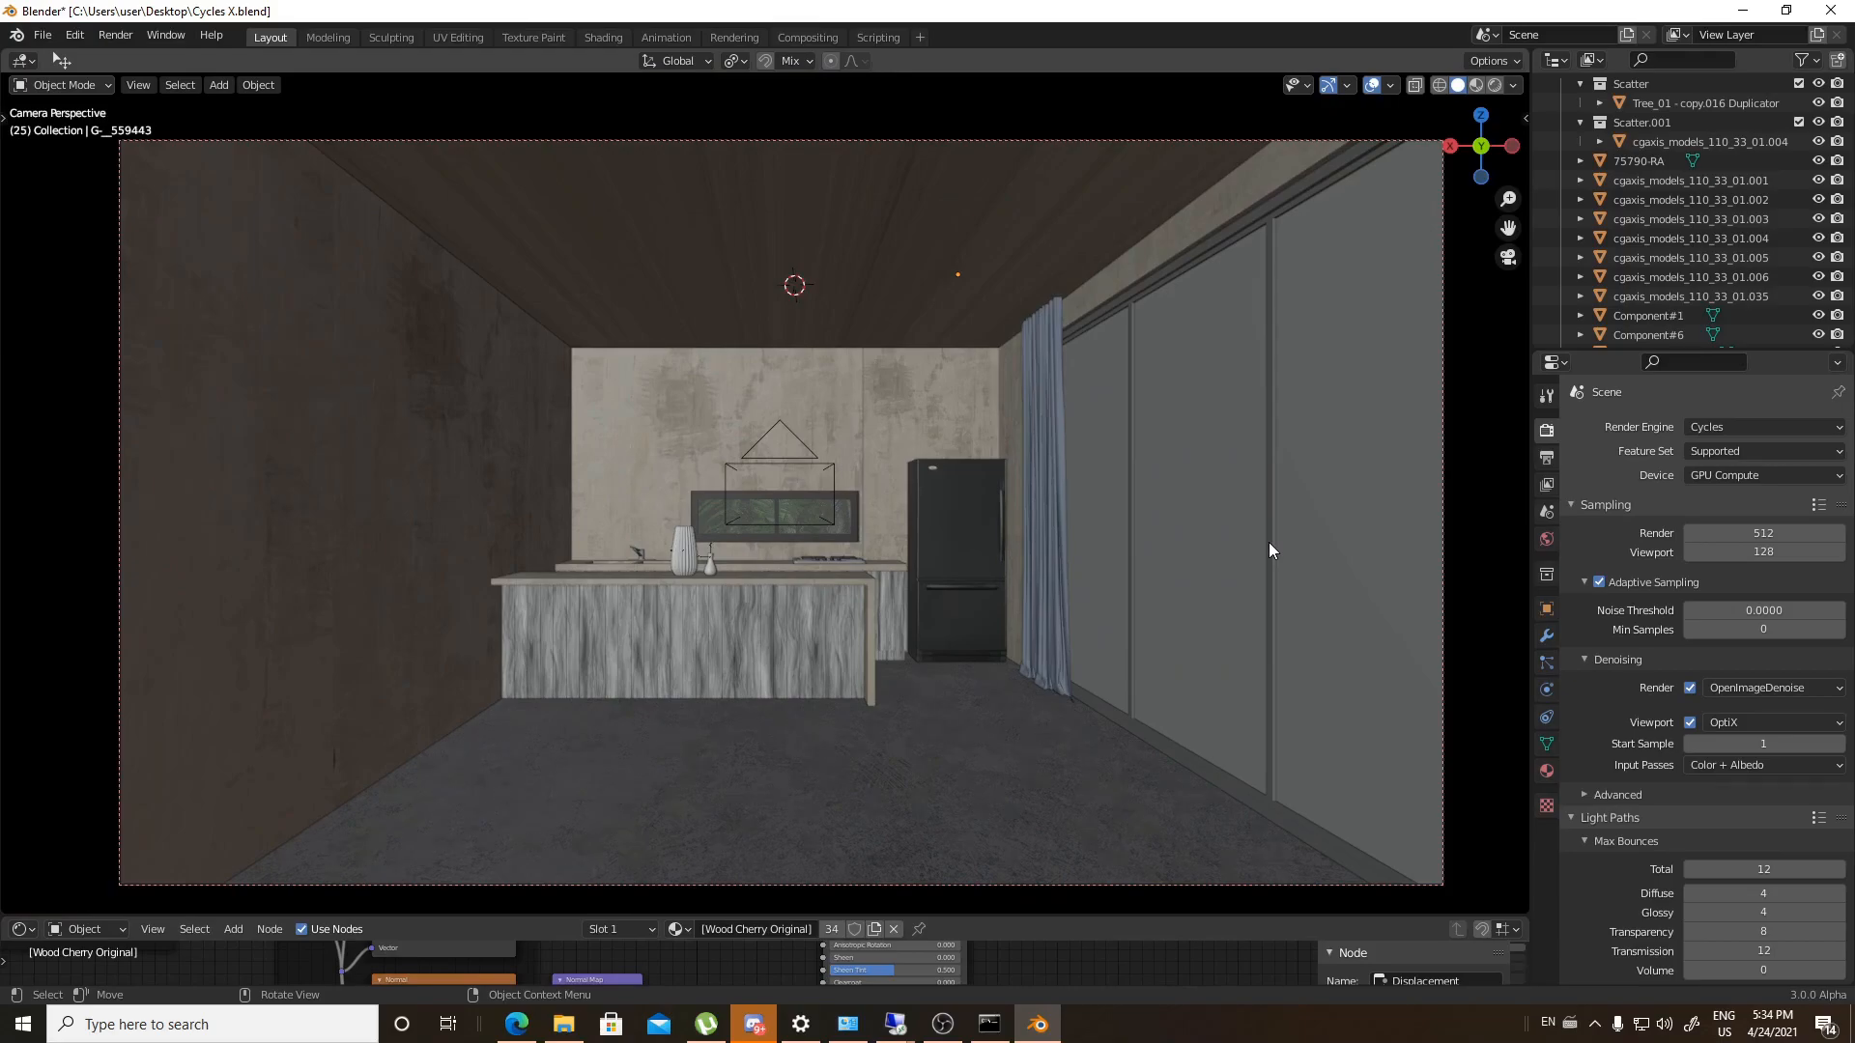
Start the final Cycles X render of the kitchen frame
key(F12)
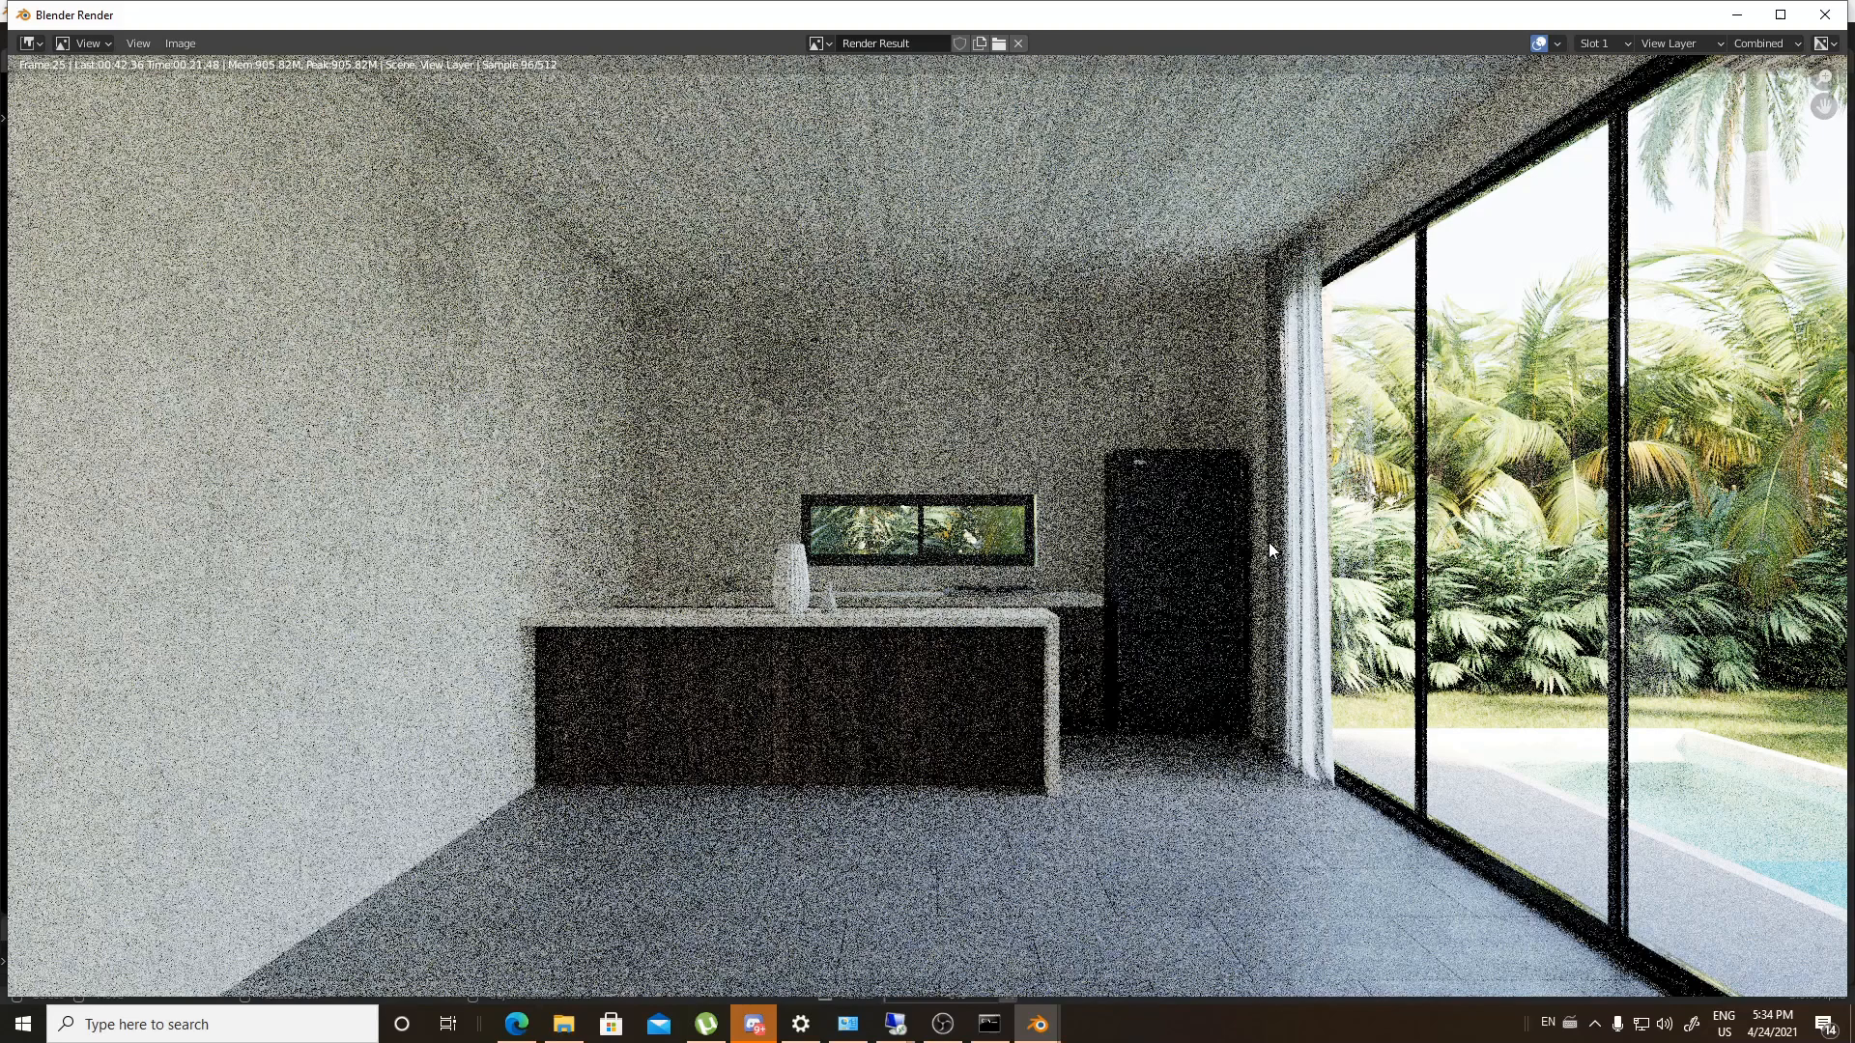
mouse_move(1262, 513)
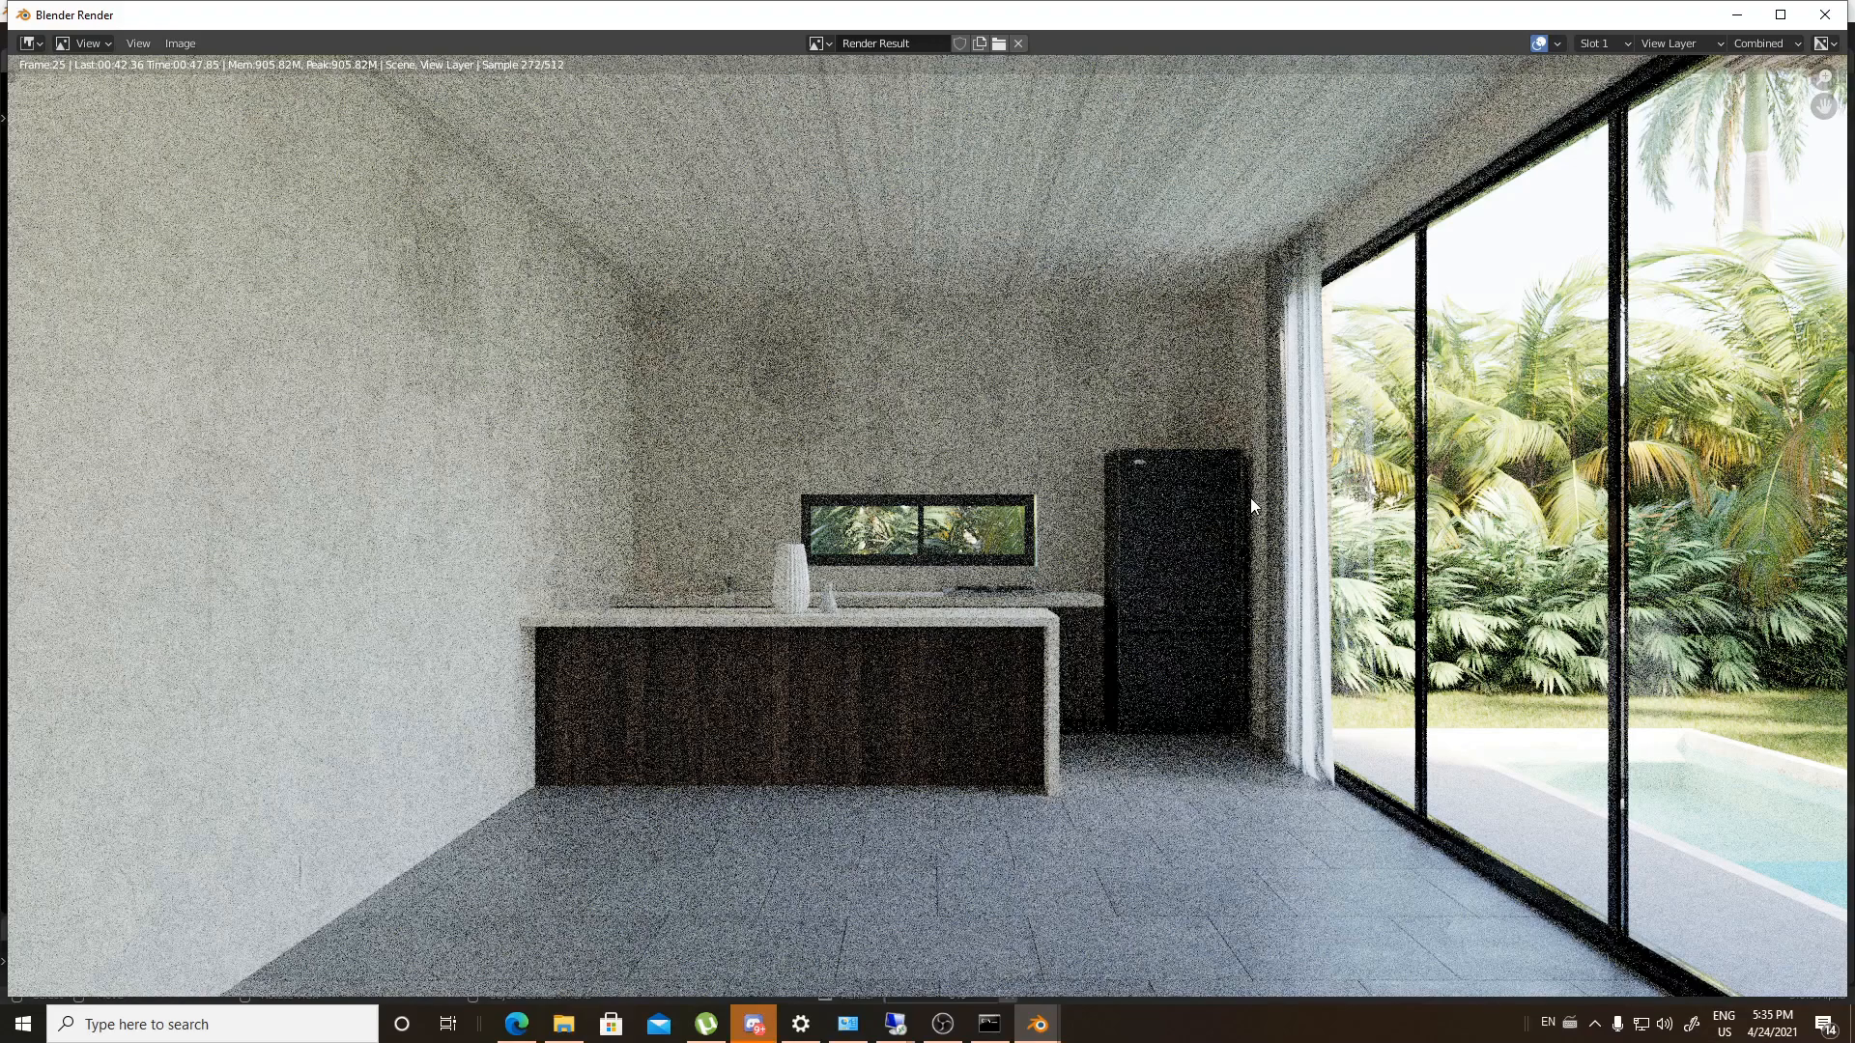
mouse_move(1191, 506)
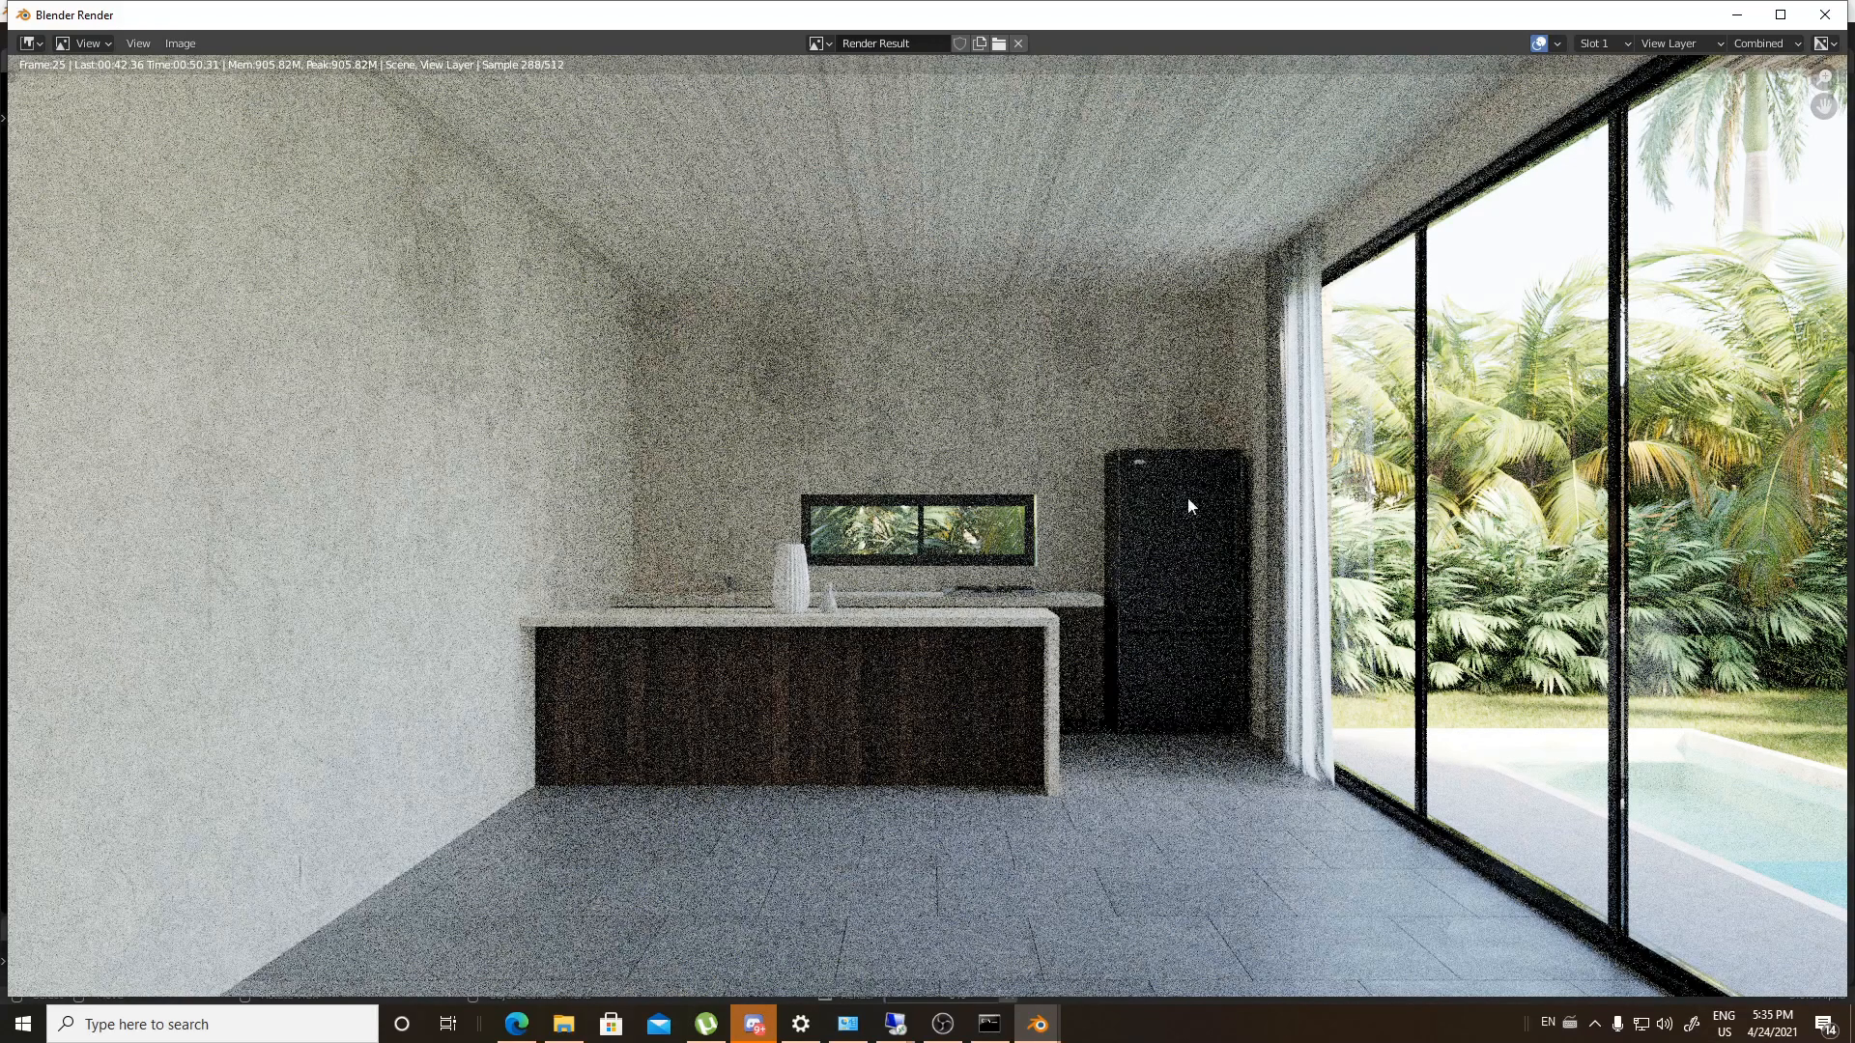
mouse_move(959, 467)
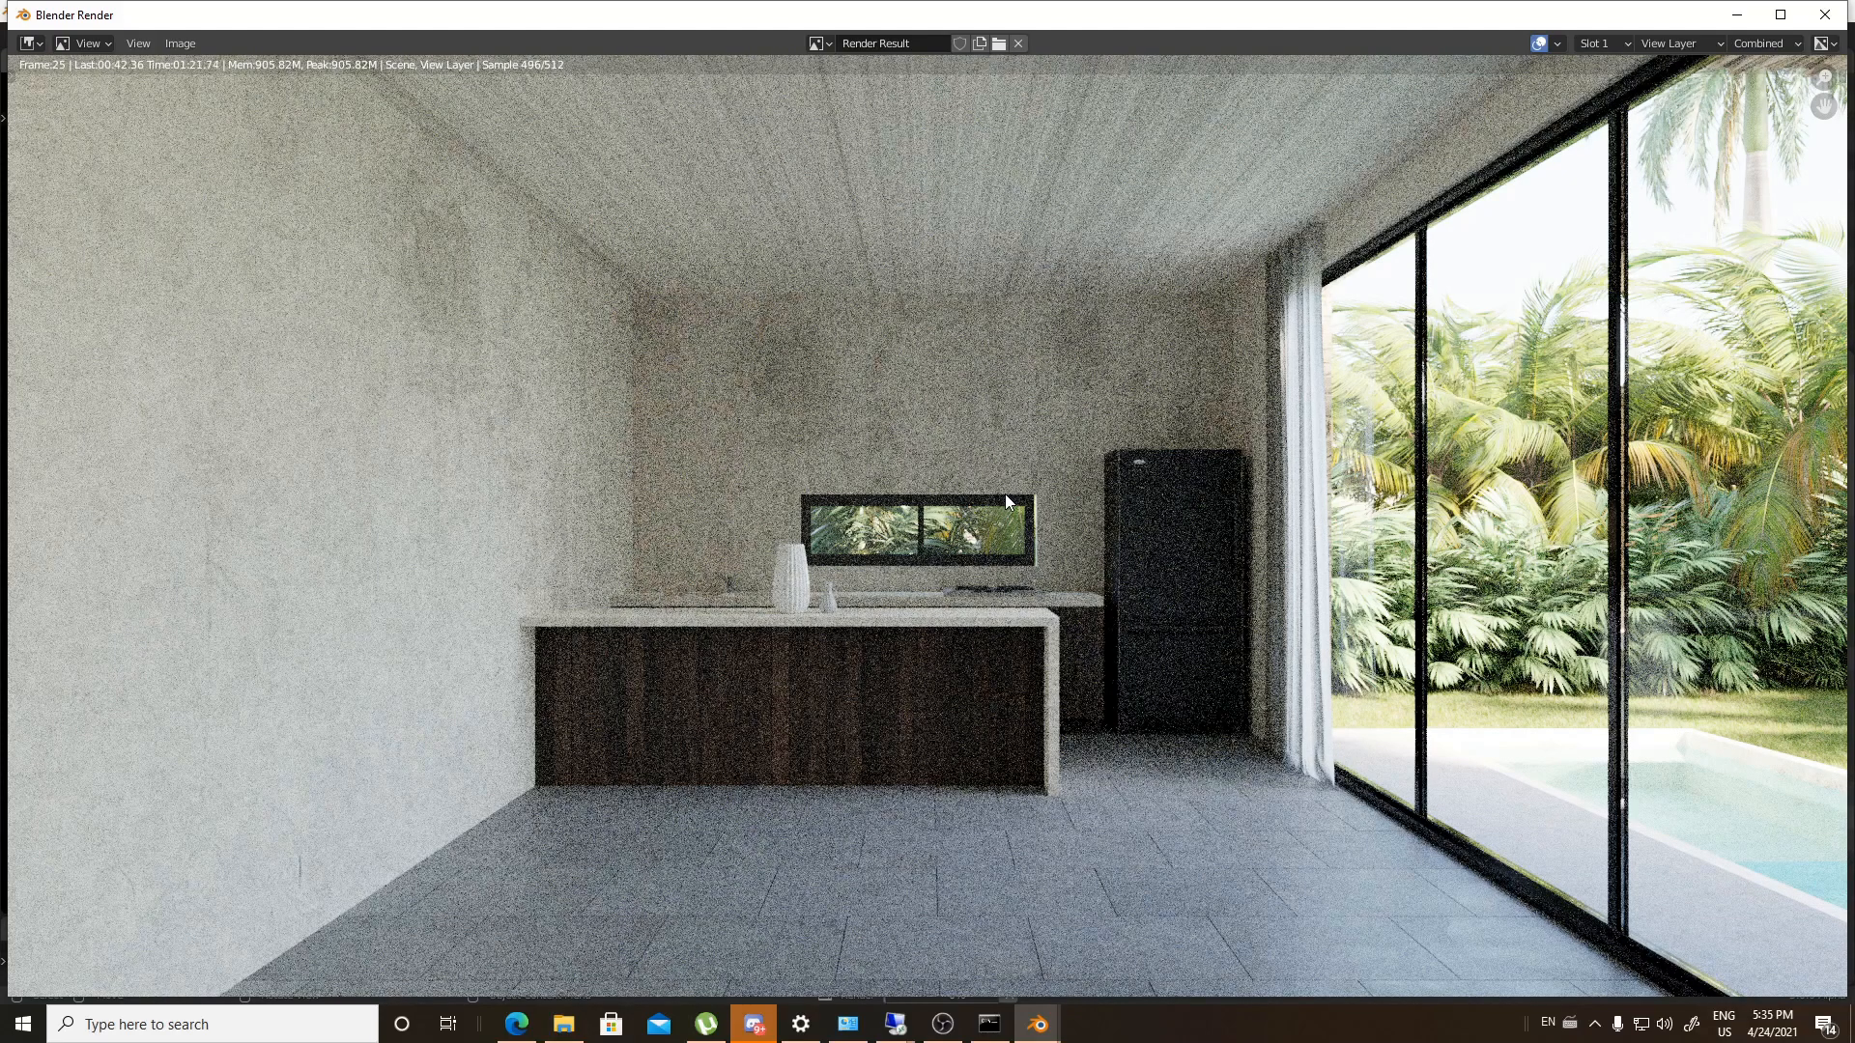
mouse_move(193, 98)
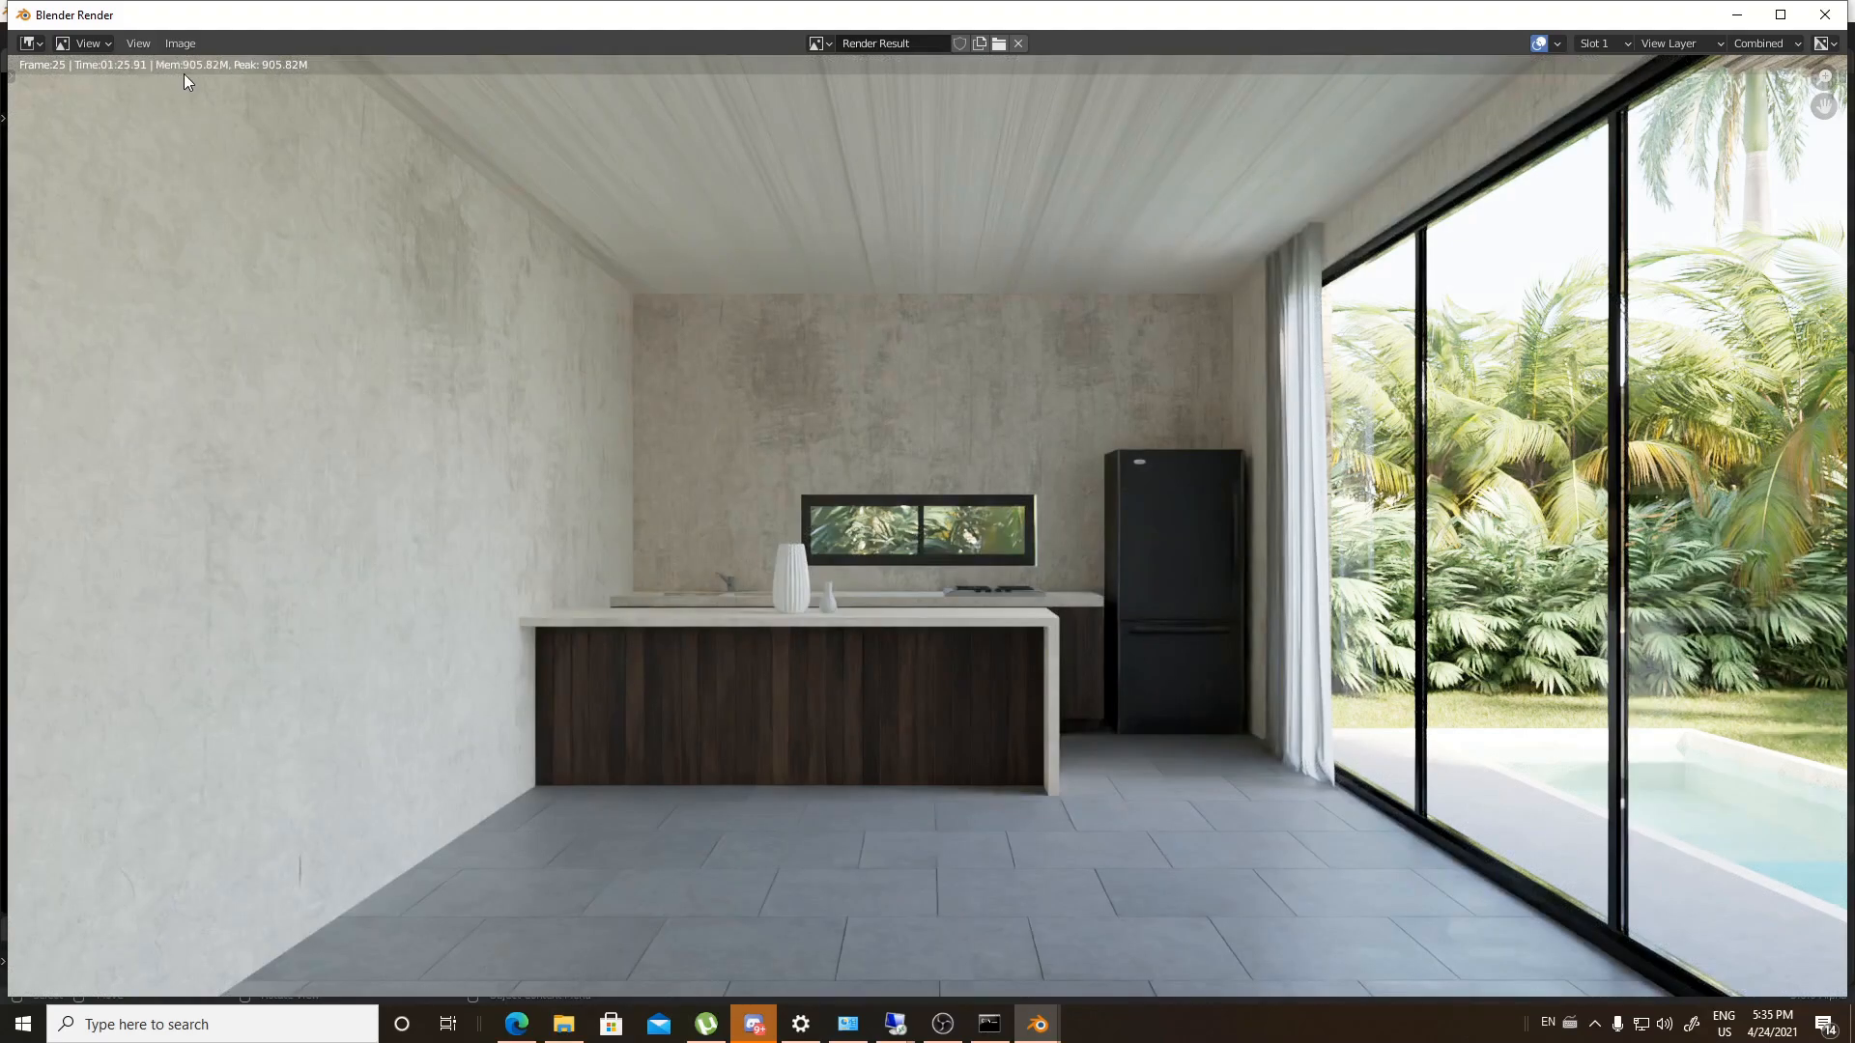
mouse_move(824, 399)
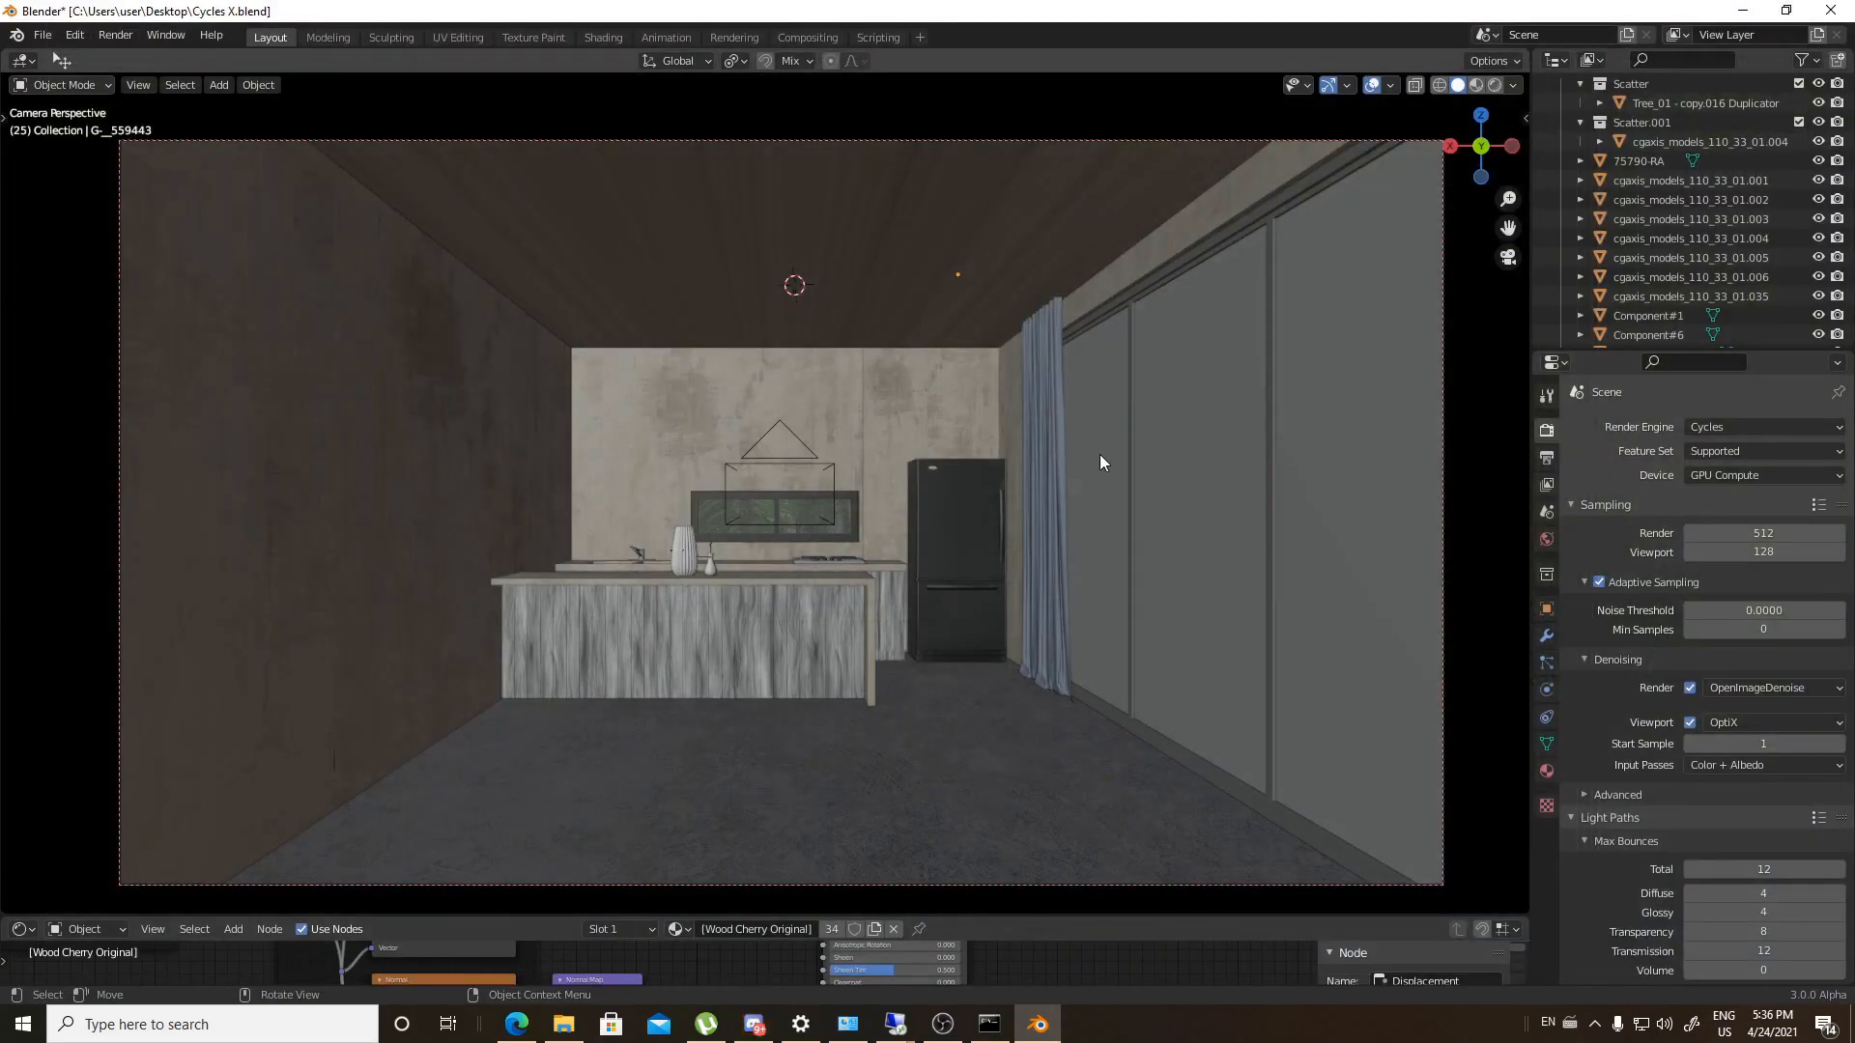
mouse_move(1185, 513)
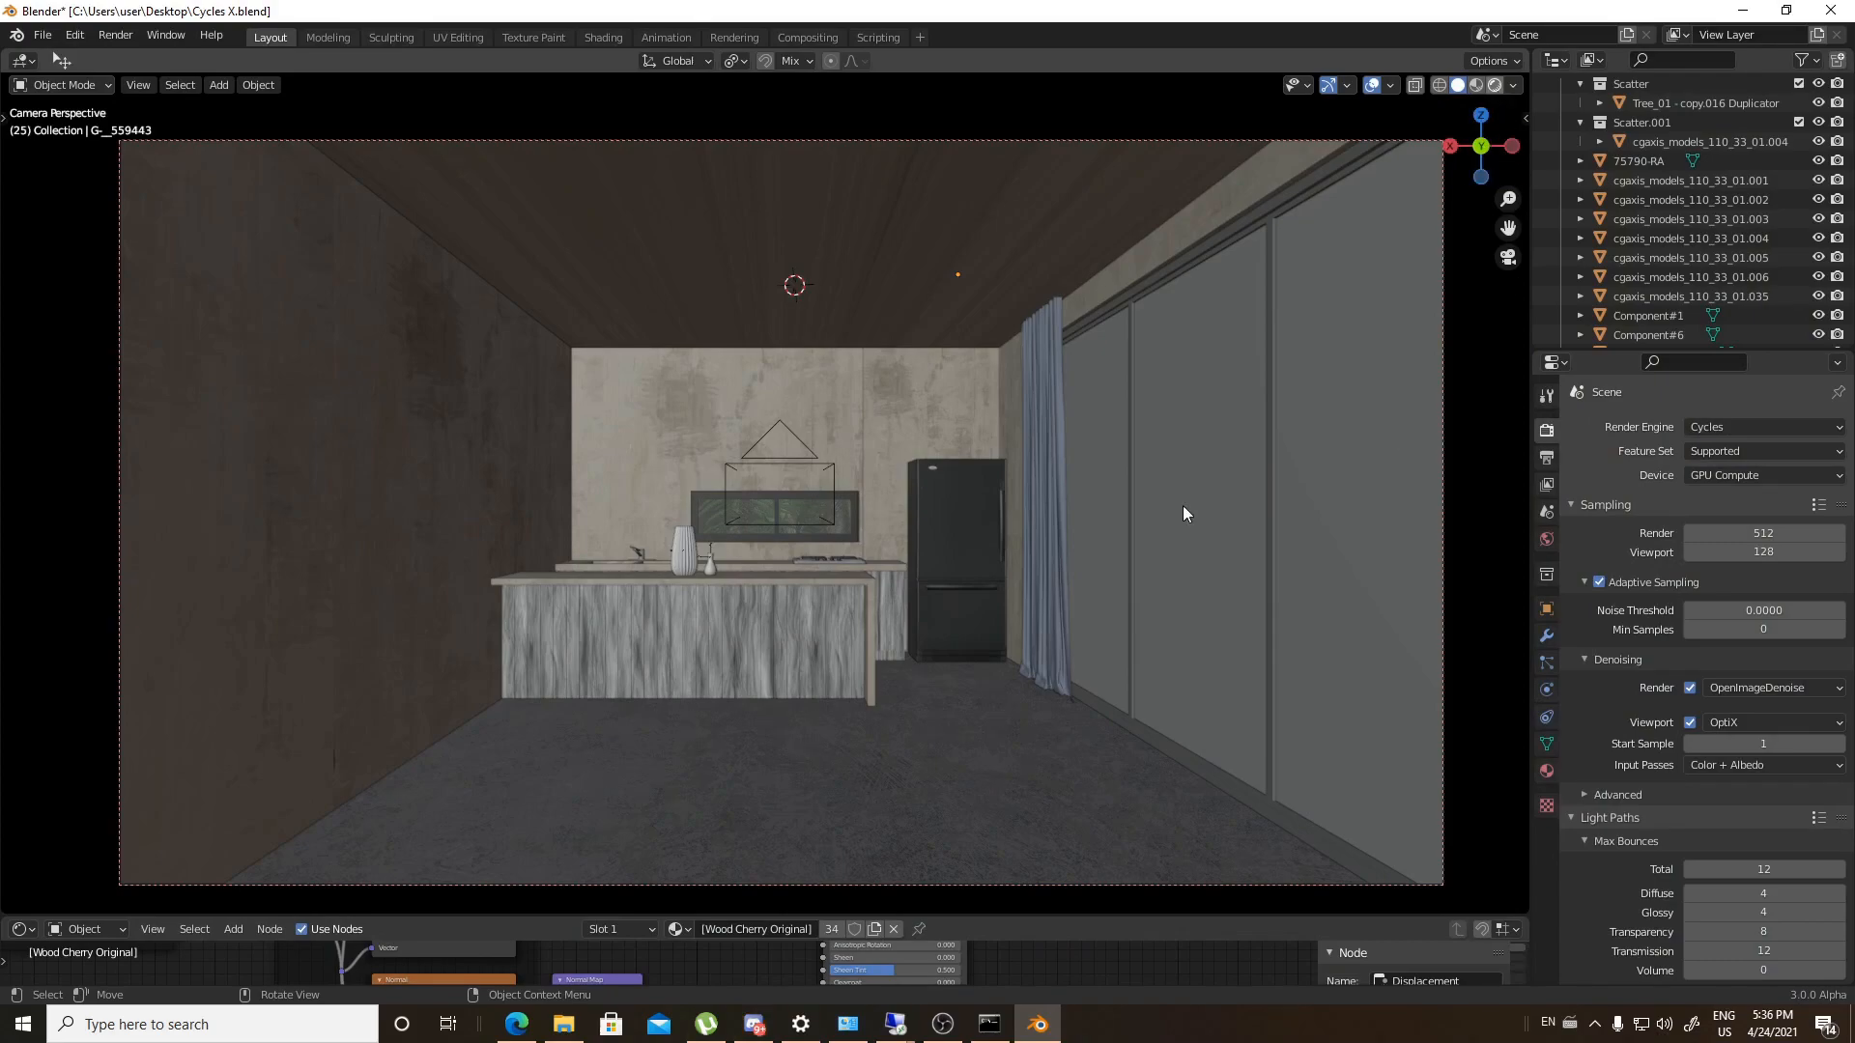
mouse_move(1037, 536)
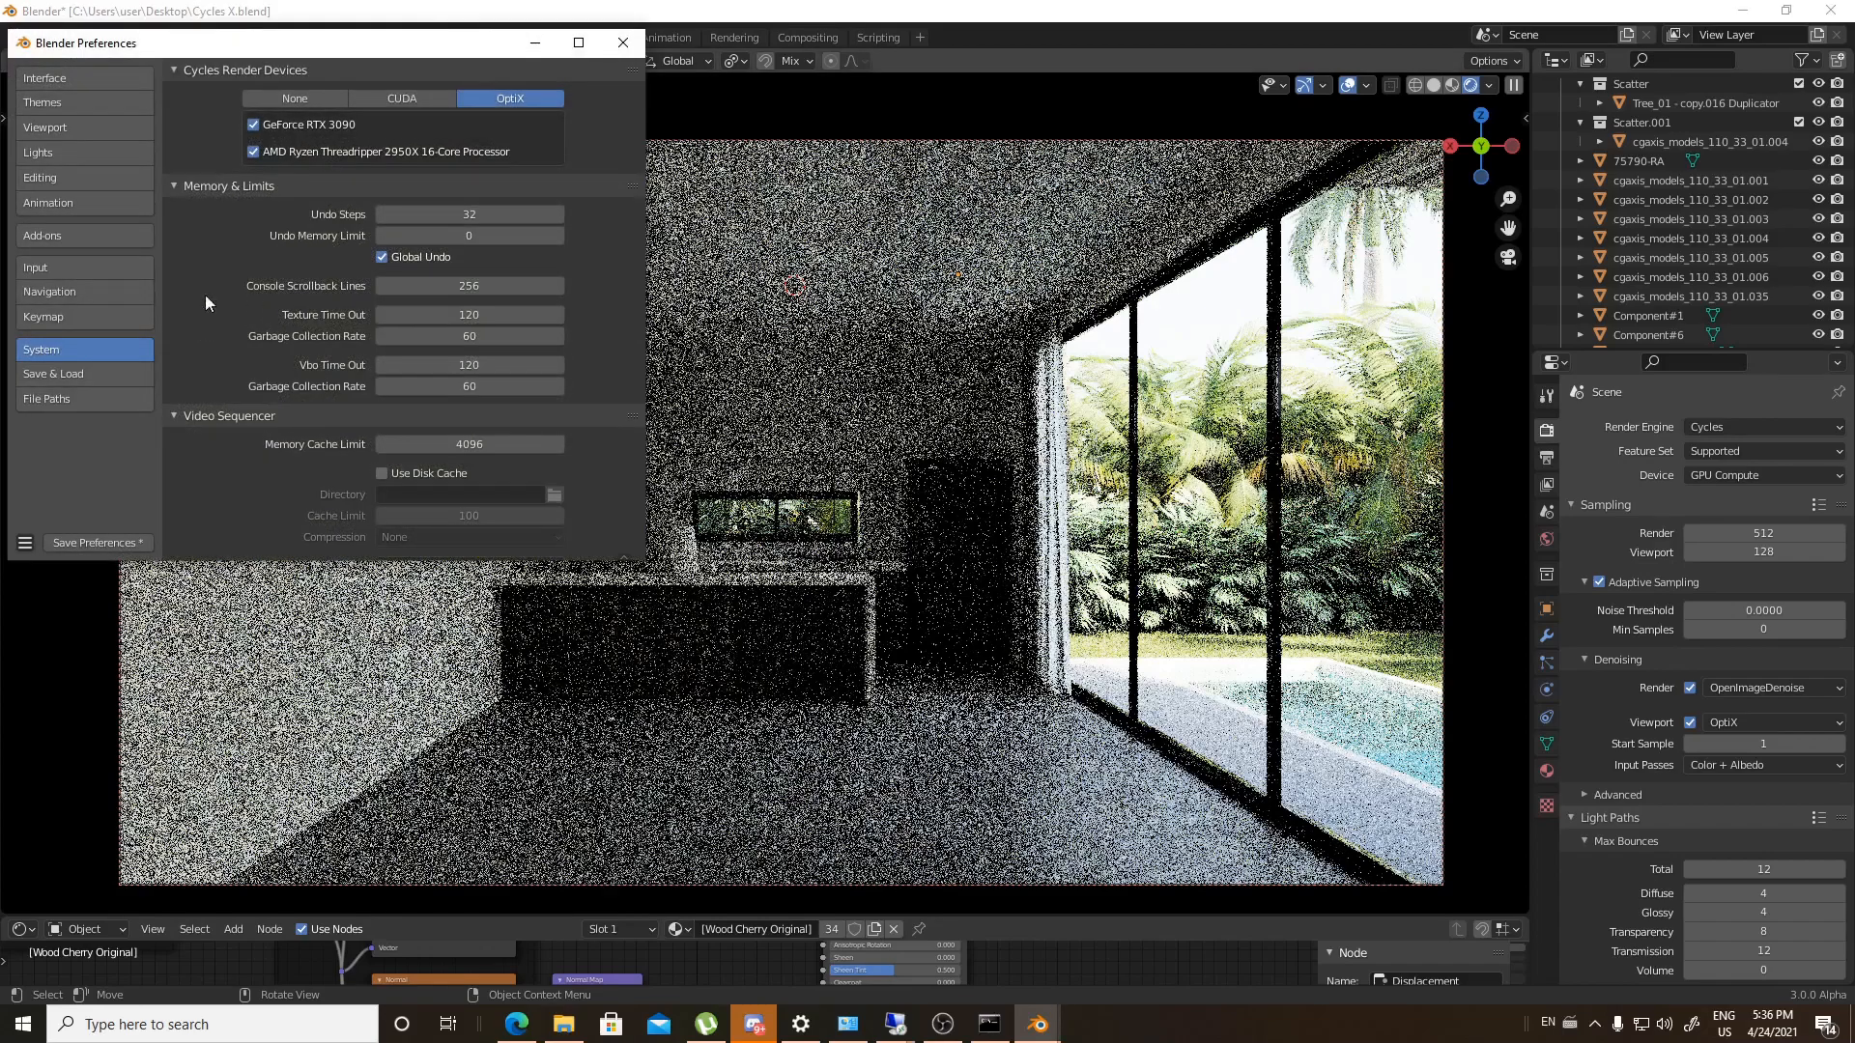
Open the Keymap preferences and keep the Blender keymap preset
click(43, 316)
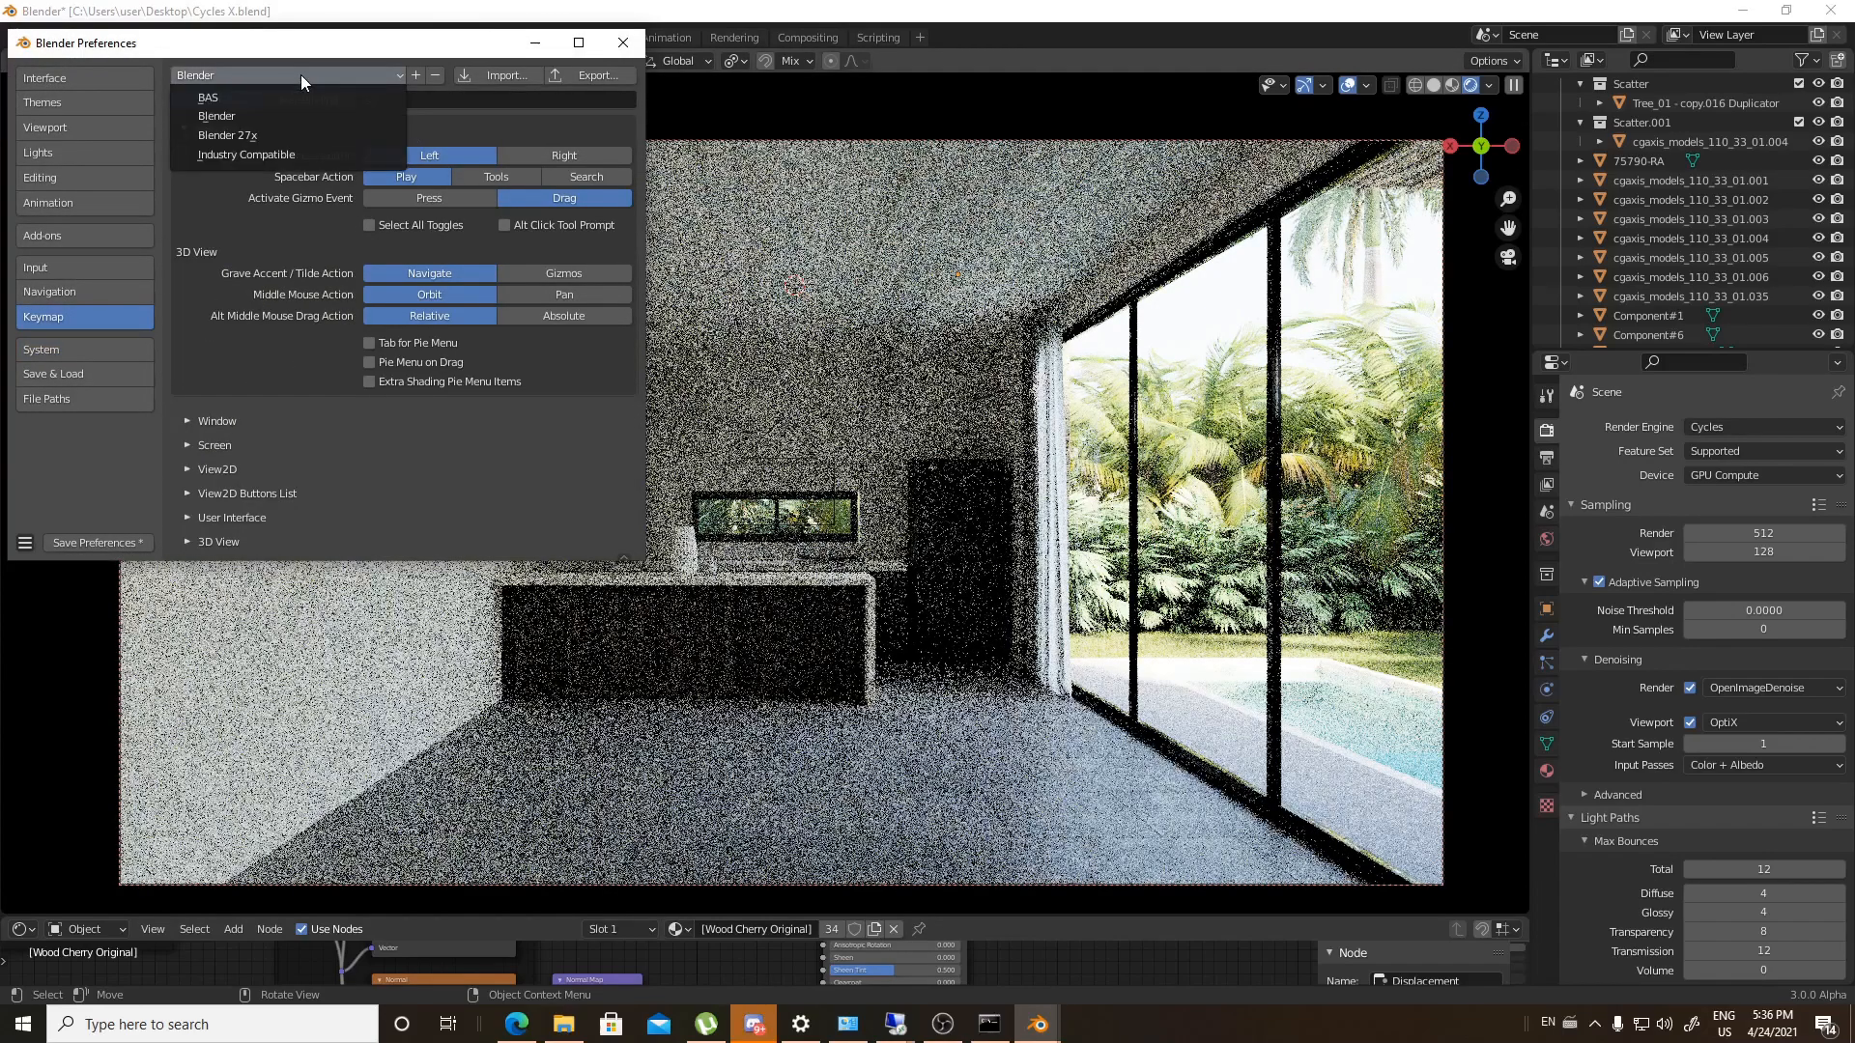
click(204, 96)
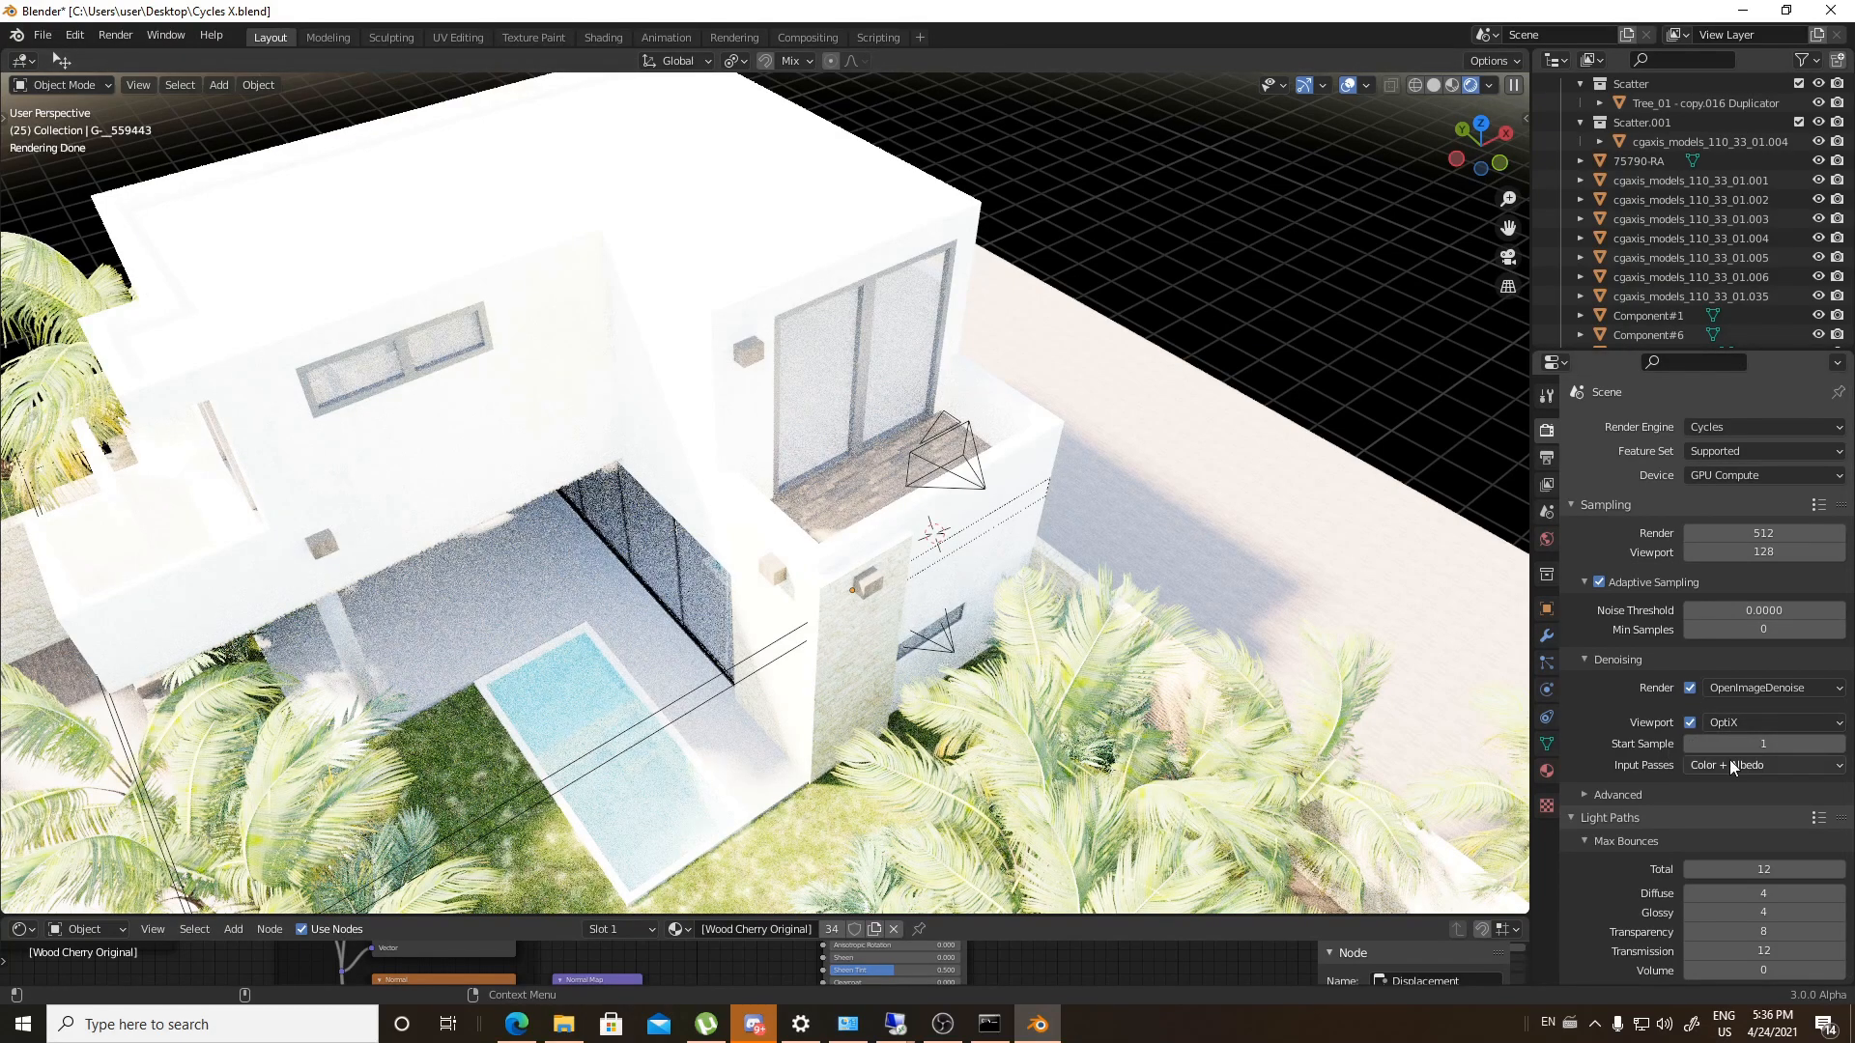
Set the viewport denoising Start Sample to 5
click(1763, 742)
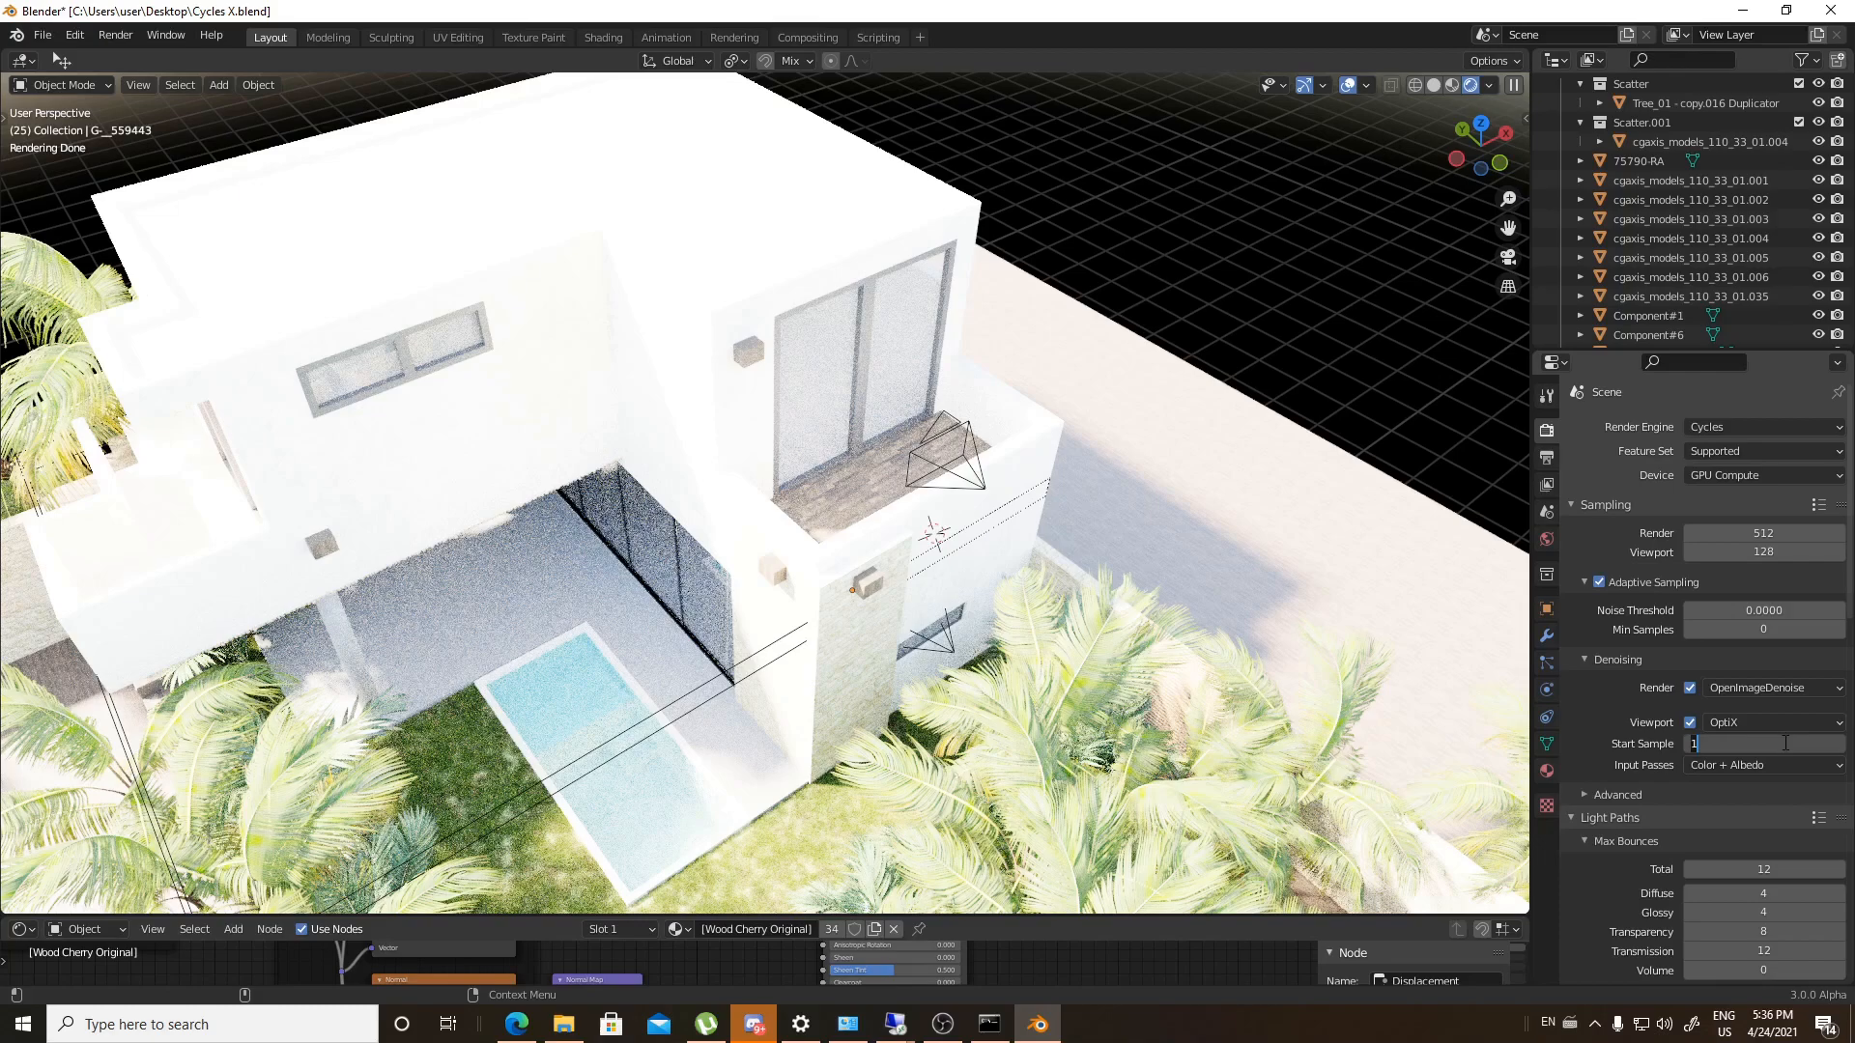
text(5)
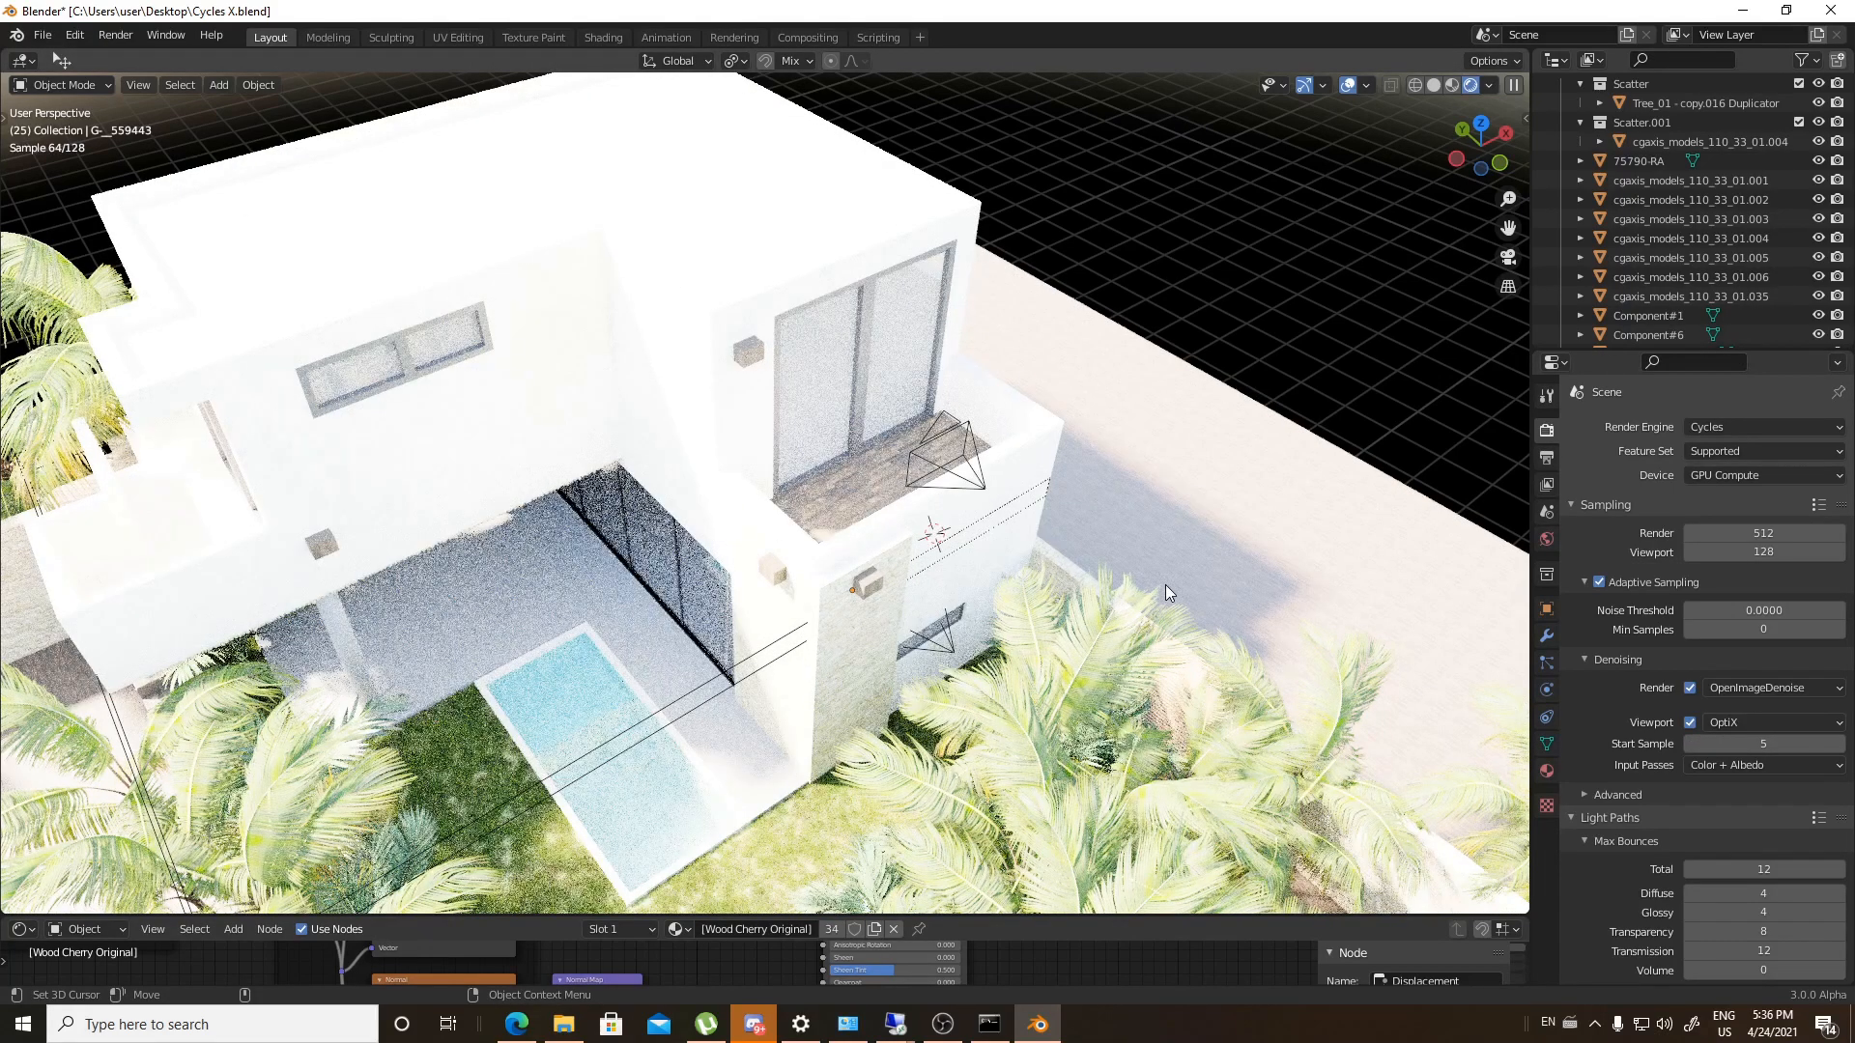
mouse_move(1061, 544)
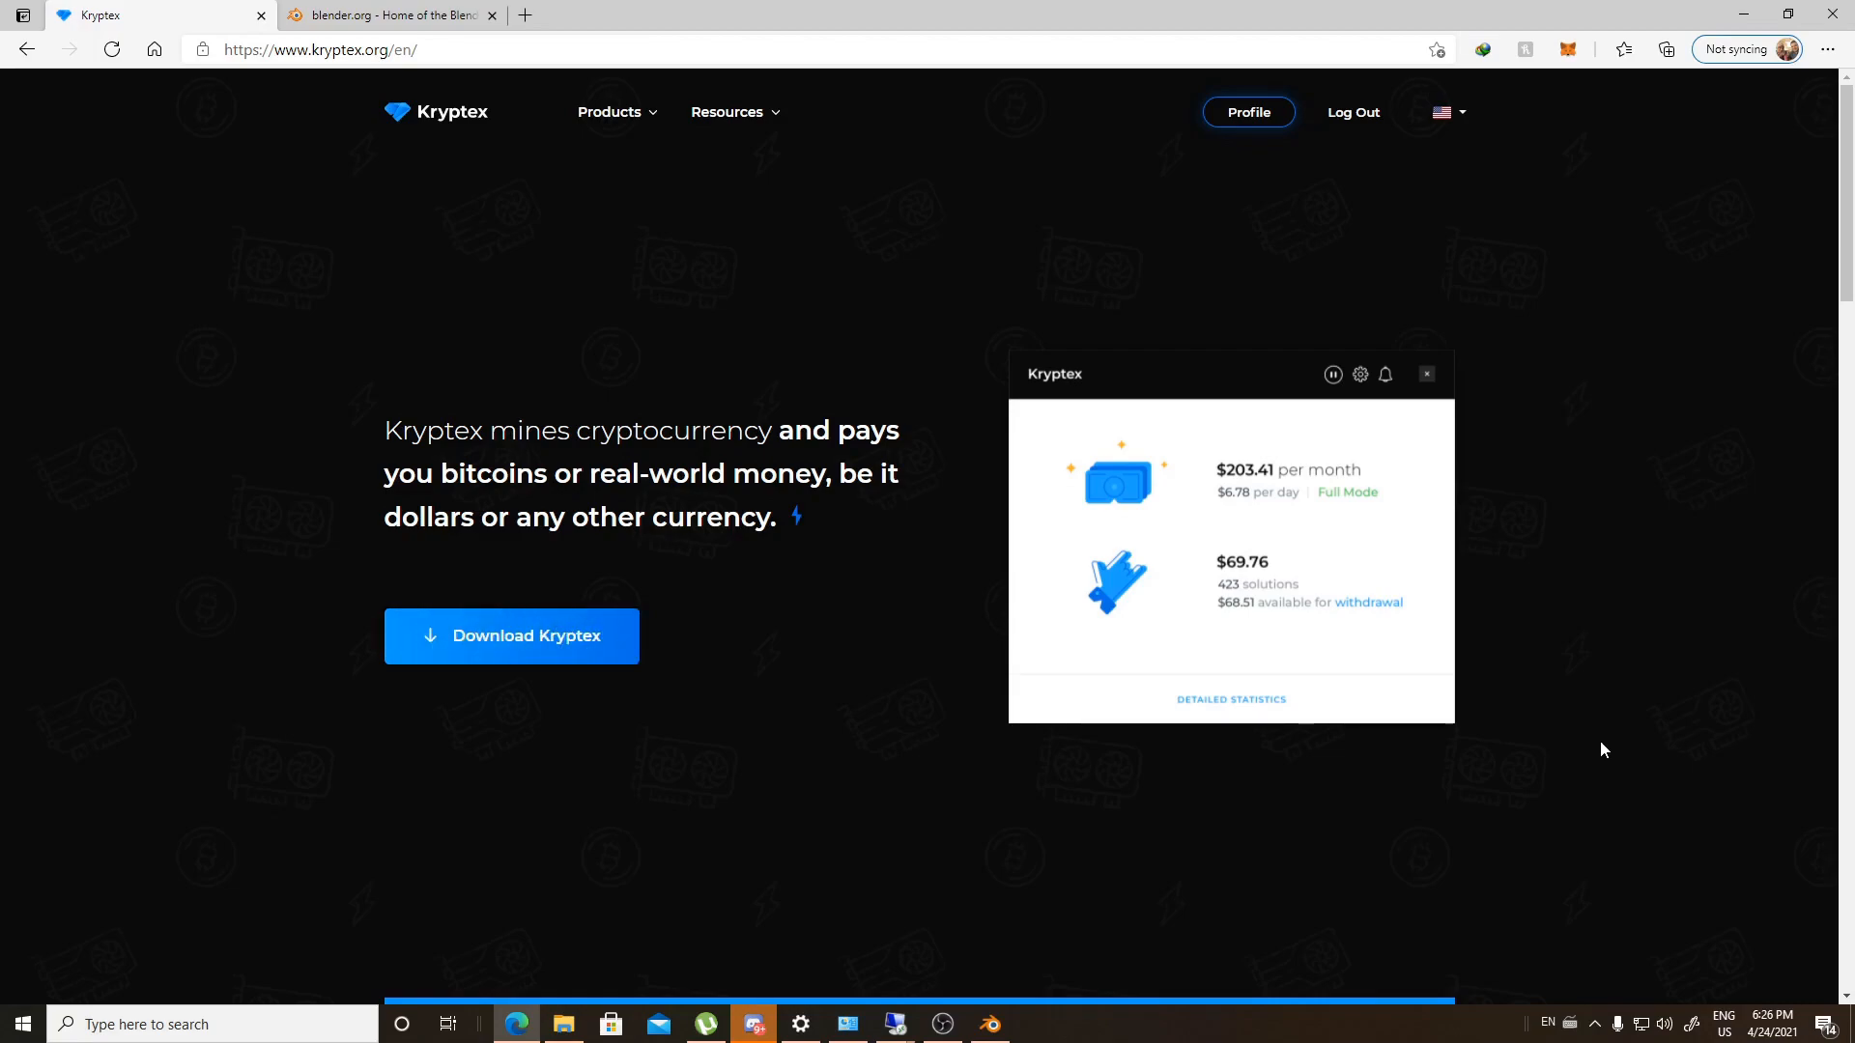
mouse_move(1032, 536)
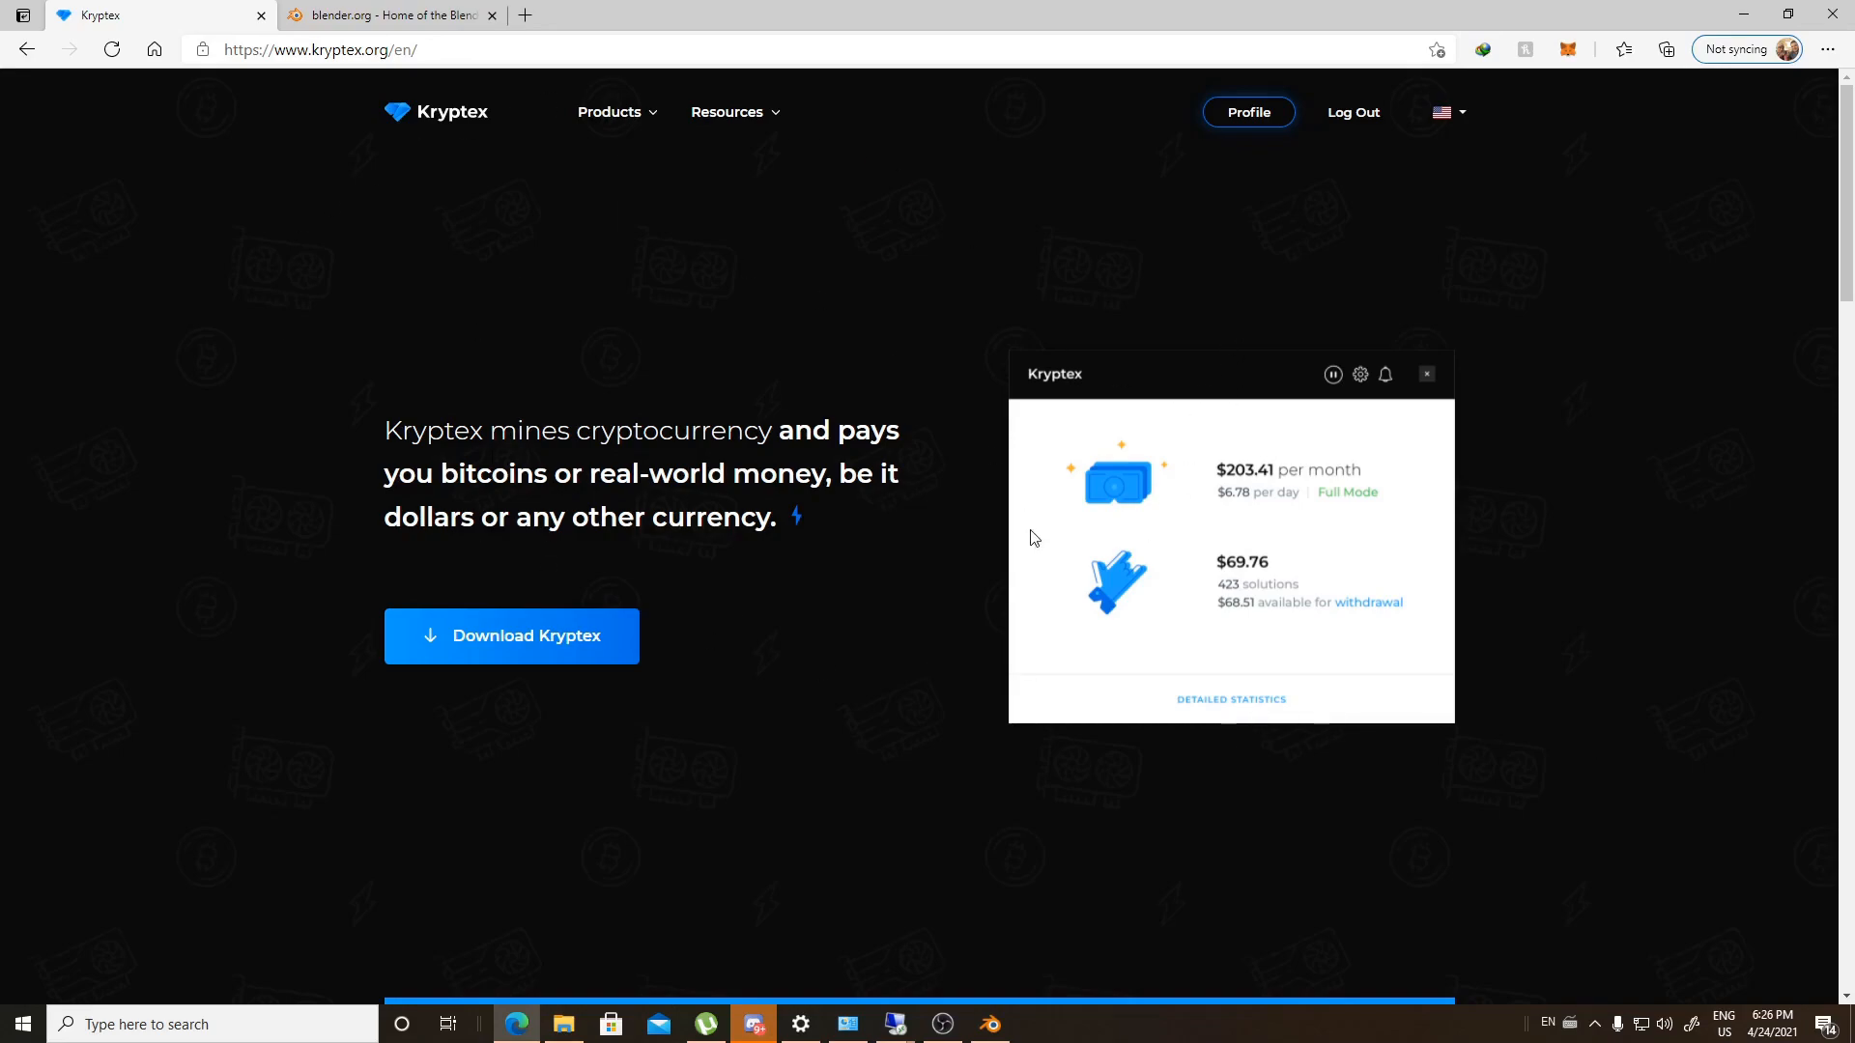
mouse_move(759, 566)
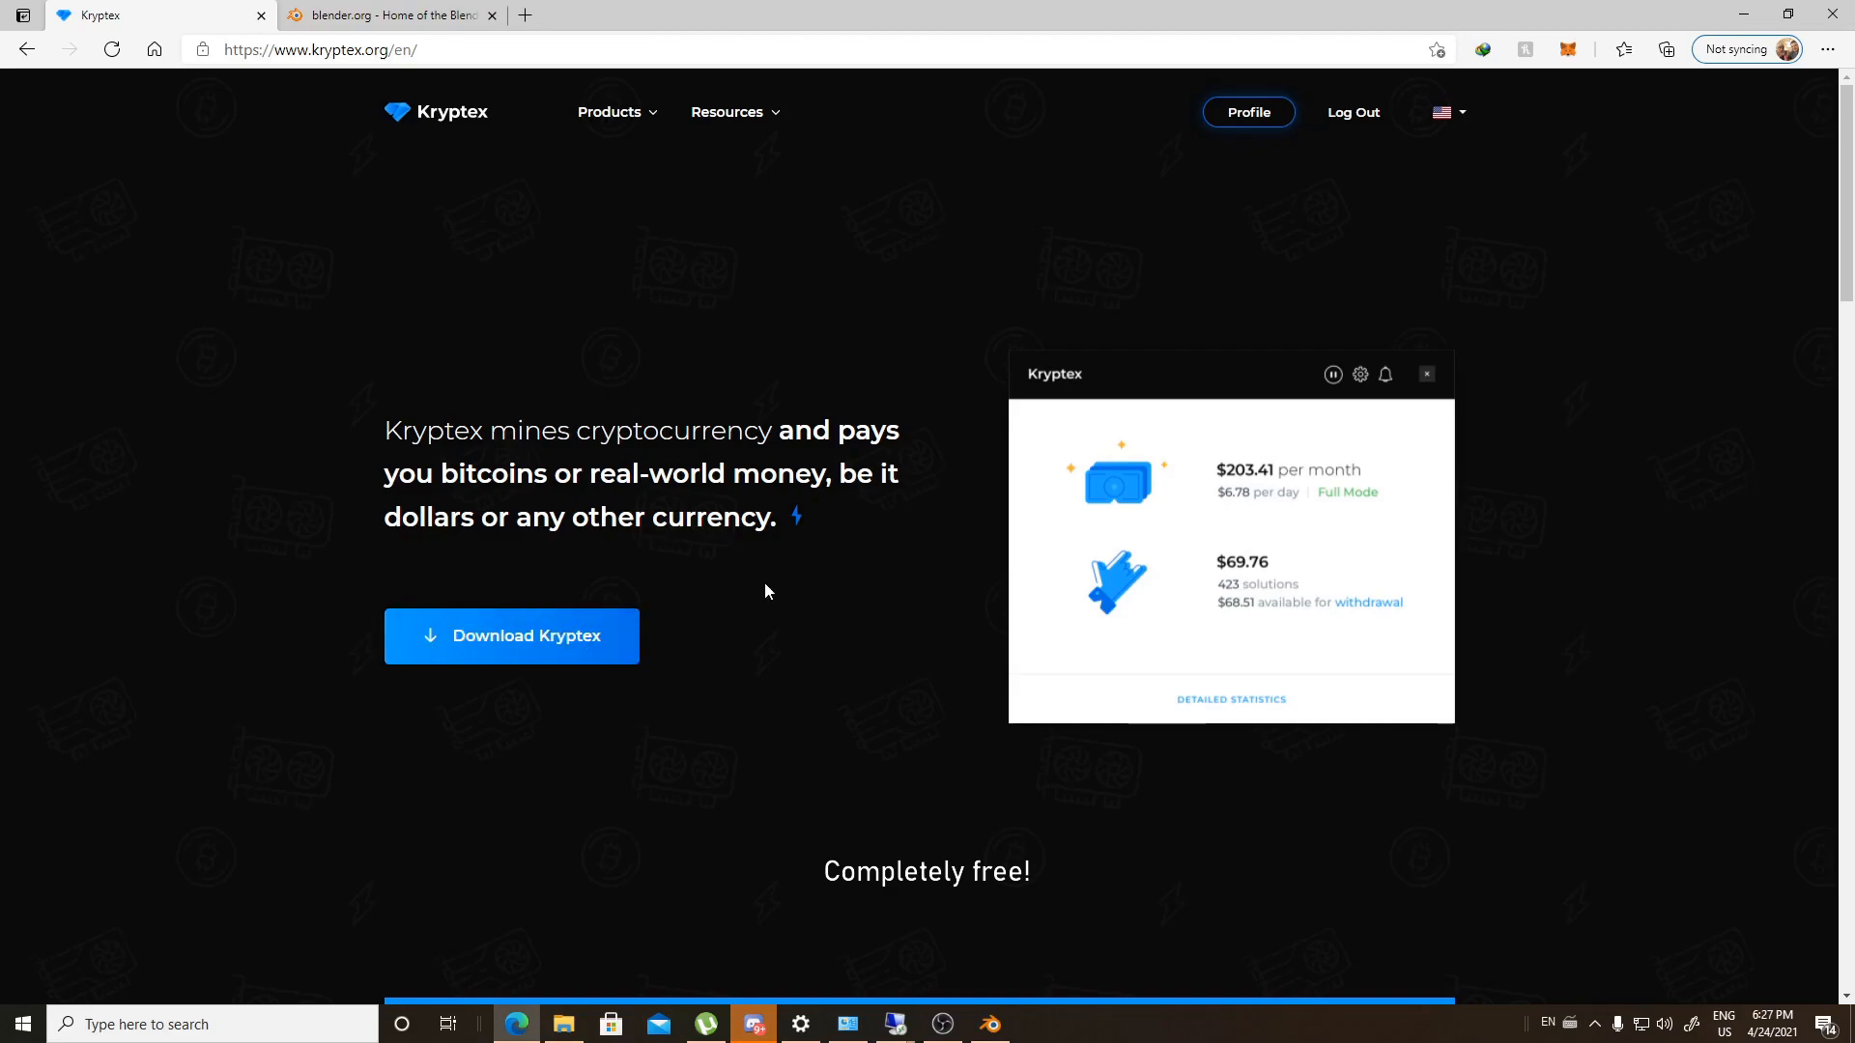
mouse_move(1678, 720)
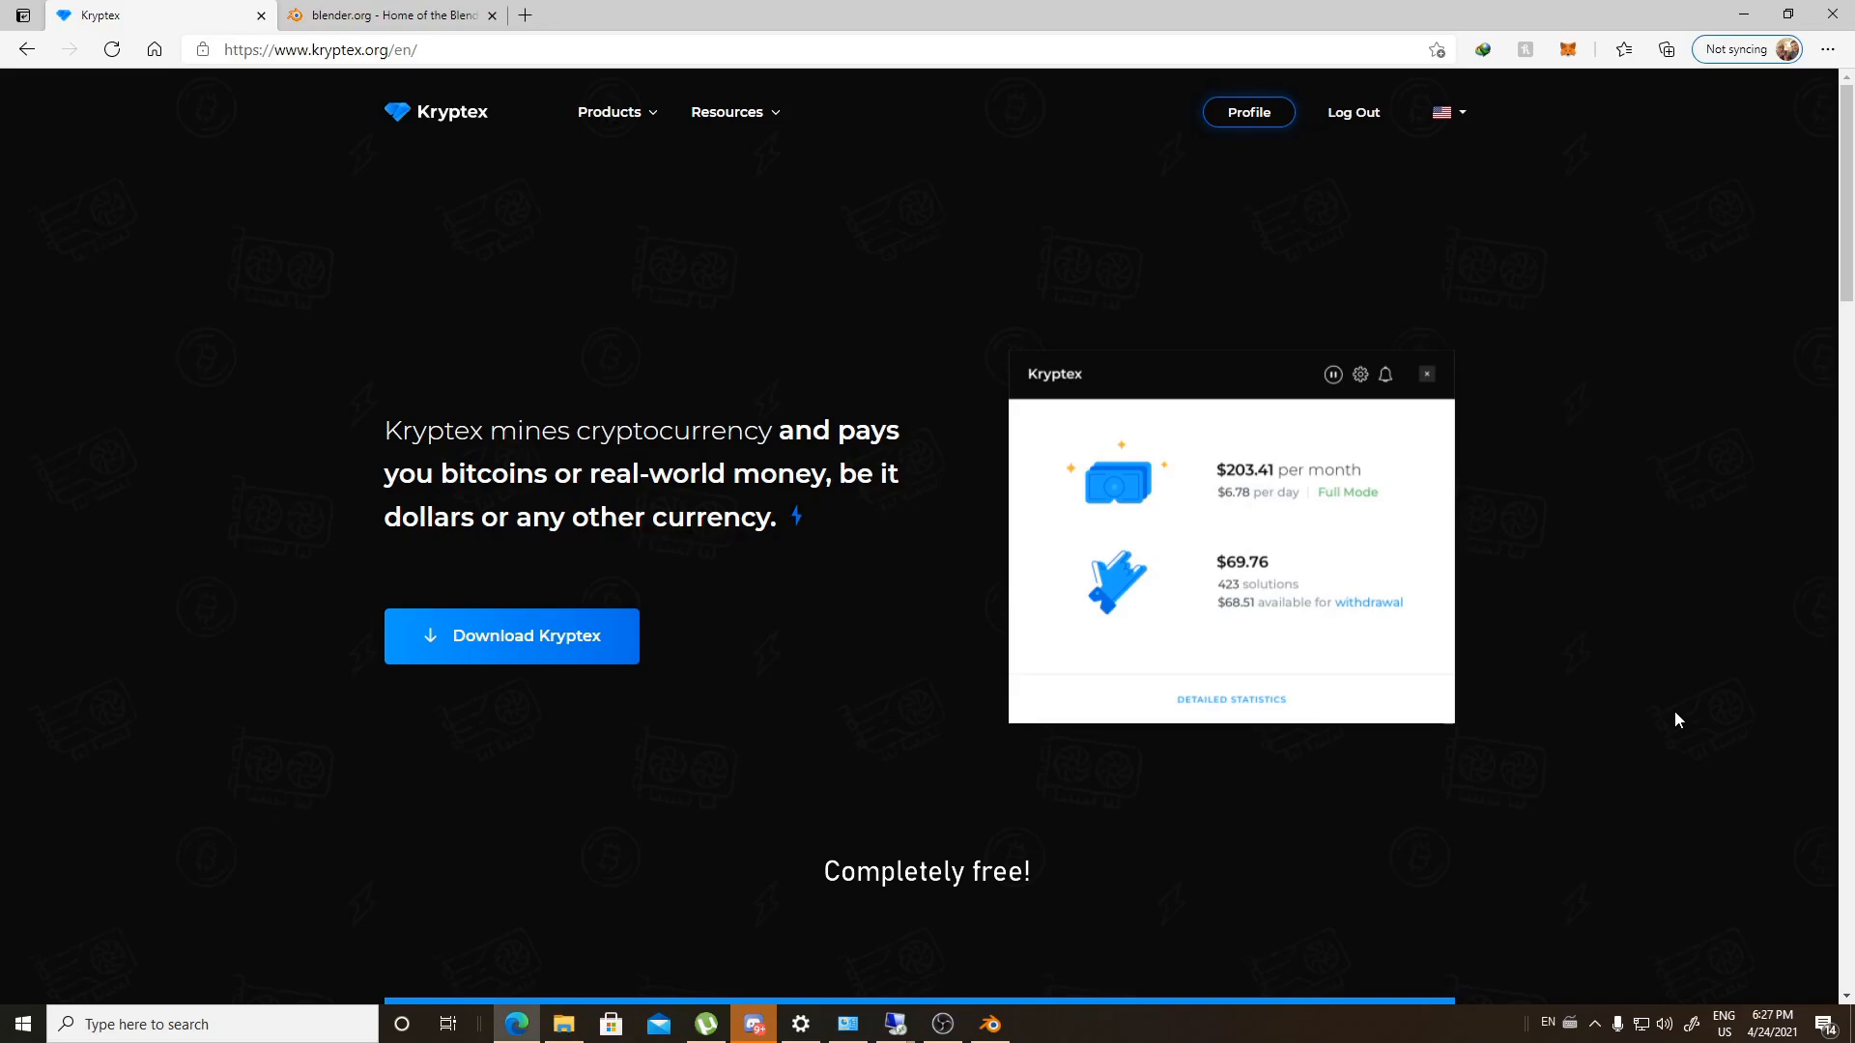
click(397, 15)
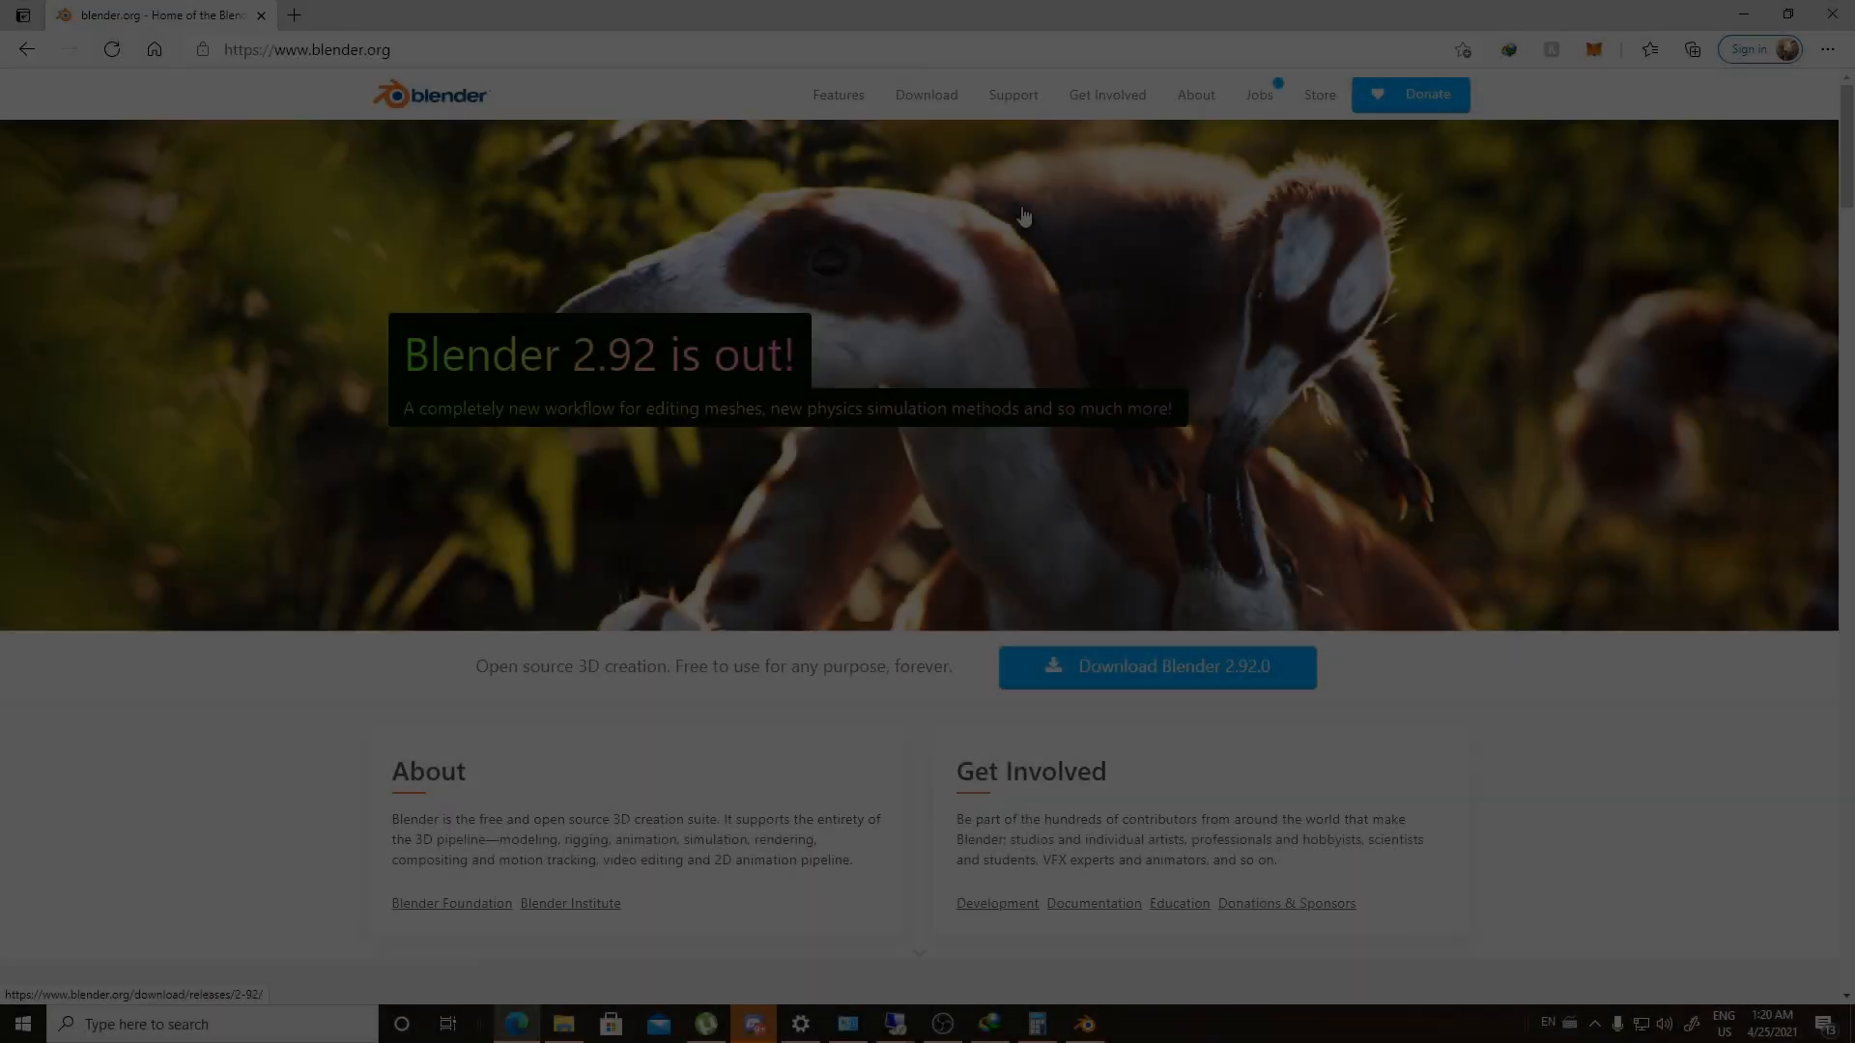
Go from Download to Experimental branches and cancel the duplicate cycles-x download
click(926, 95)
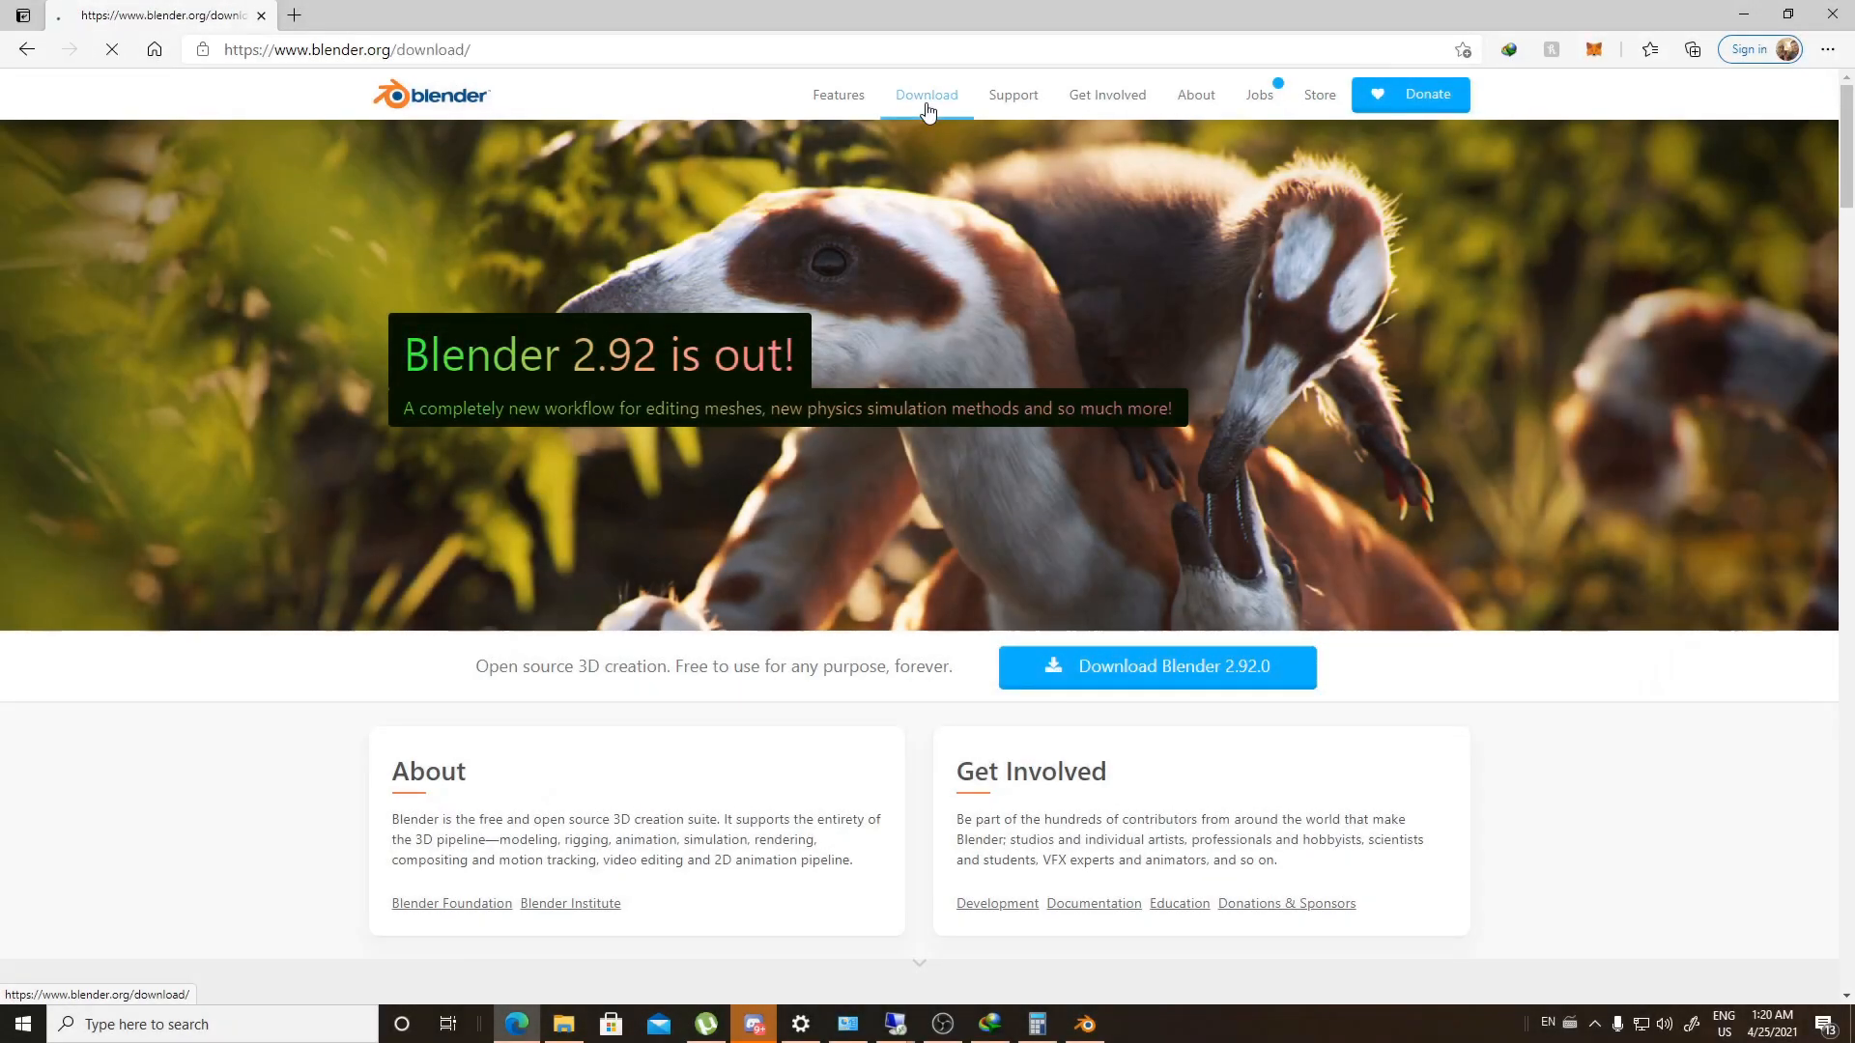
scroll(down, 3)
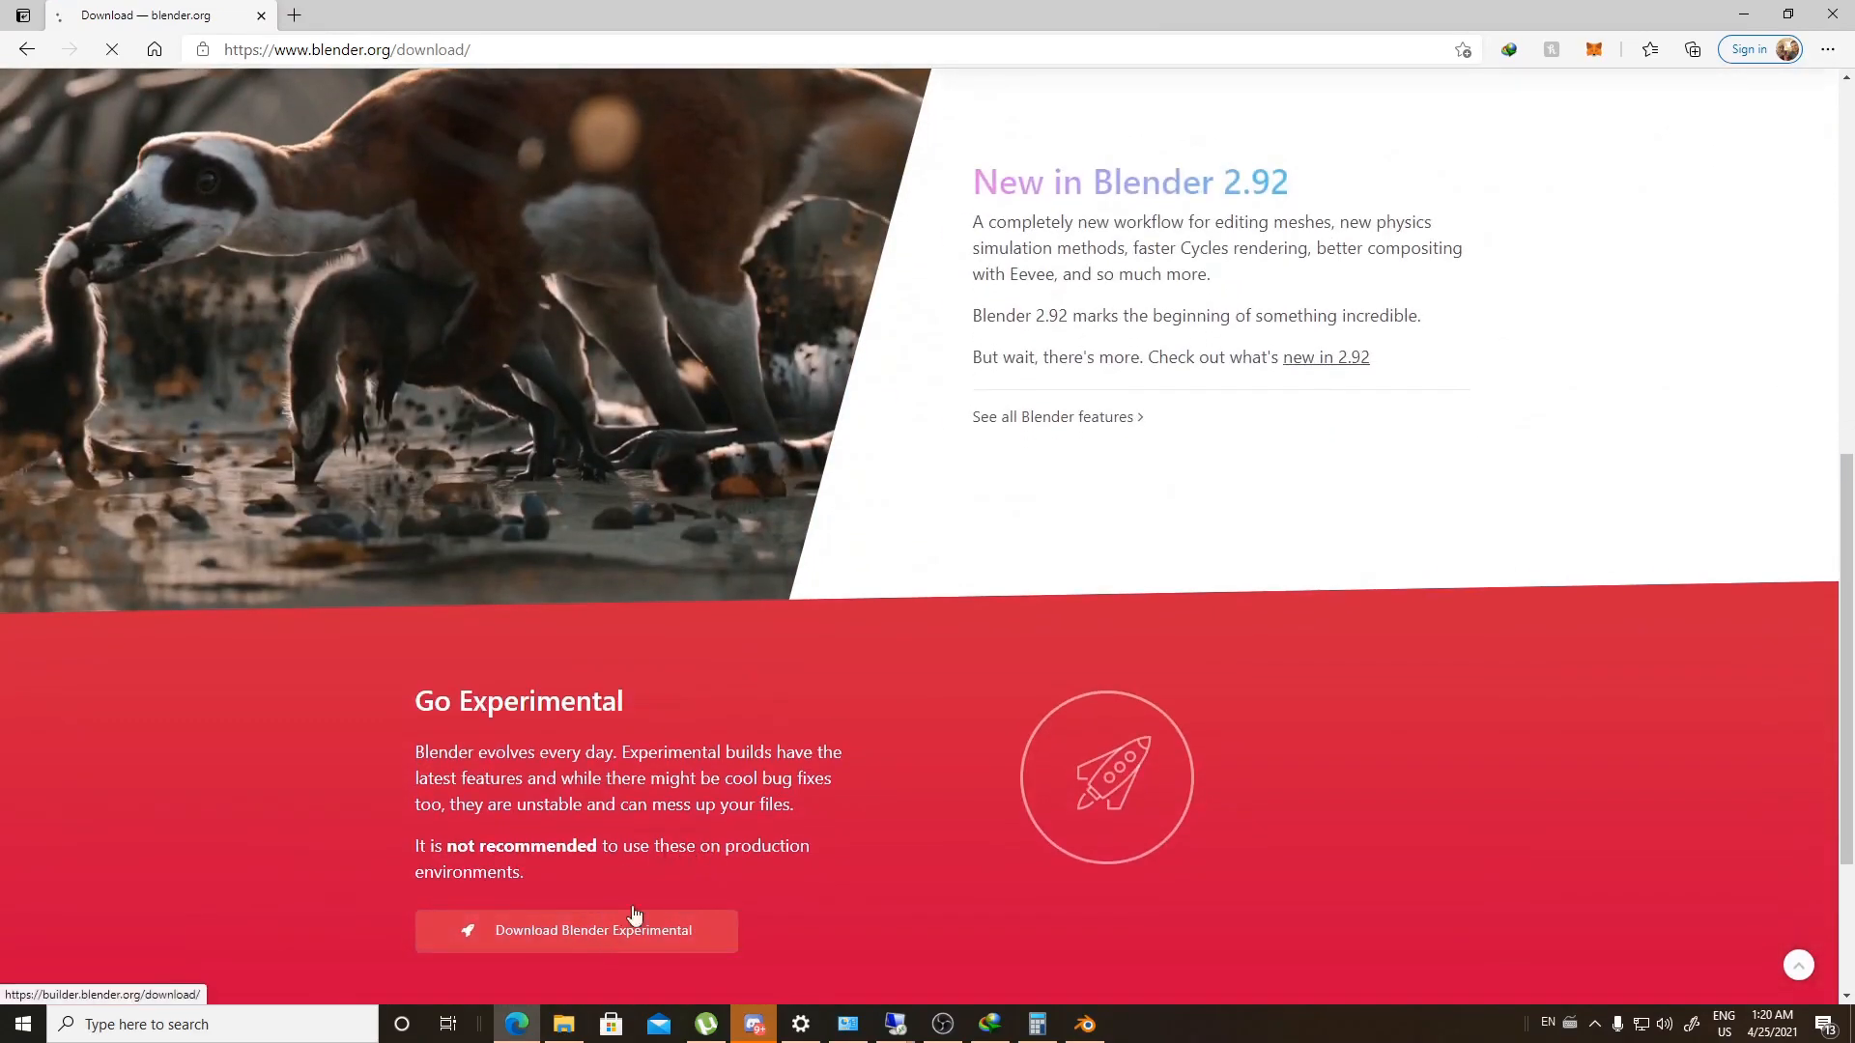
click(576, 930)
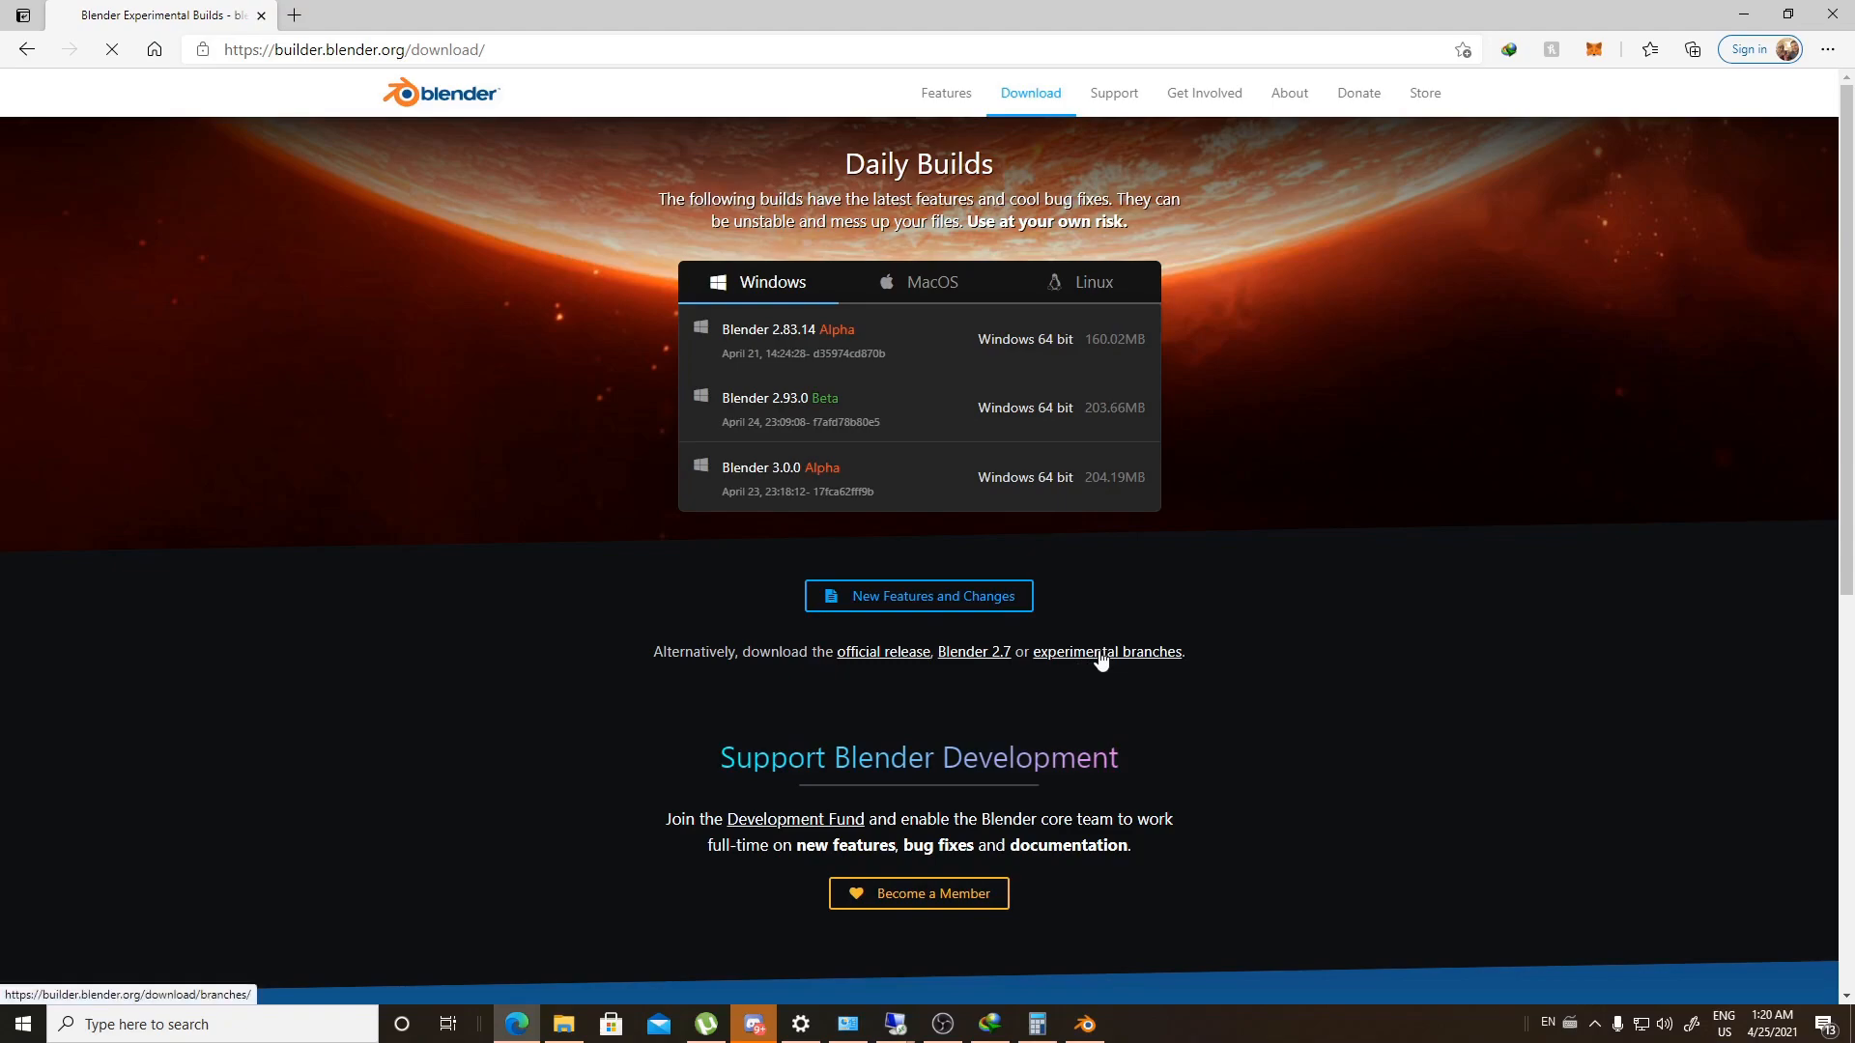
click(1107, 652)
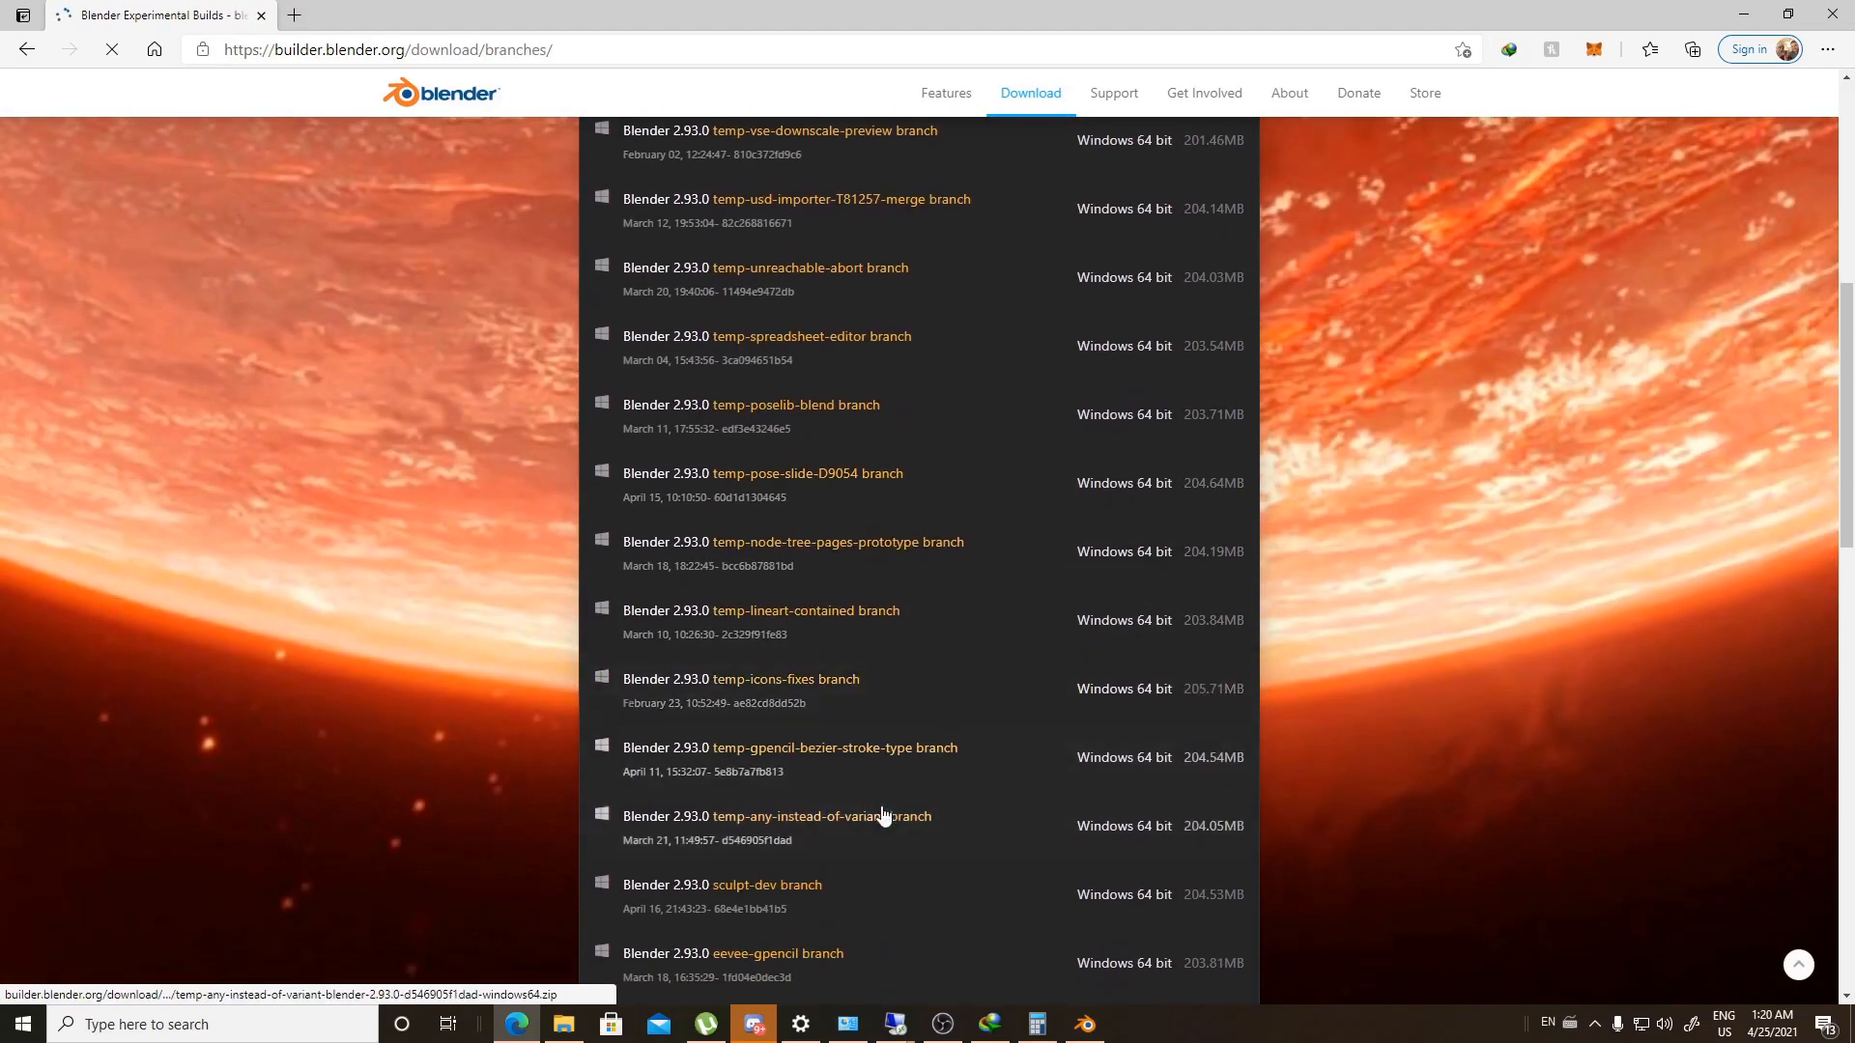
scroll(down, 3)
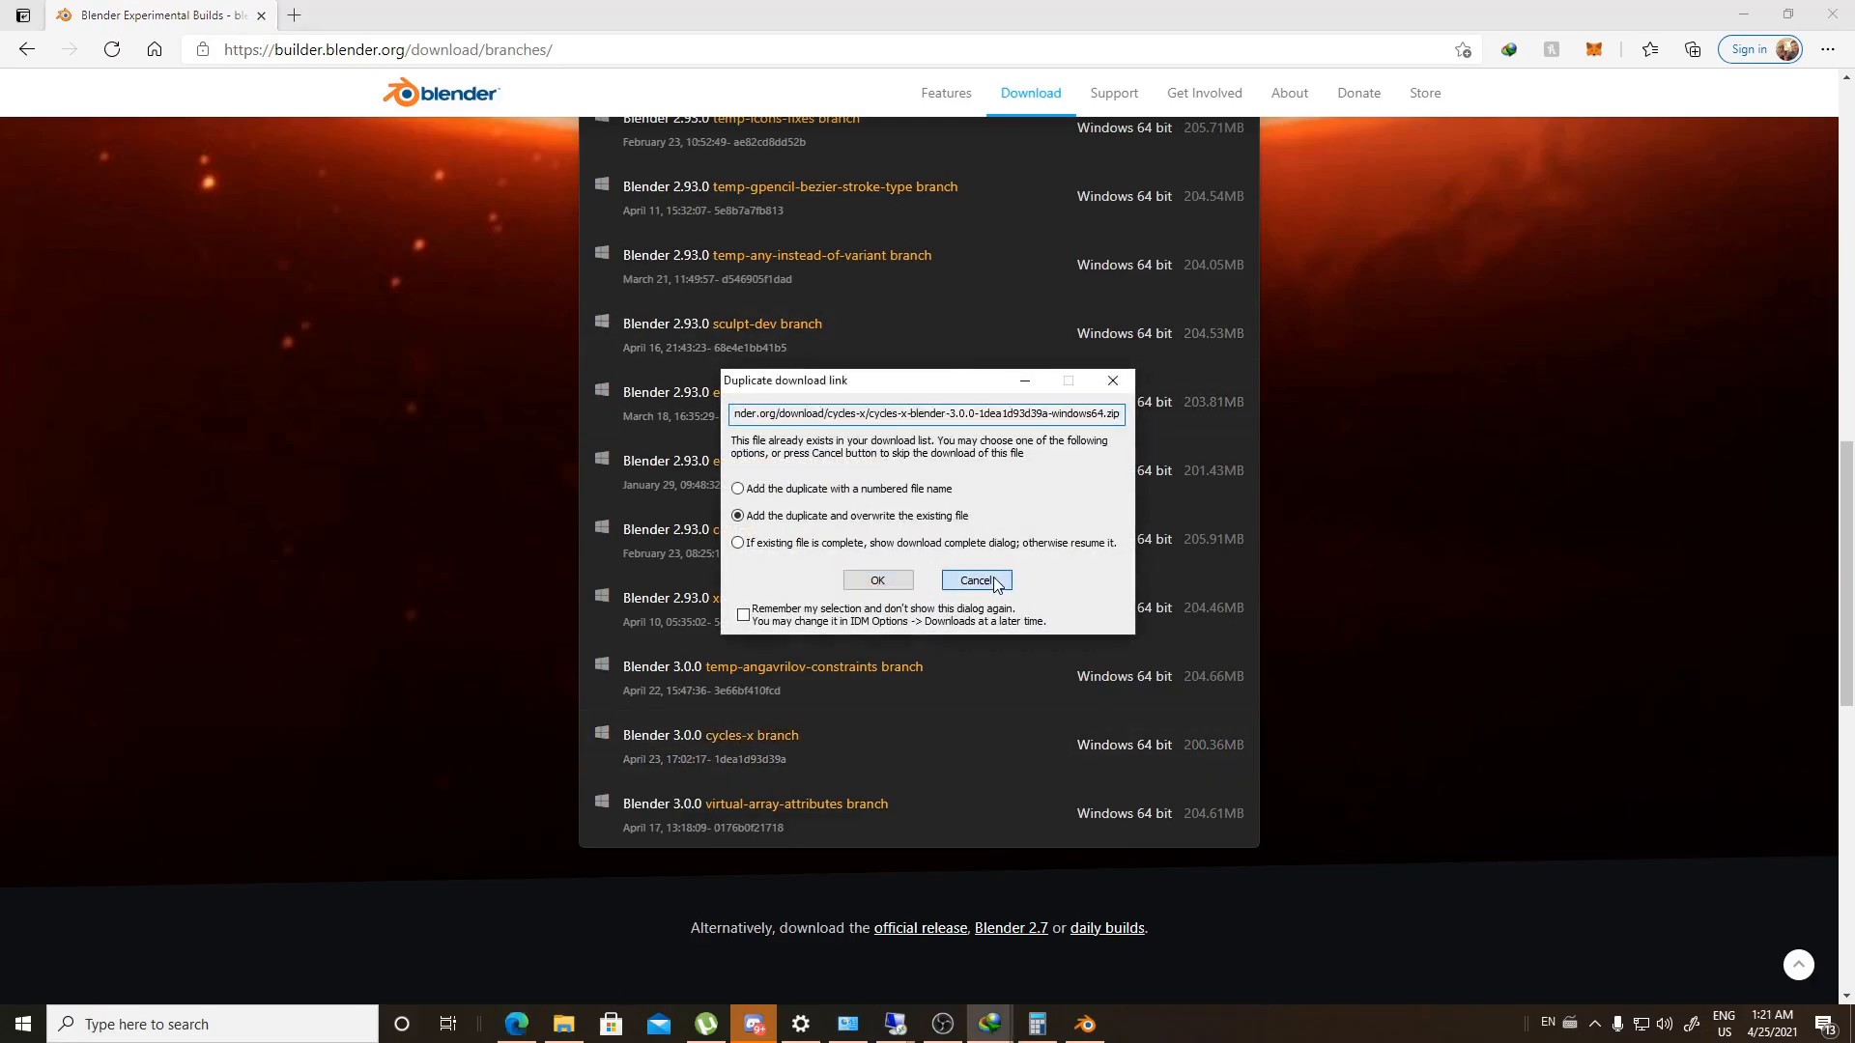
click(975, 579)
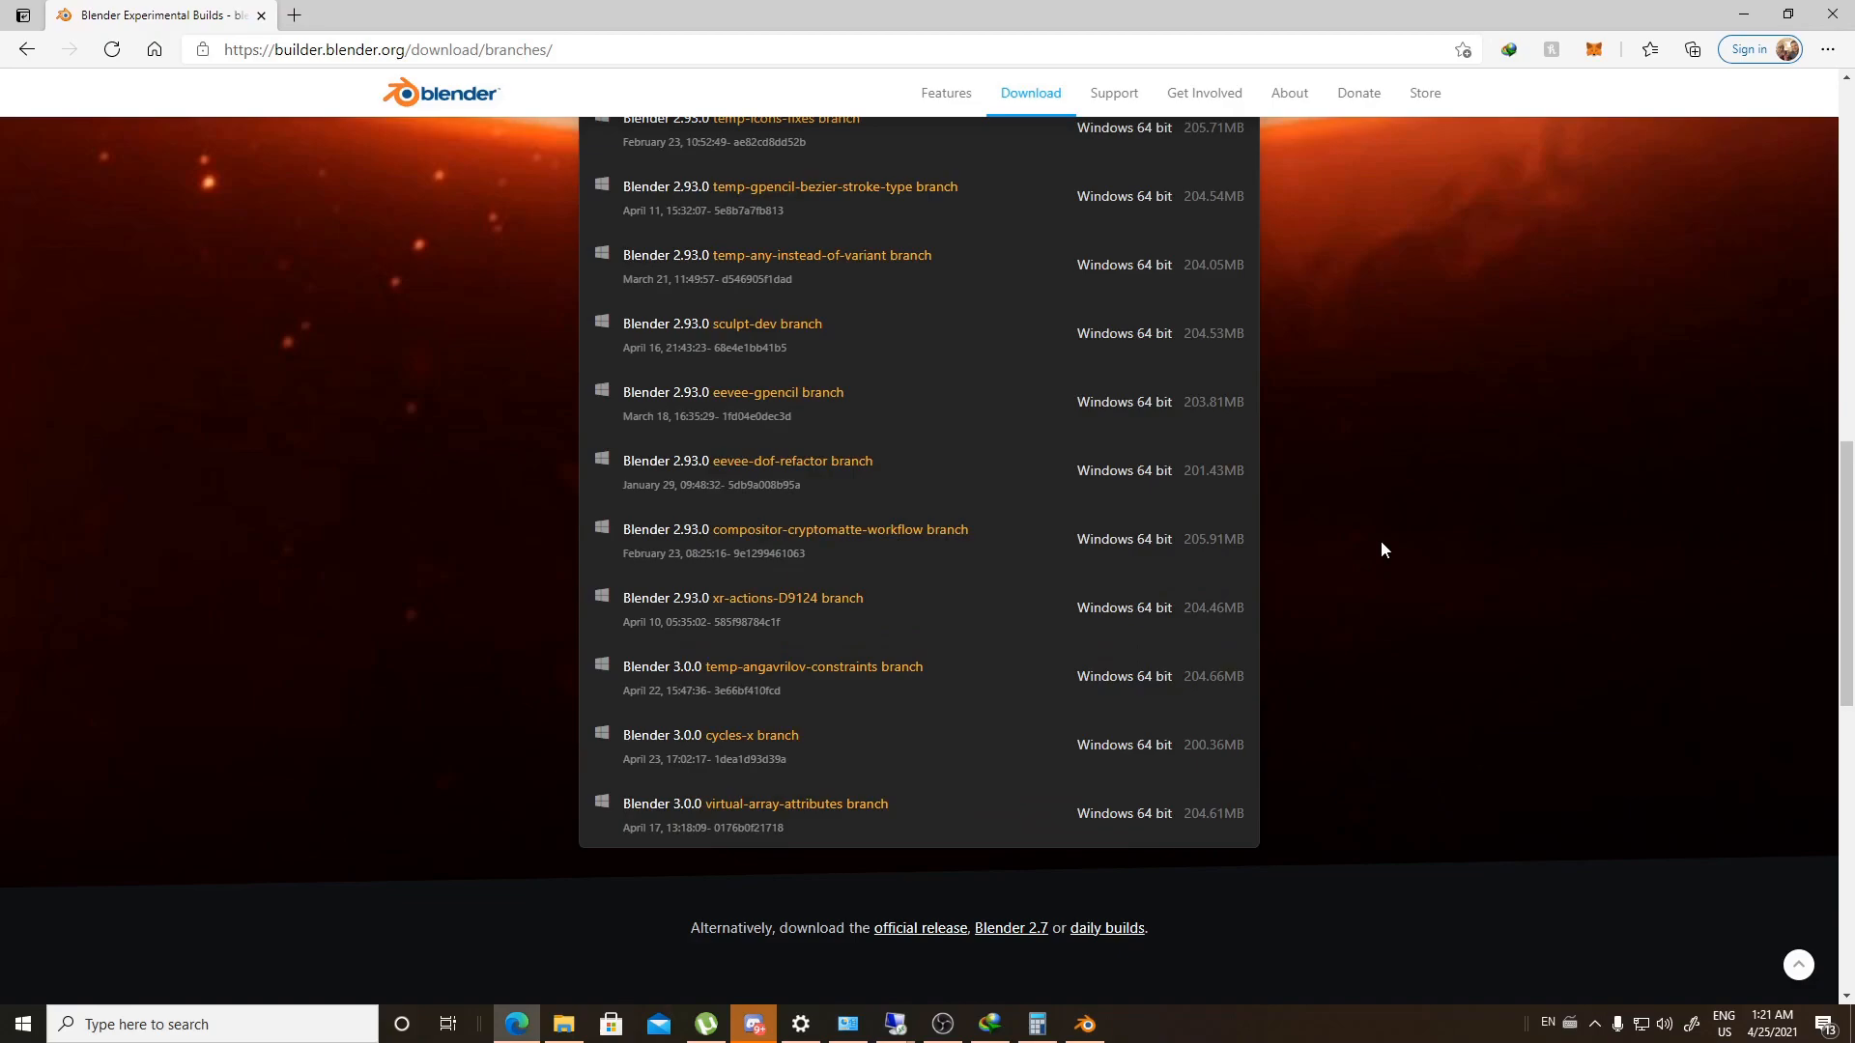